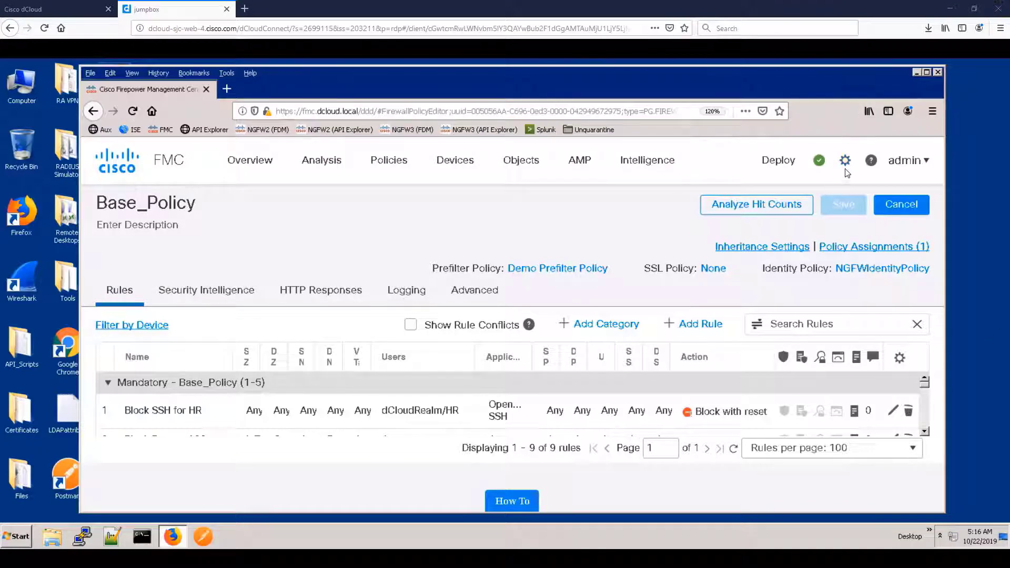
Step: Navigate to System > Integration and show the Identity Sources section
left_click(844, 160)
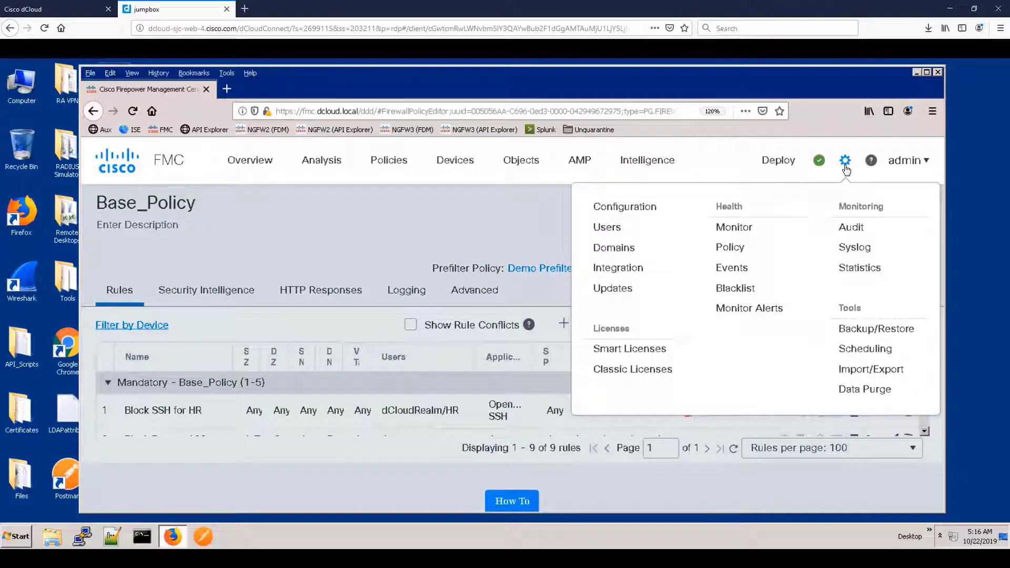
mouse_move(617, 267)
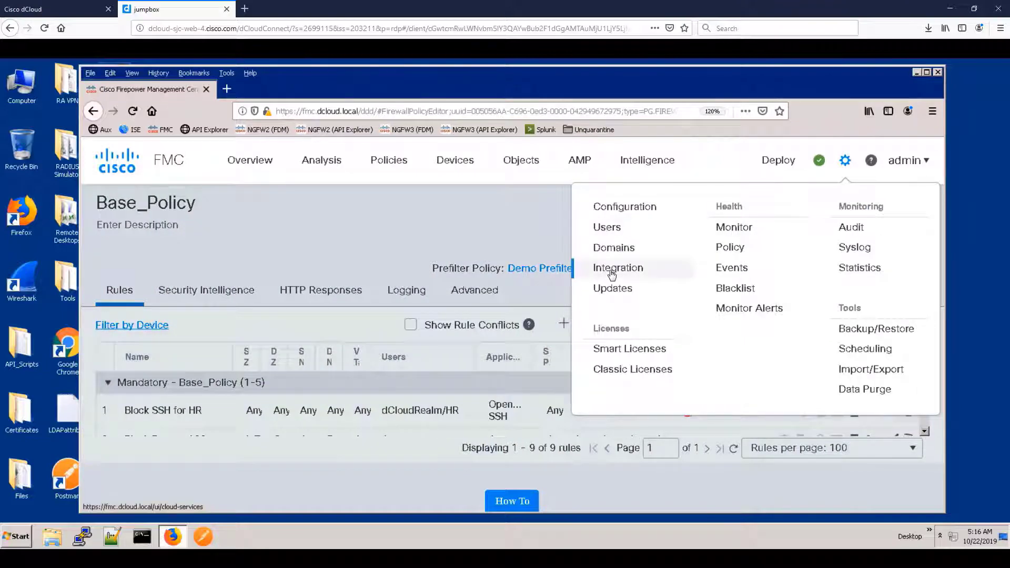
left_click(618, 267)
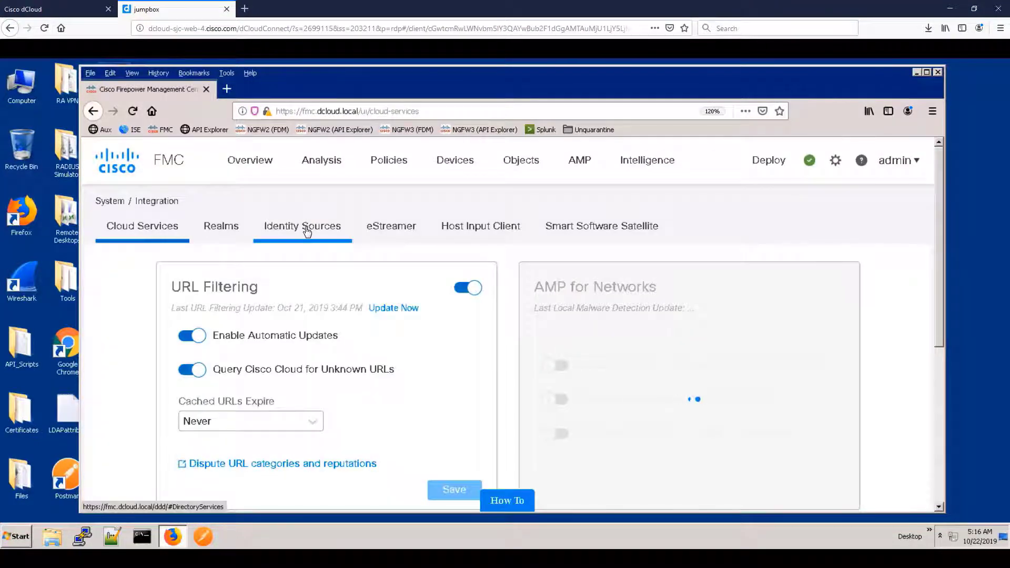
left_click(302, 226)
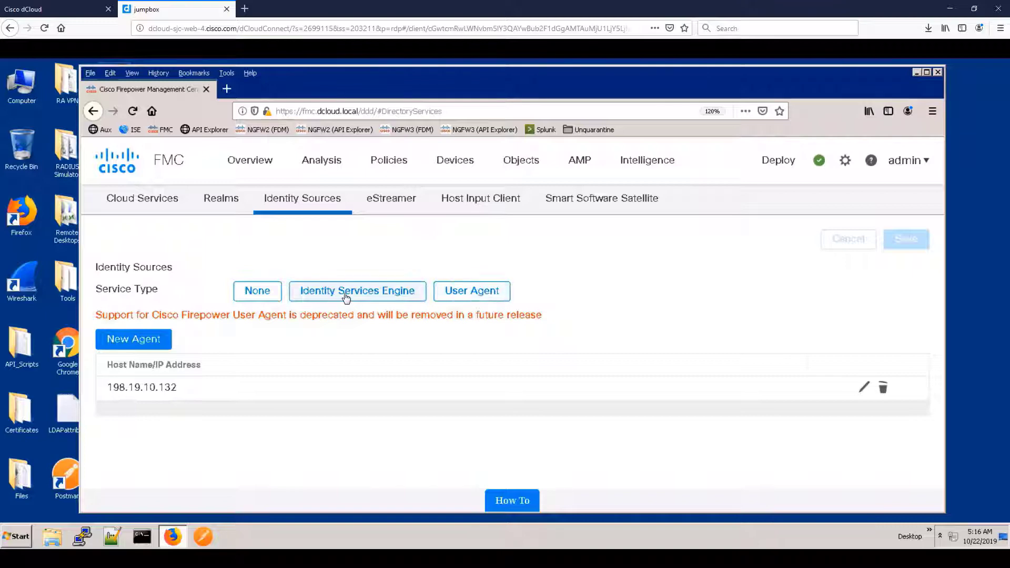
Step: Choose Identity Services Engine with primary host ise.dcloud.local
left_click(357, 290)
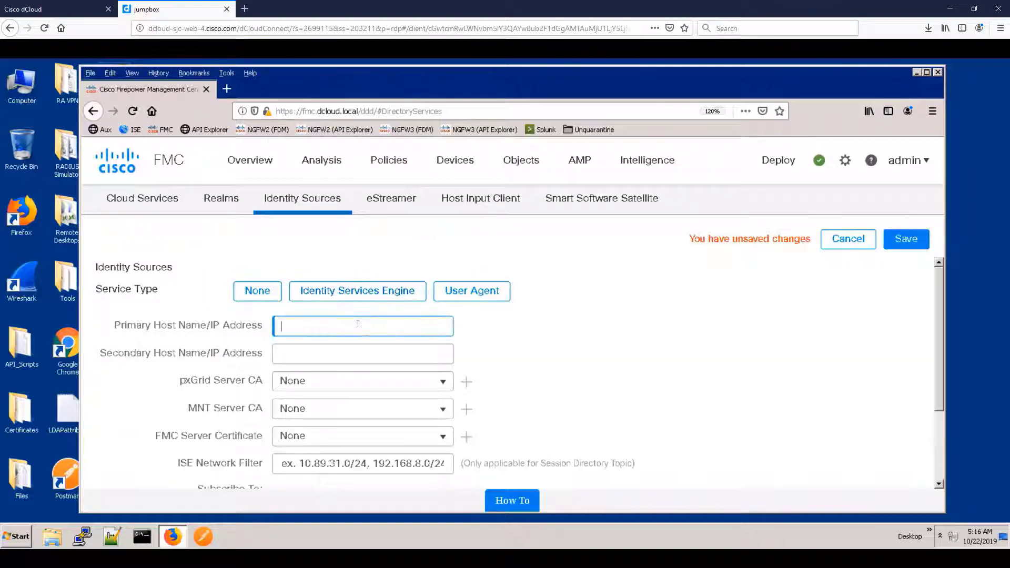
type("ise.dcloud.")
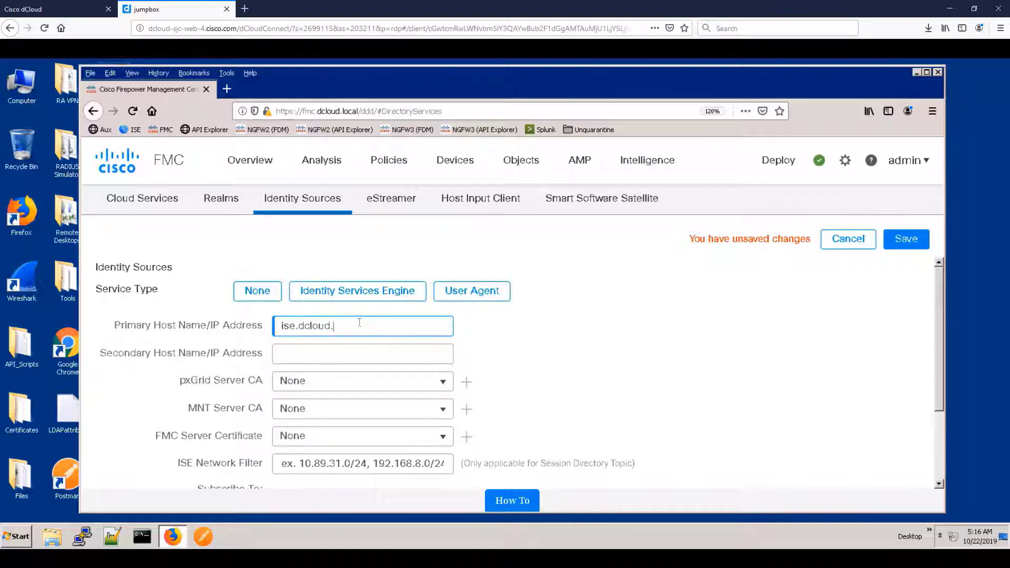
type("loca")
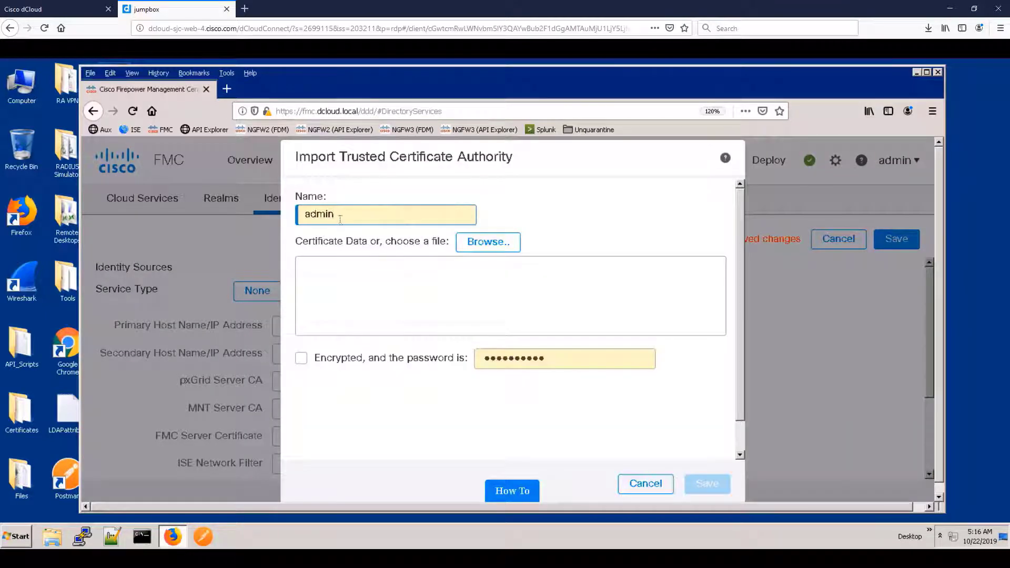
Step: Create the dCloud-CA authority from the Certificates folder and set it as pxGrid and MNT server CA
left_click(385, 214)
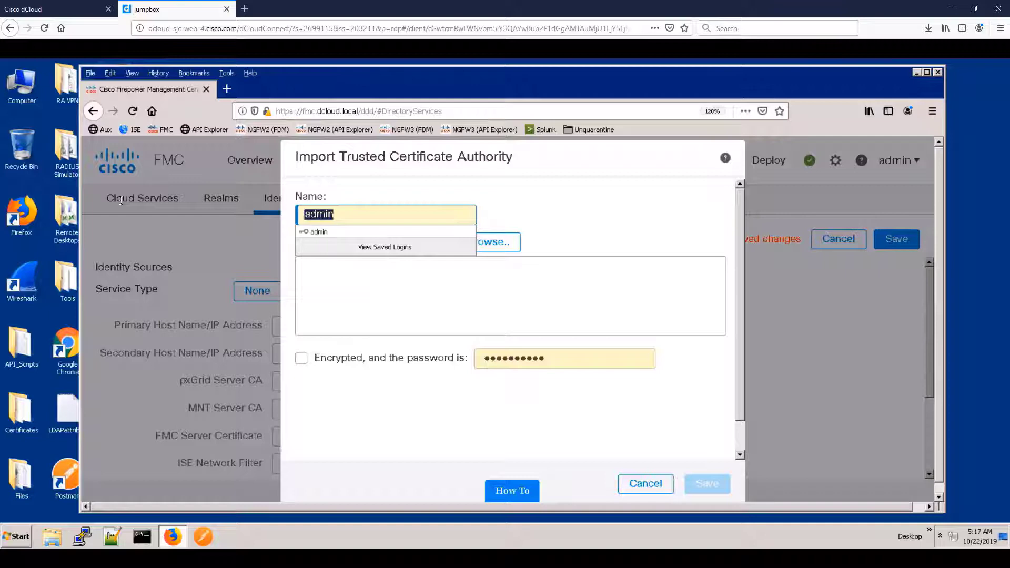
type("dCloud-CA")
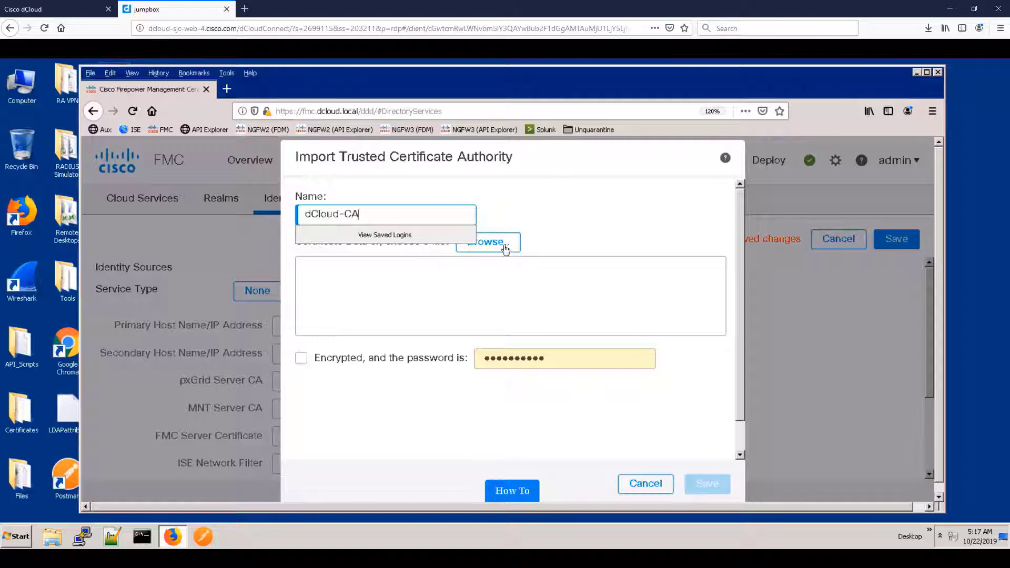
left_click(487, 242)
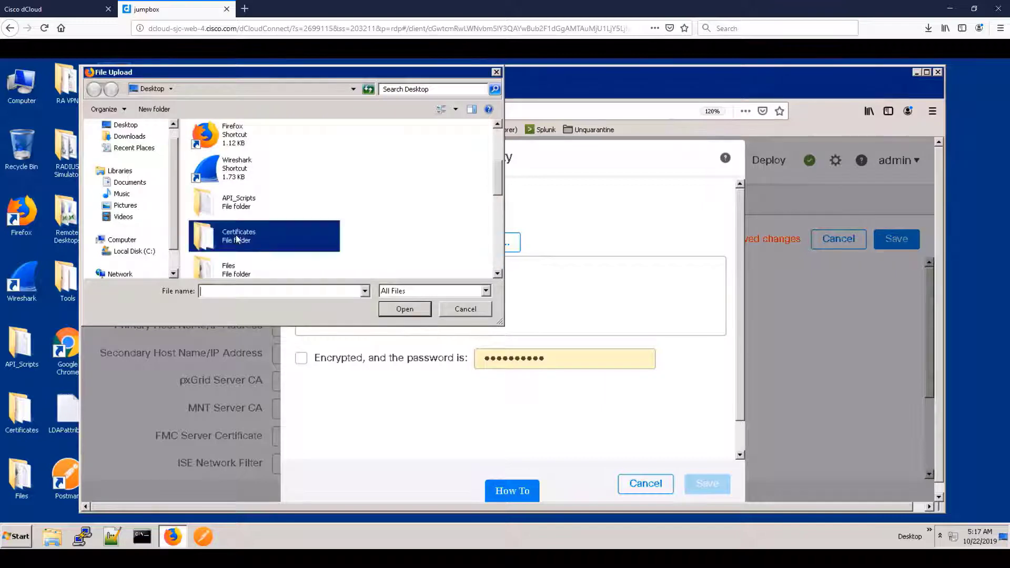
double_click(264, 236)
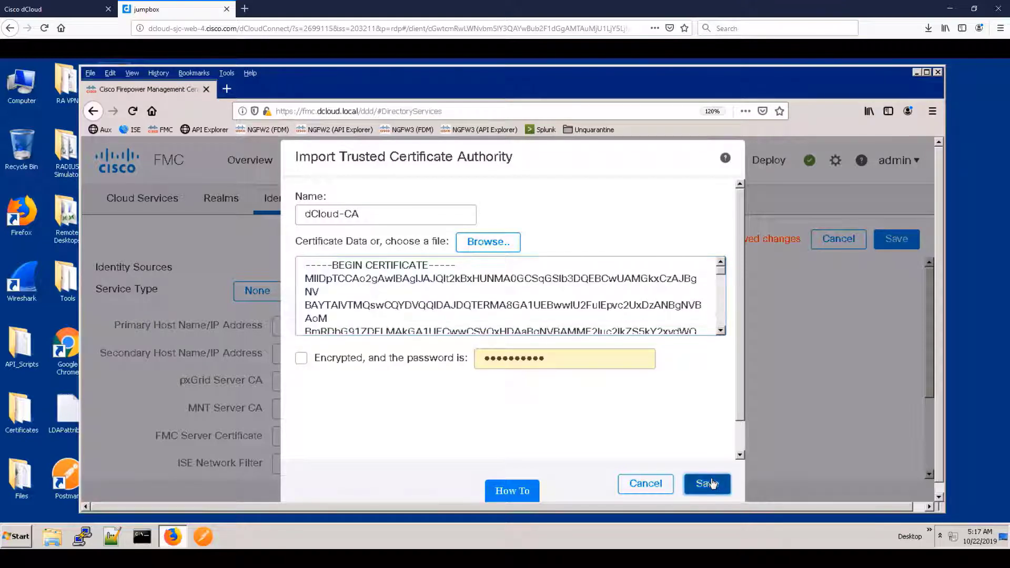
left_click(707, 484)
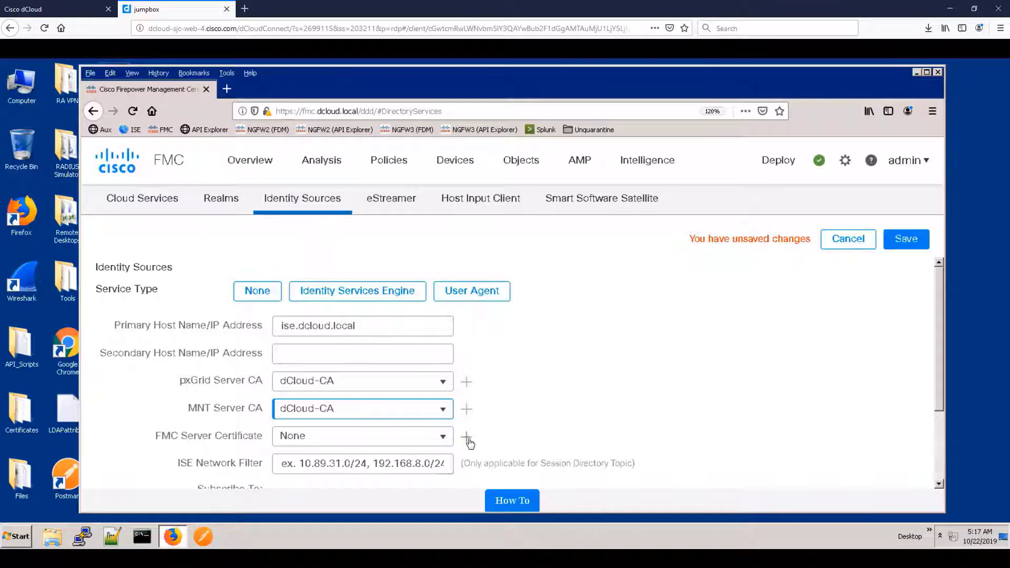
Step: Add an FMC-pxGrid internal certificate with its private key as the FMC Server Certificate
left_click(467, 443)
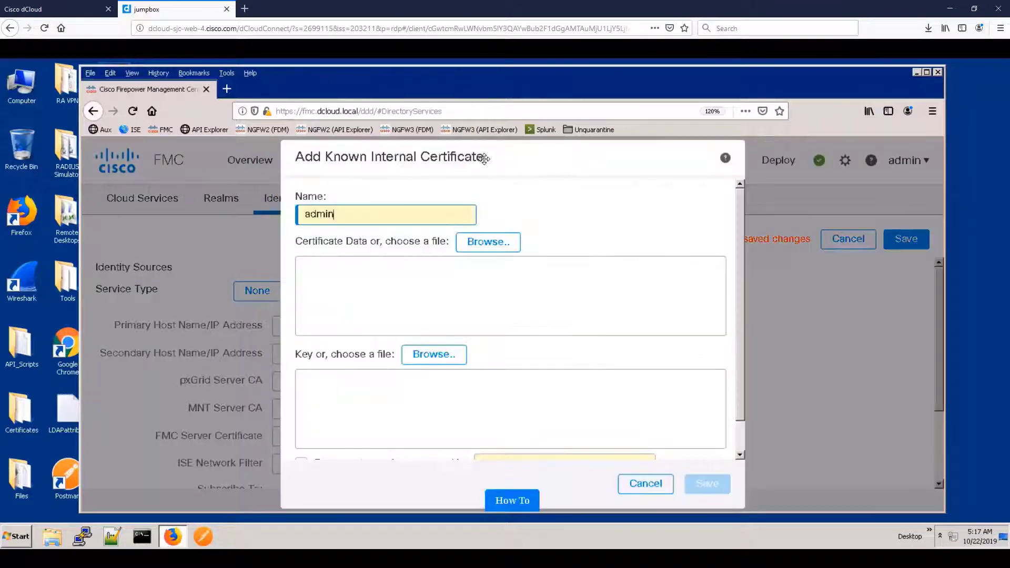
left_click(487, 242)
type("FMC-pxGrid")
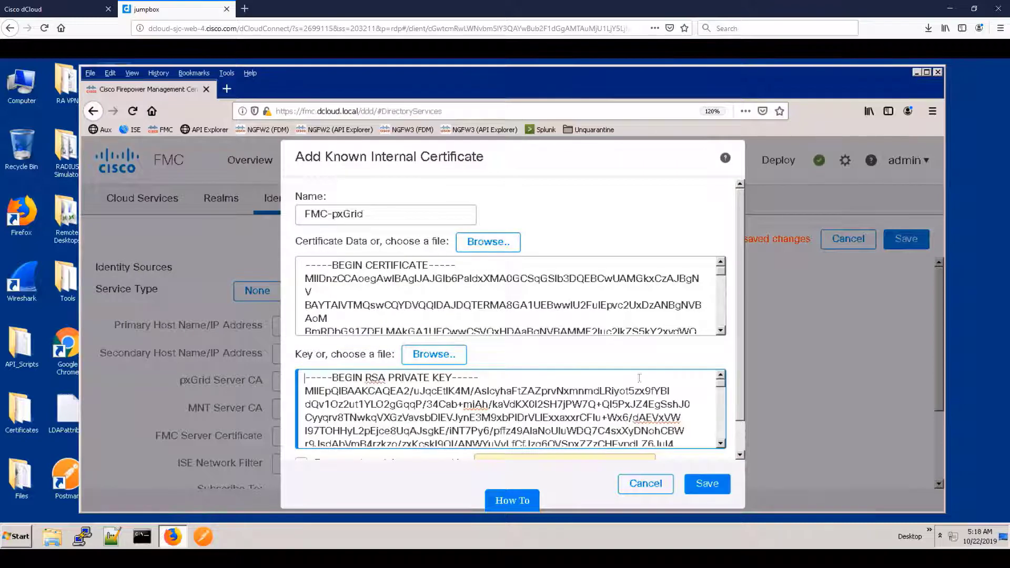
left_click(707, 484)
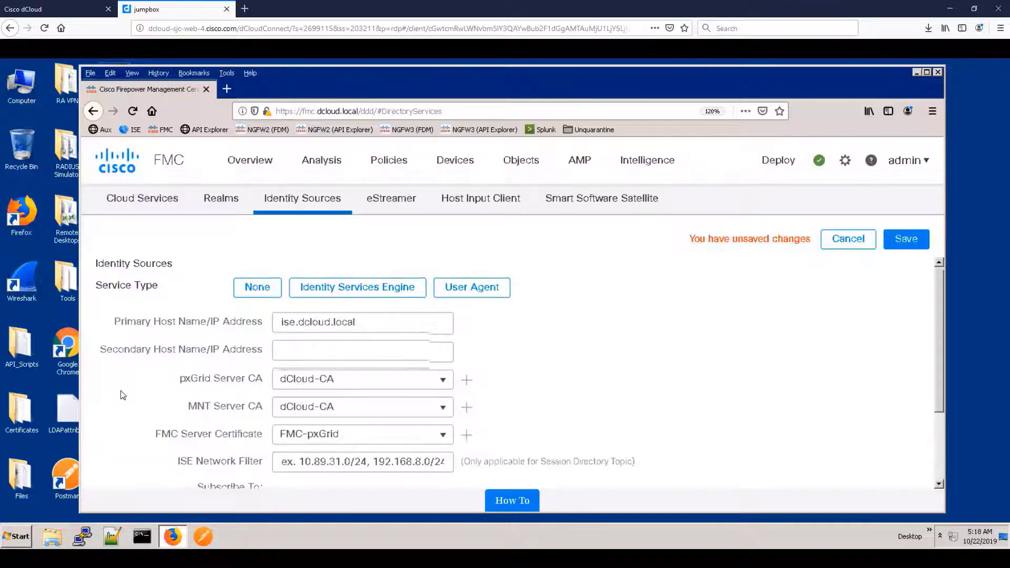
Step: Test the ISE connection and confirm the successful status report
scroll("down", 3)
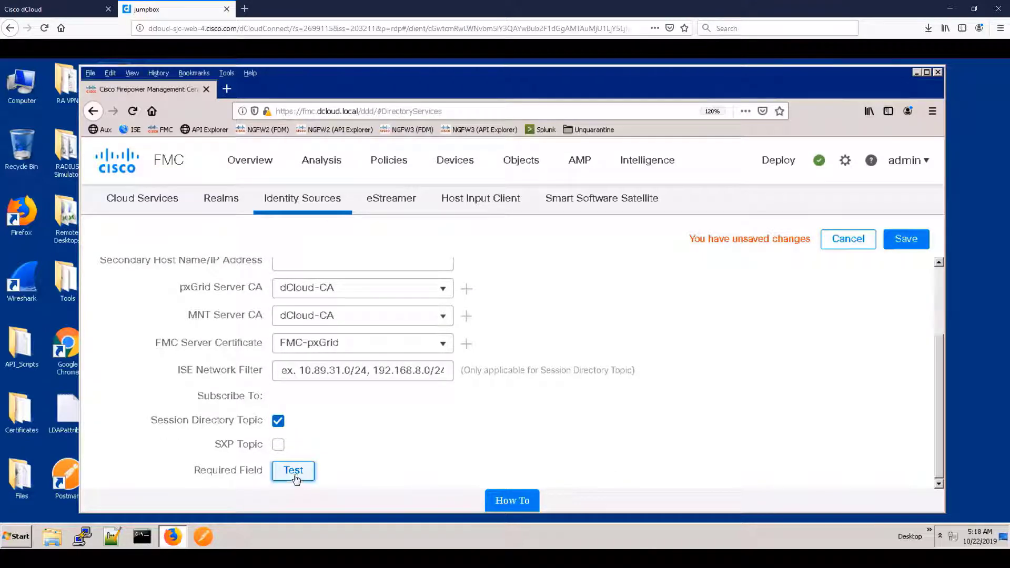
left_click(294, 470)
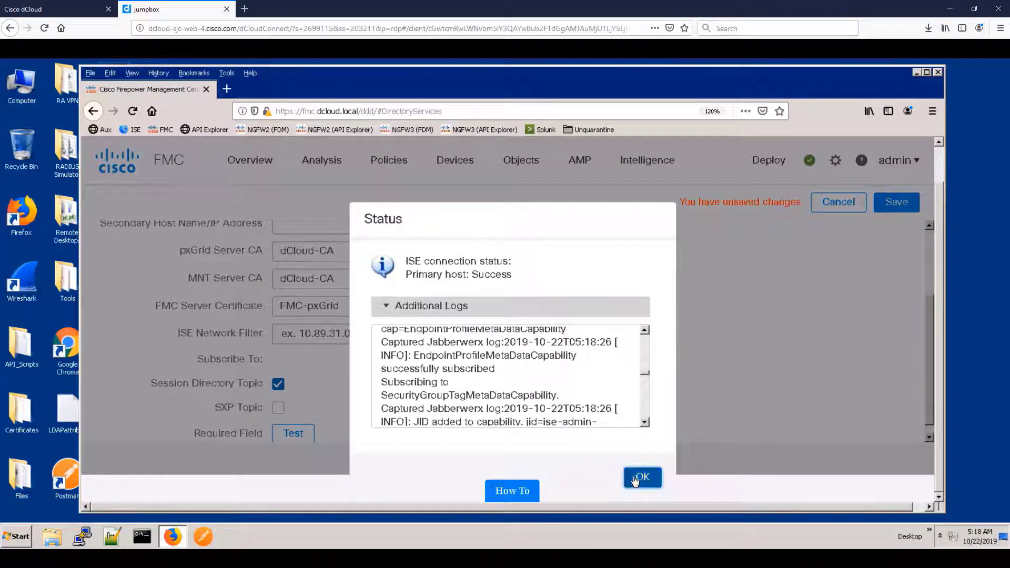
left_click(642, 477)
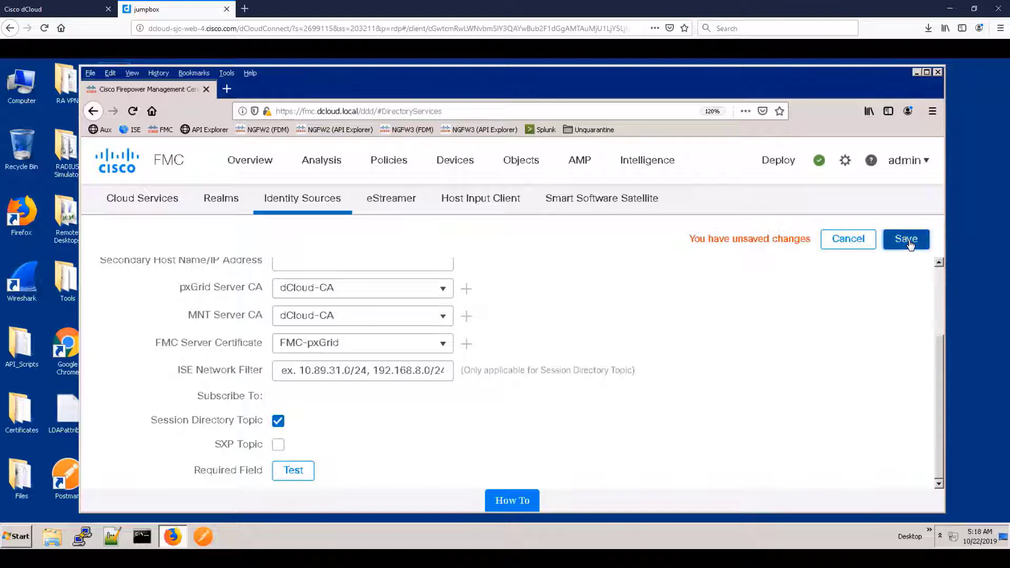
Step: Save ISE as the identity source, accepting that the User Agent is disabled
left_click(906, 239)
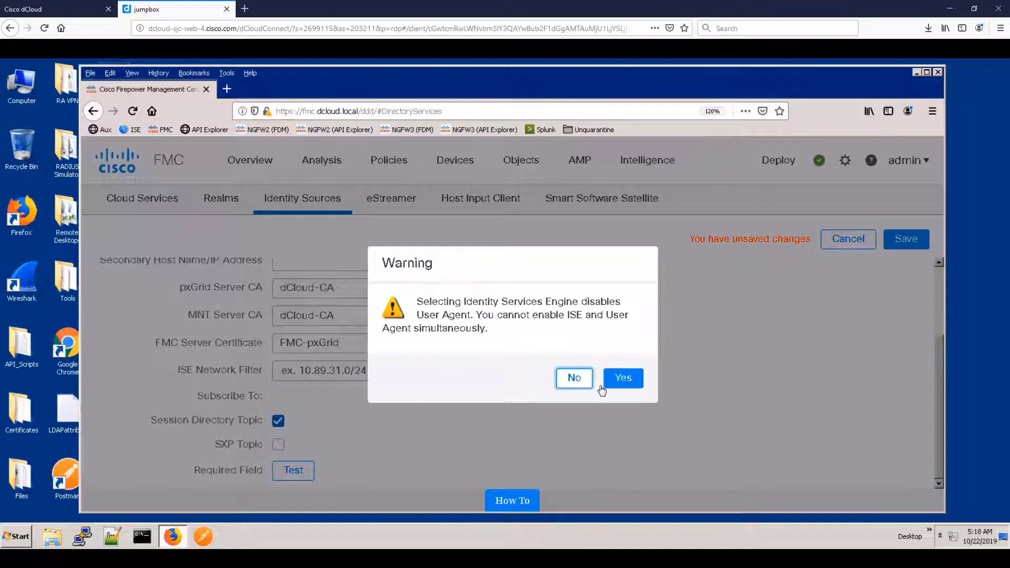
left_click(621, 378)
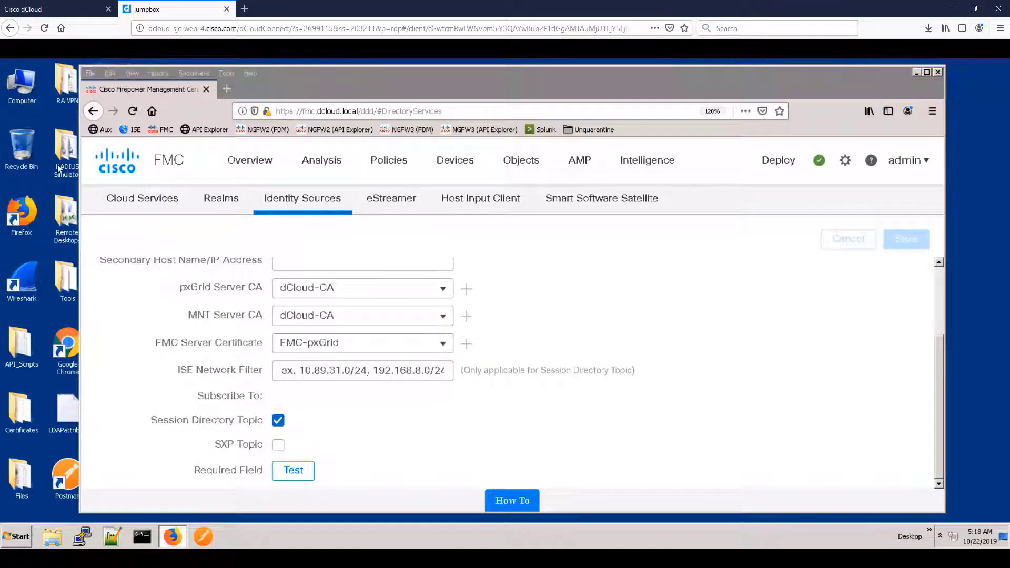
Step: Run StartSessions.bat from the RADIUS Simulator folder to generate user logins
double_click(65, 149)
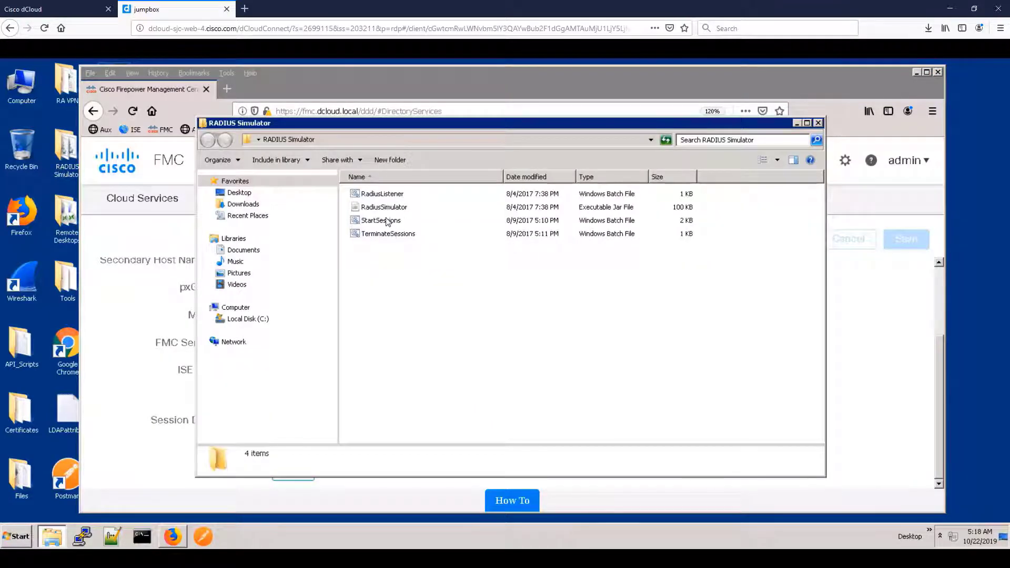
left_click(379, 220)
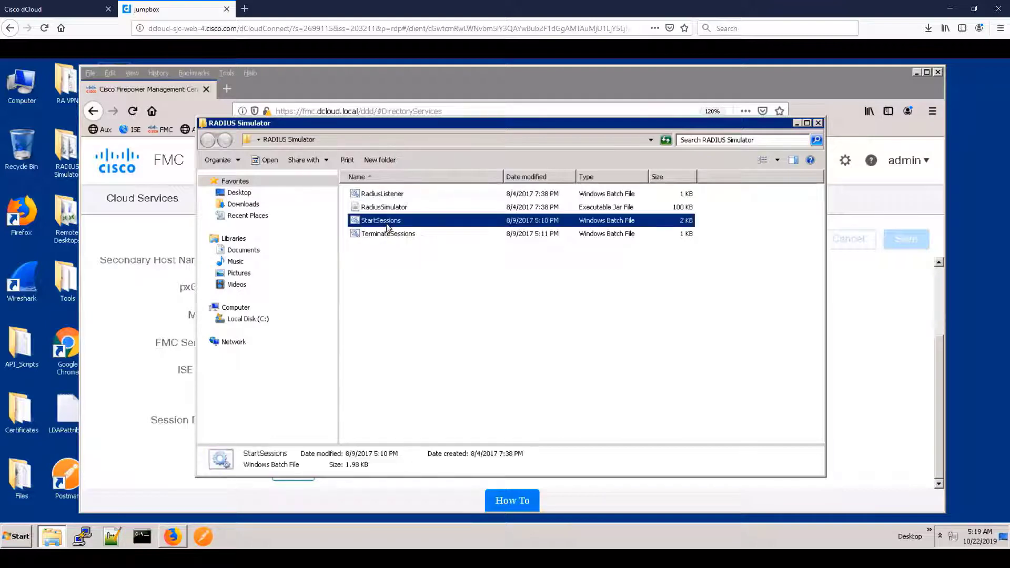
double_click(379, 220)
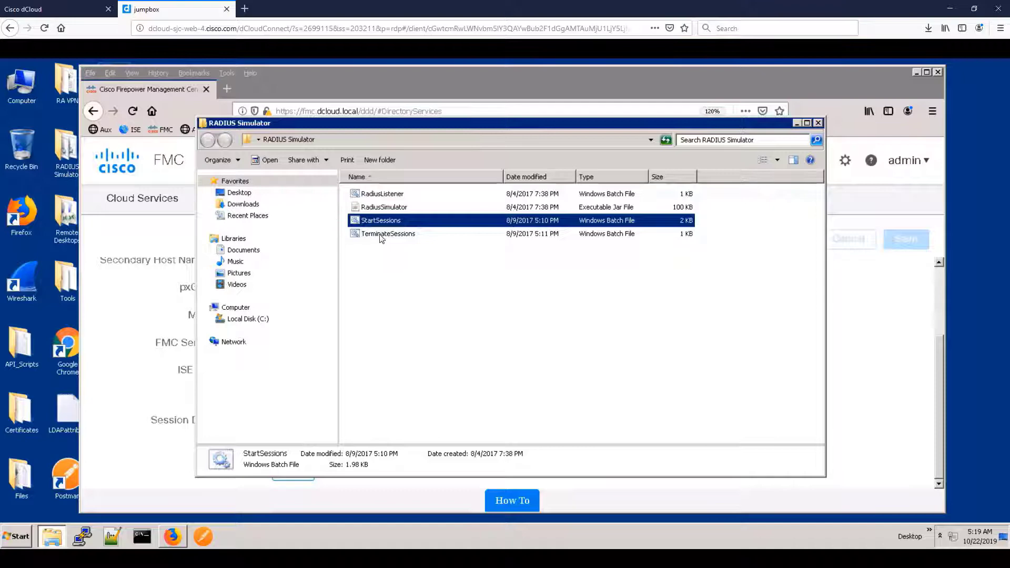
left_click(388, 233)
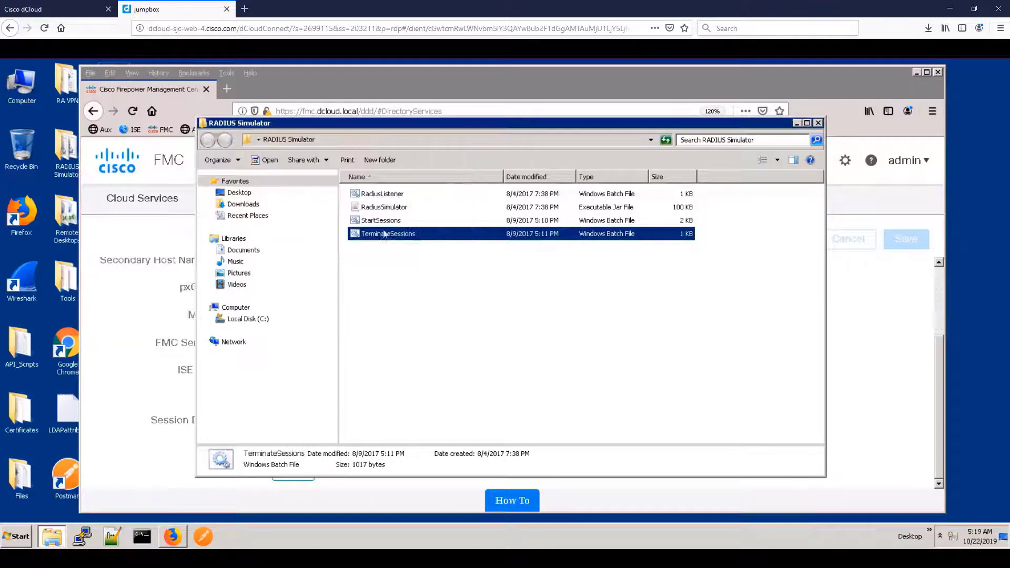
double_click(380, 220)
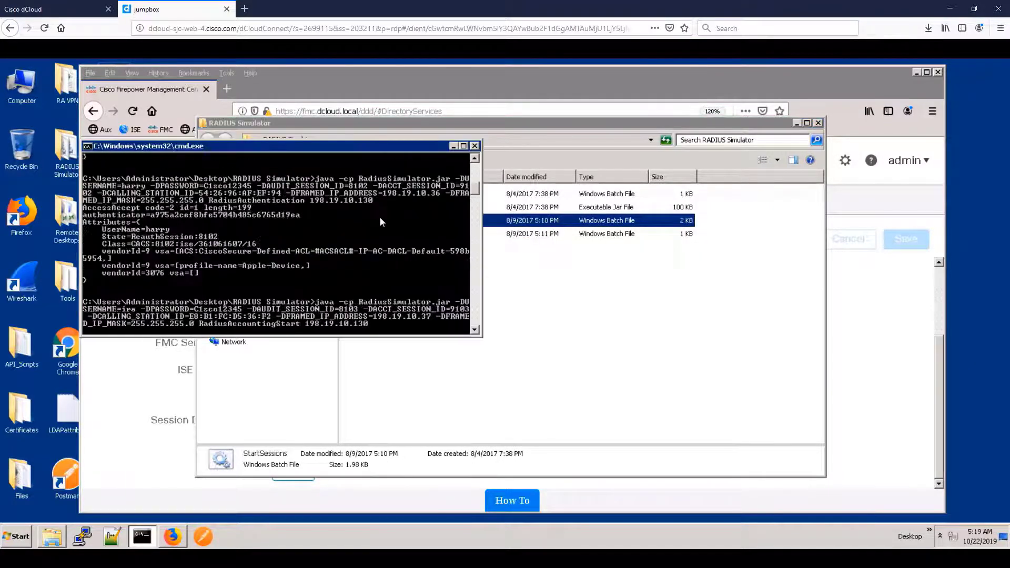
left_click(451, 138)
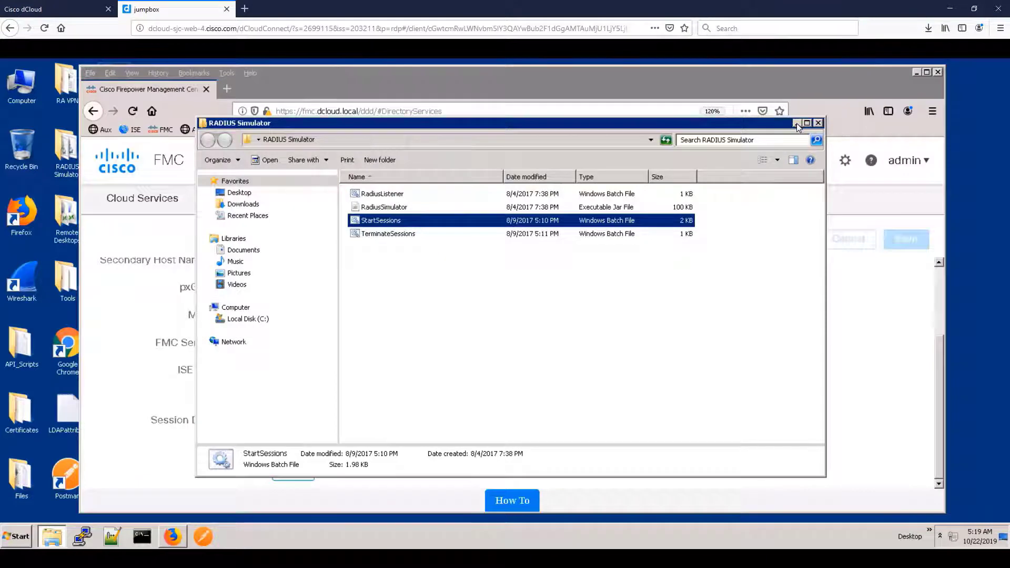
left_click(818, 122)
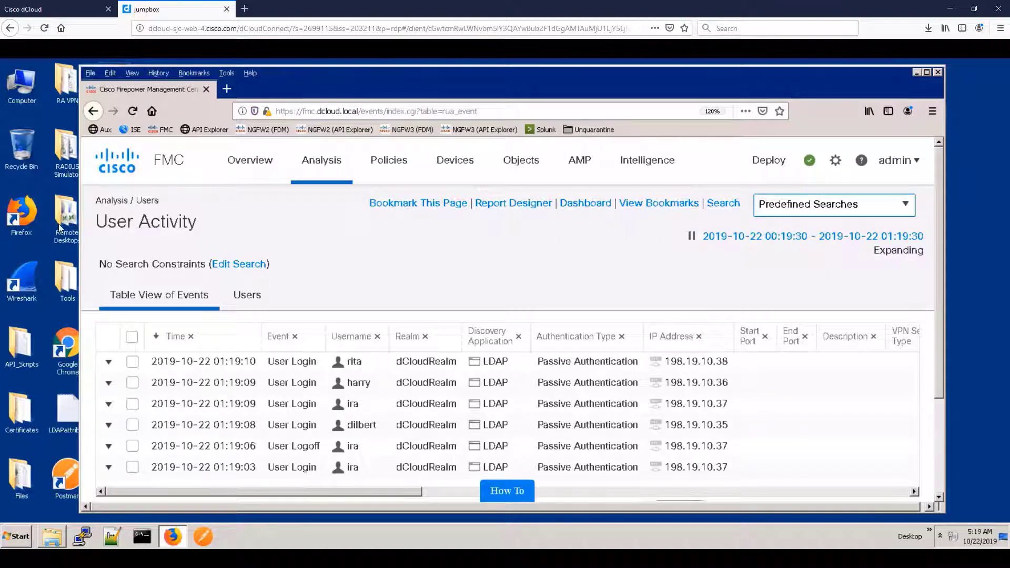
Step: Switch to the Remote Desktops folder
double_click(65, 213)
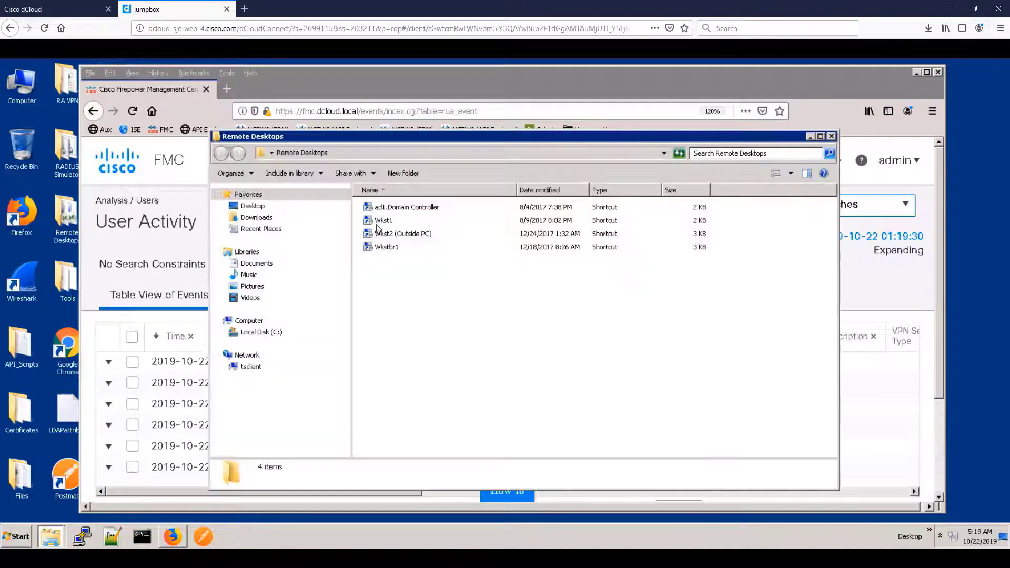
Step: In the remote workstation session, browse to Users > NGFW1 is your gateway
double_click(383, 220)
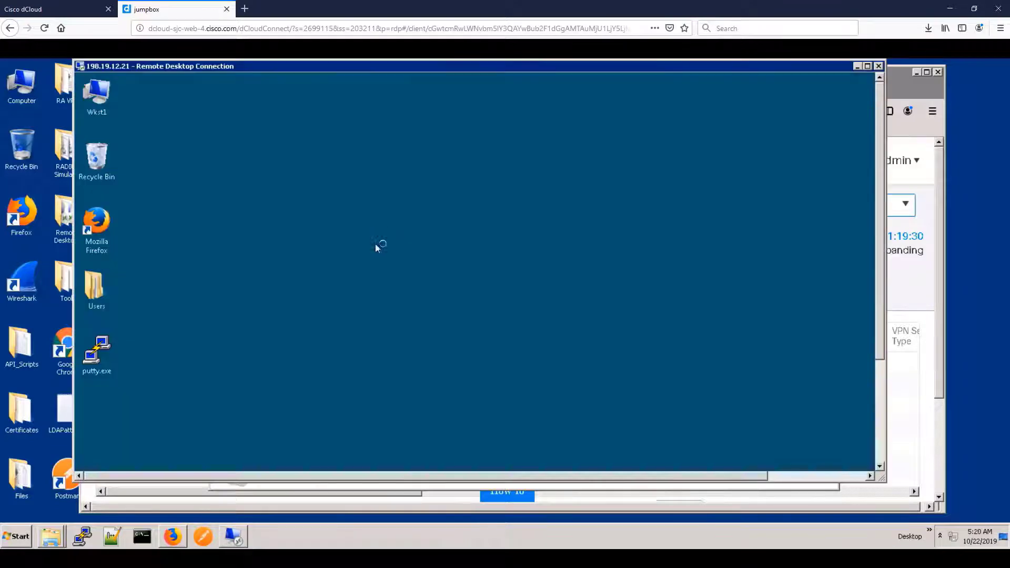
left_click(95, 288)
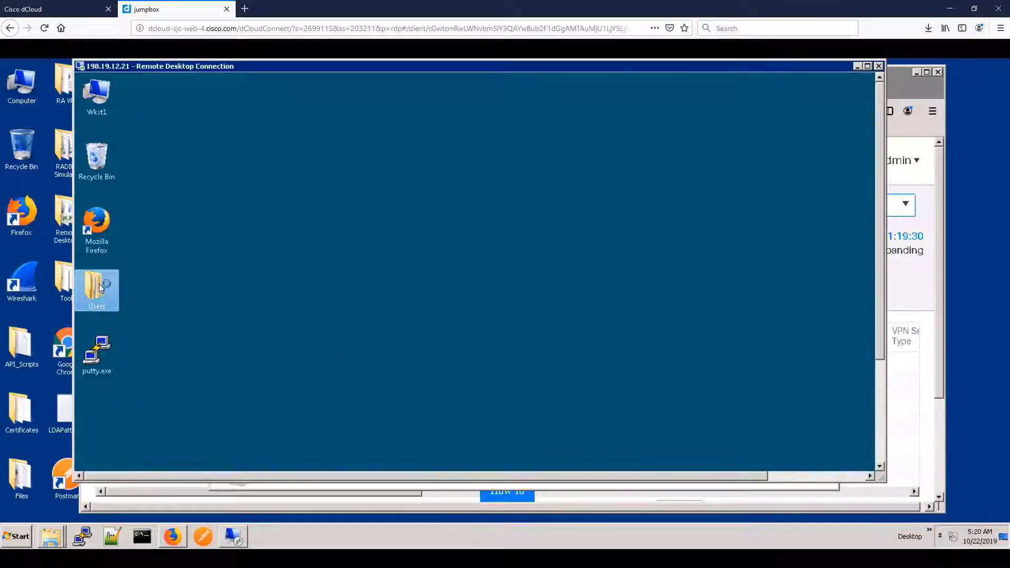
double_click(96, 290)
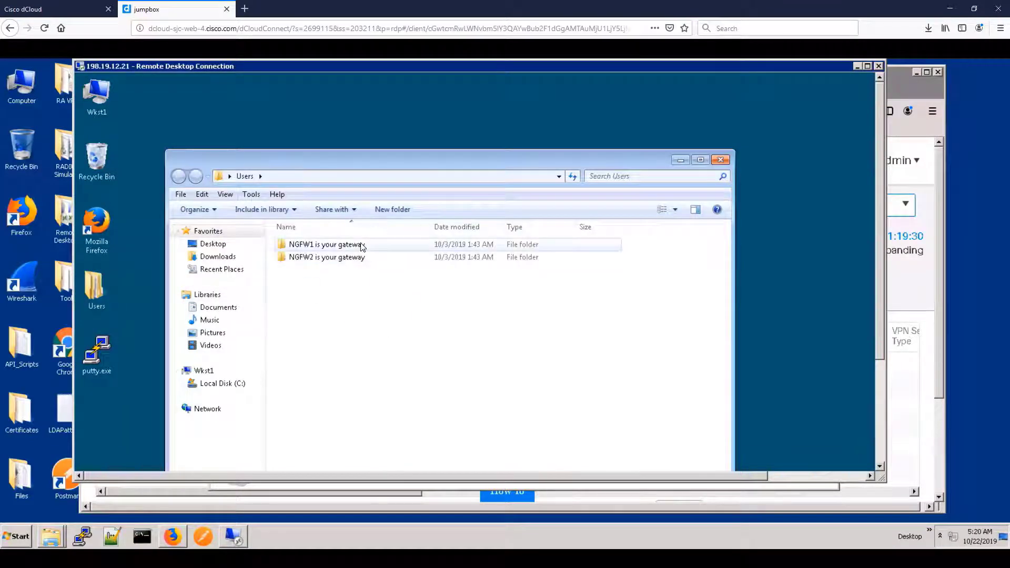
double_click(326, 244)
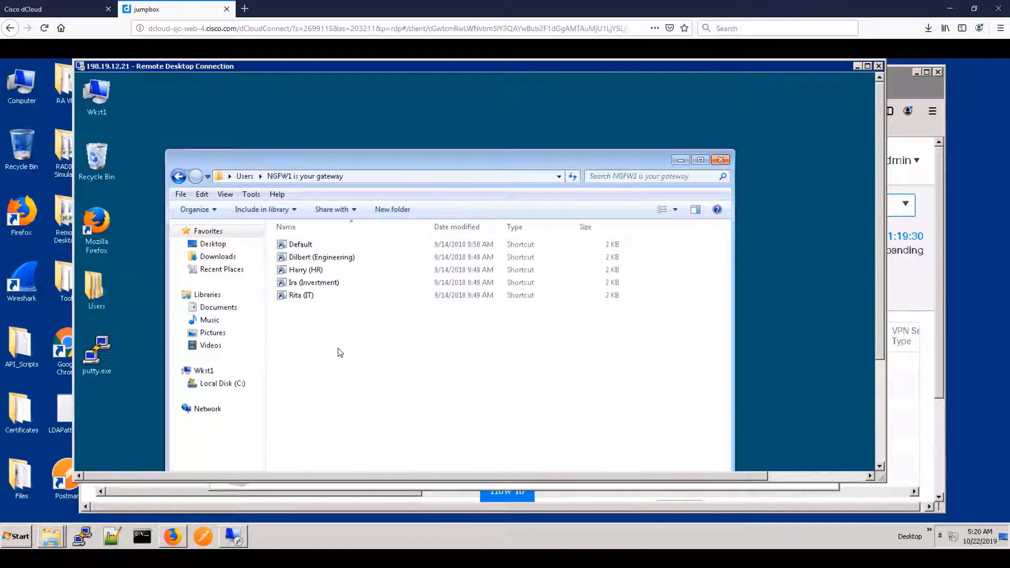
Step: Launch the Ira (Investment) SSH shortcut, then close that session
double_click(312, 283)
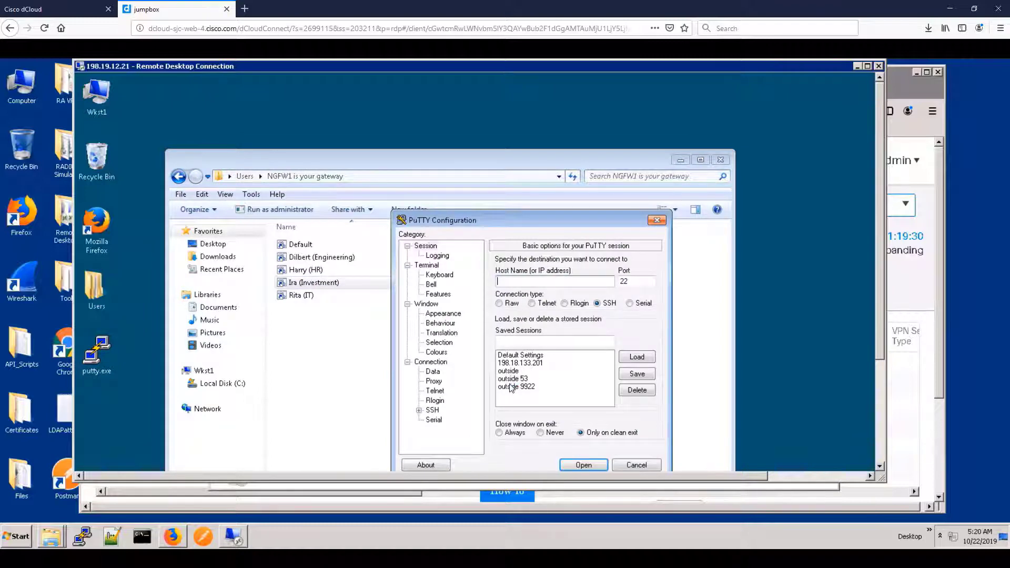
left_click(581, 464)
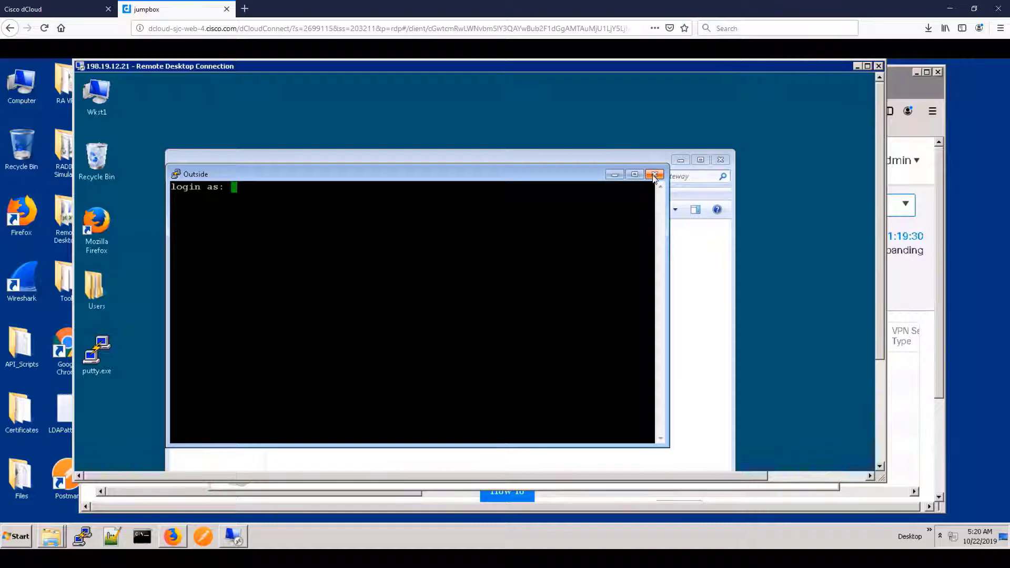
left_click(654, 175)
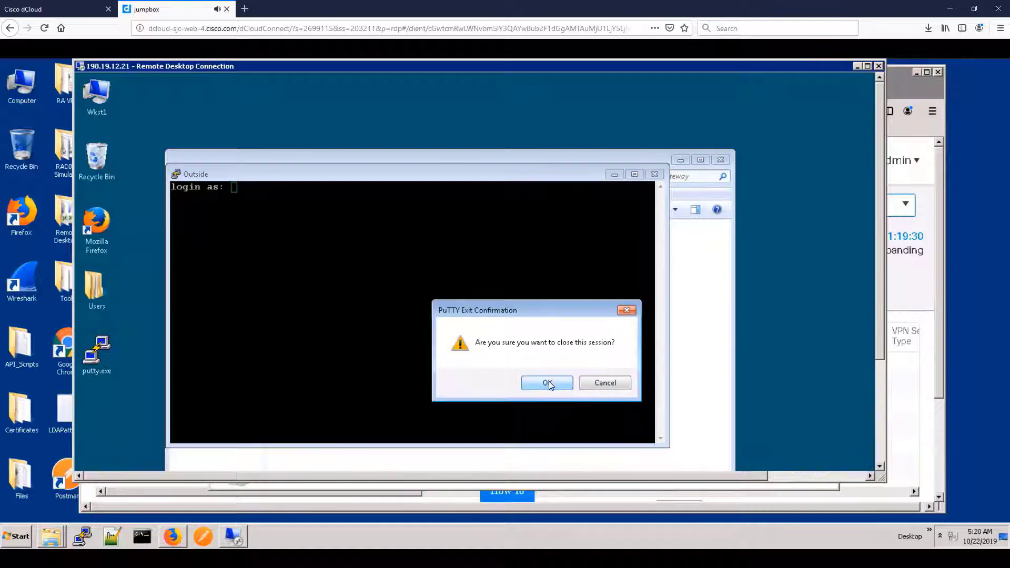
left_click(546, 383)
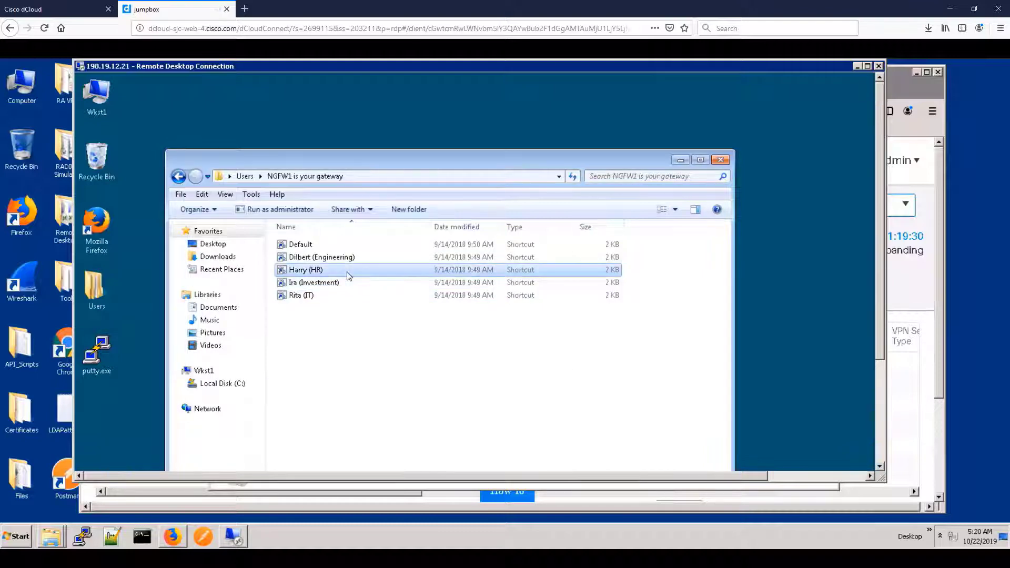
Step: Launch the Harry (HR) SSH shortcut and dismiss its connection-reset-by-peer error
double_click(96, 346)
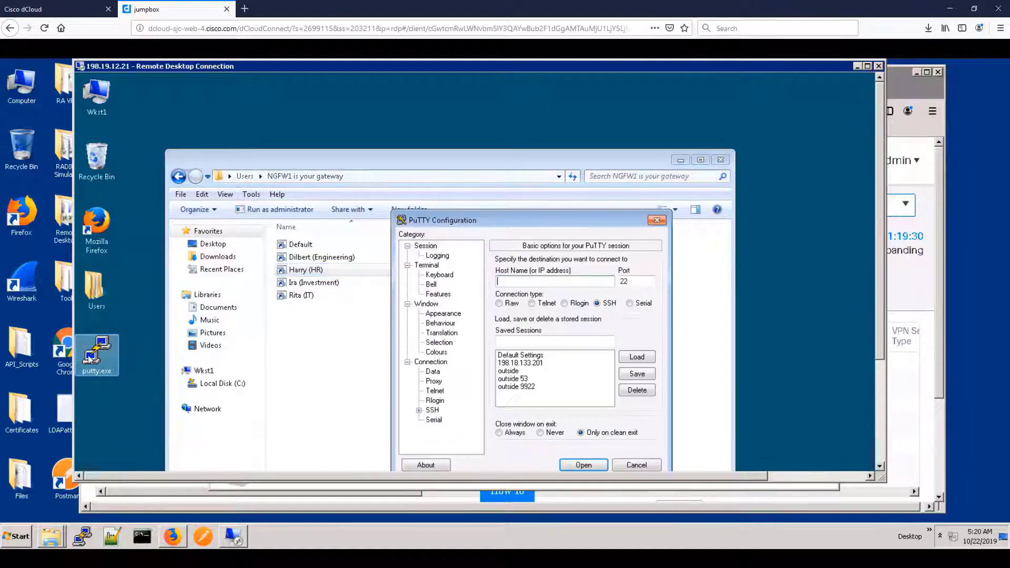
left_click(582, 464)
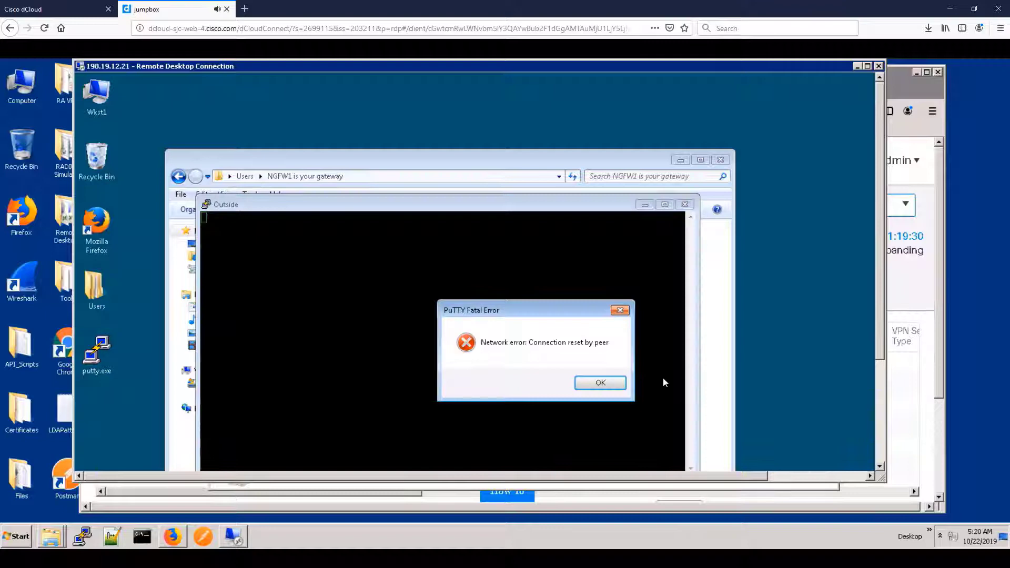
left_click(599, 382)
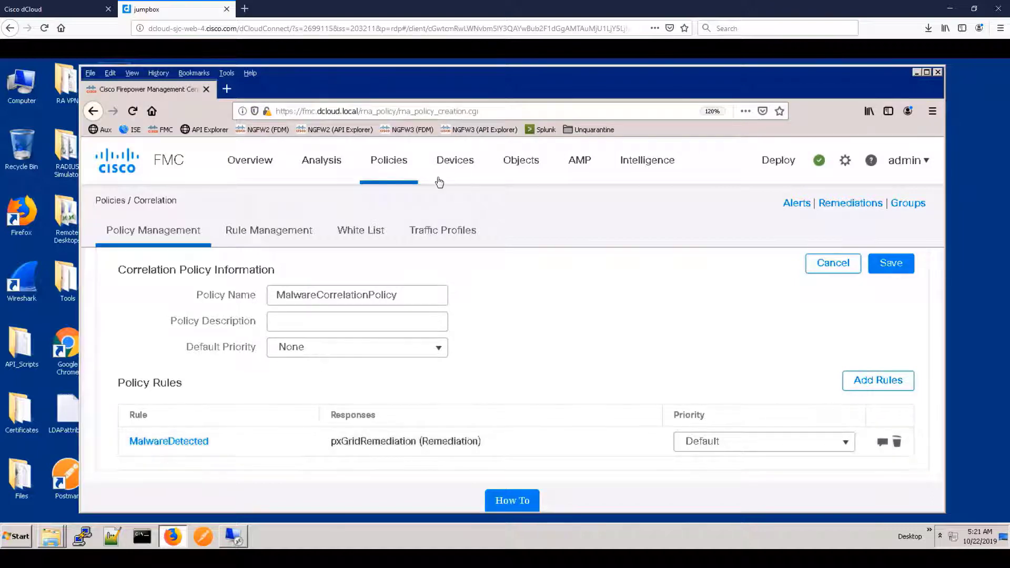
Step: Go to Policies > Access Control and start editing Base_Policy
left_click(388, 159)
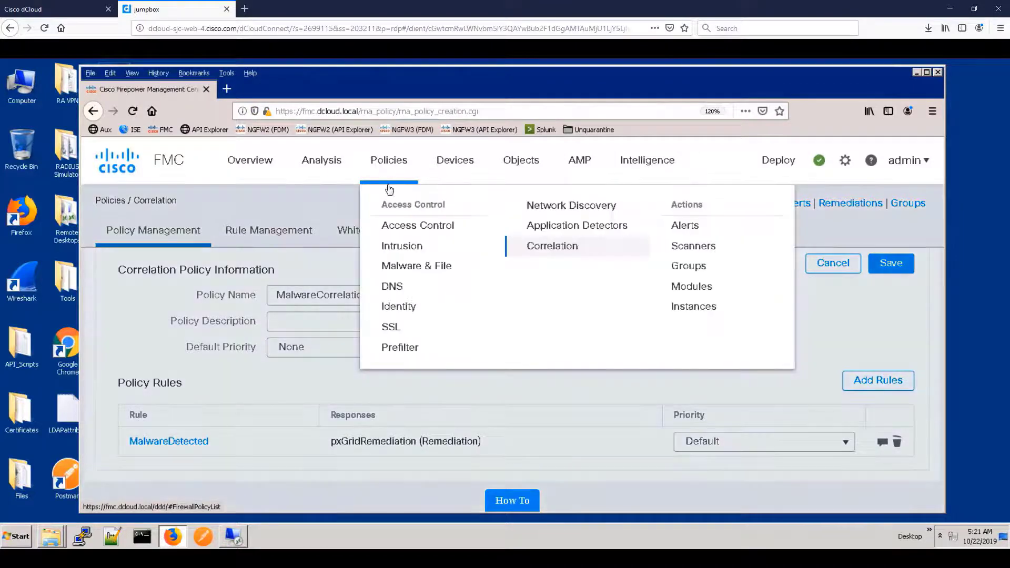
left_click(551, 245)
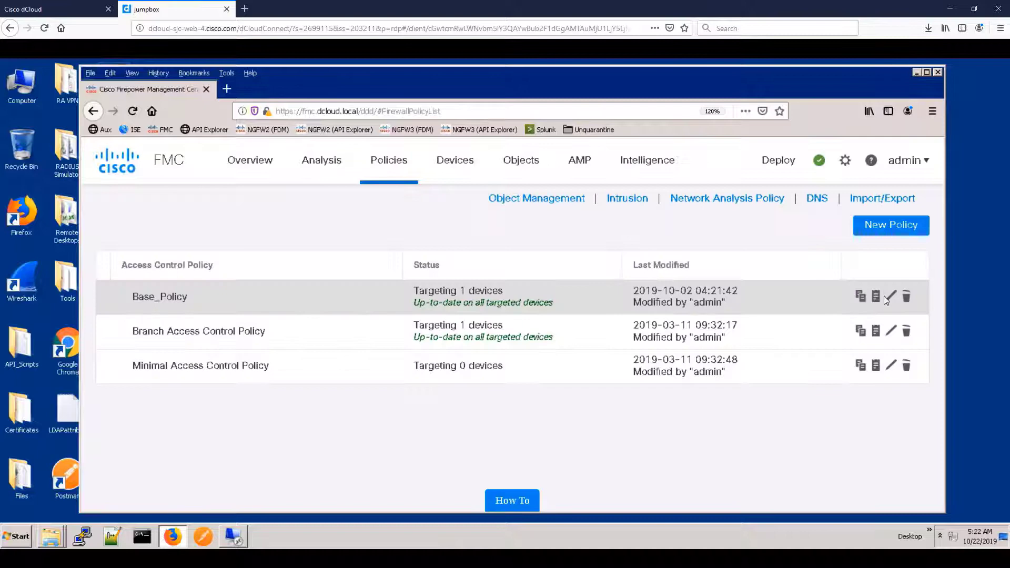
left_click(889, 297)
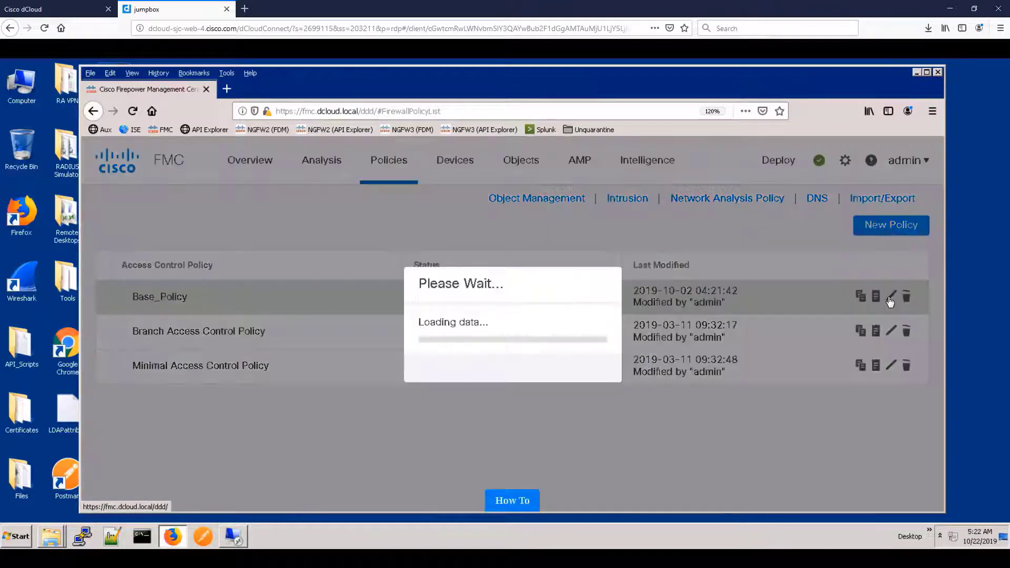
left_click(890, 297)
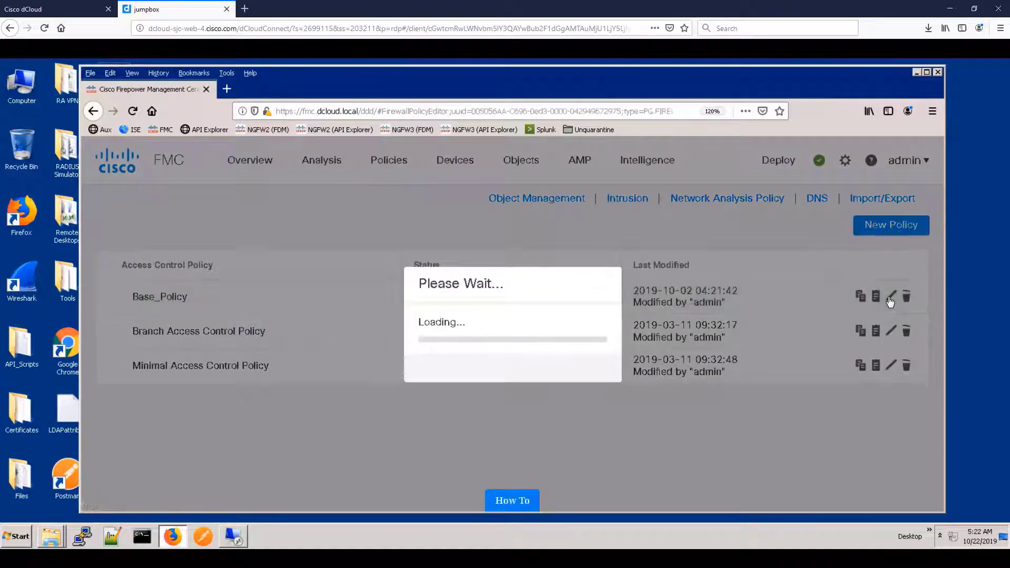
Step: Add a new rule to Base_Policy inserted above rule 1
left_click(891, 297)
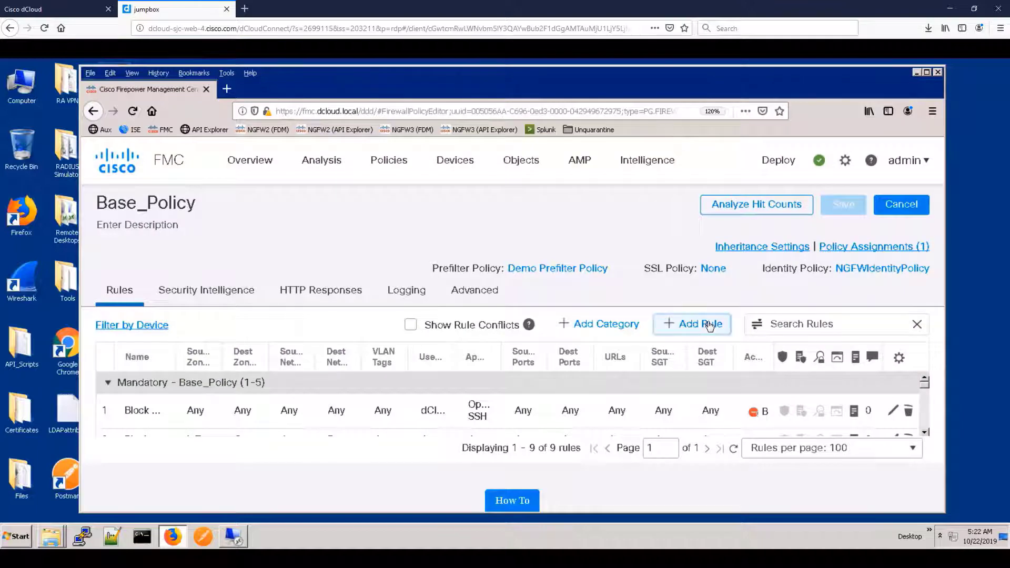
left_click(691, 324)
type("Block Quarentined Systems")
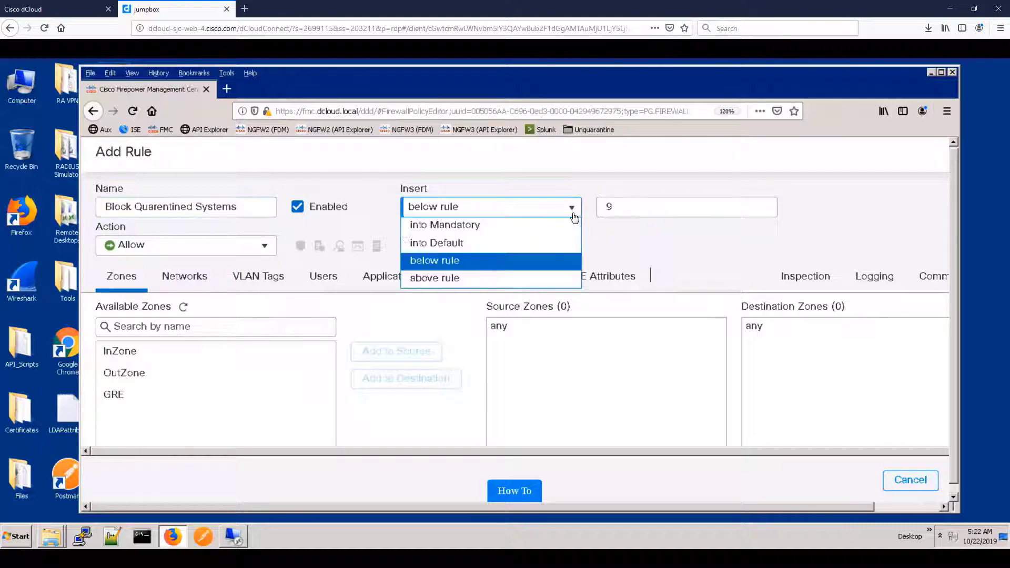
left_click(433, 278)
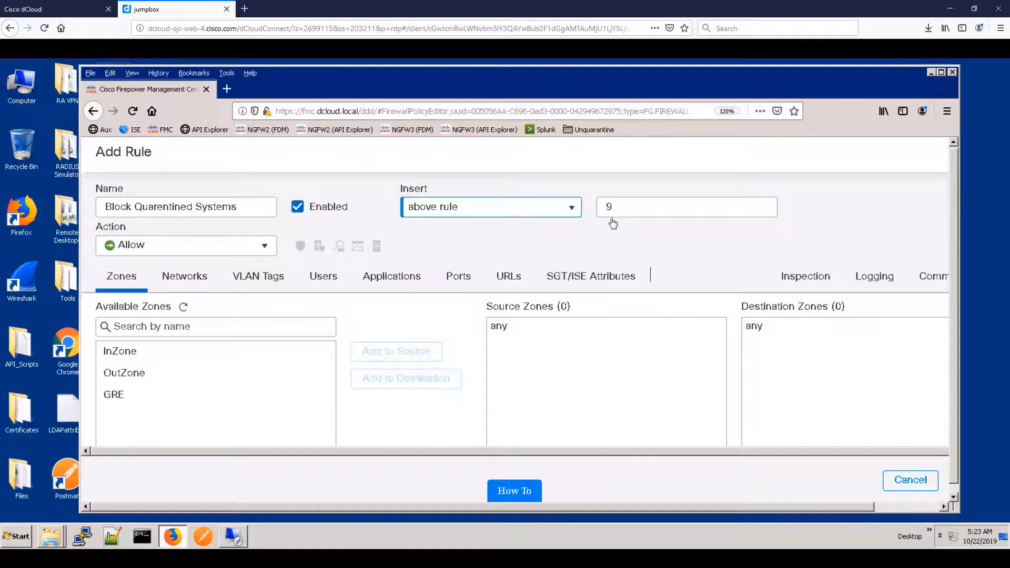
left_click(686, 207)
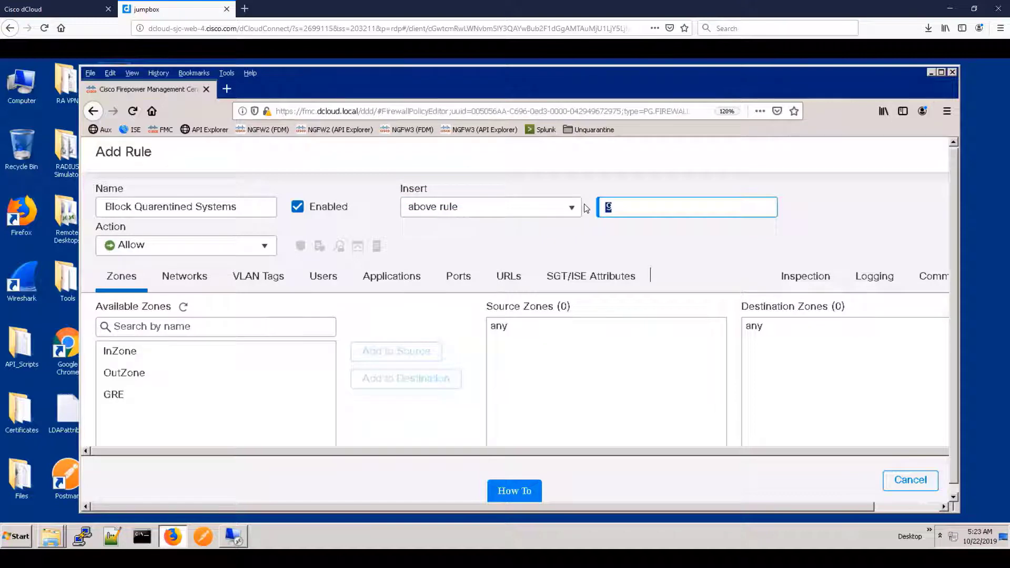
type("1")
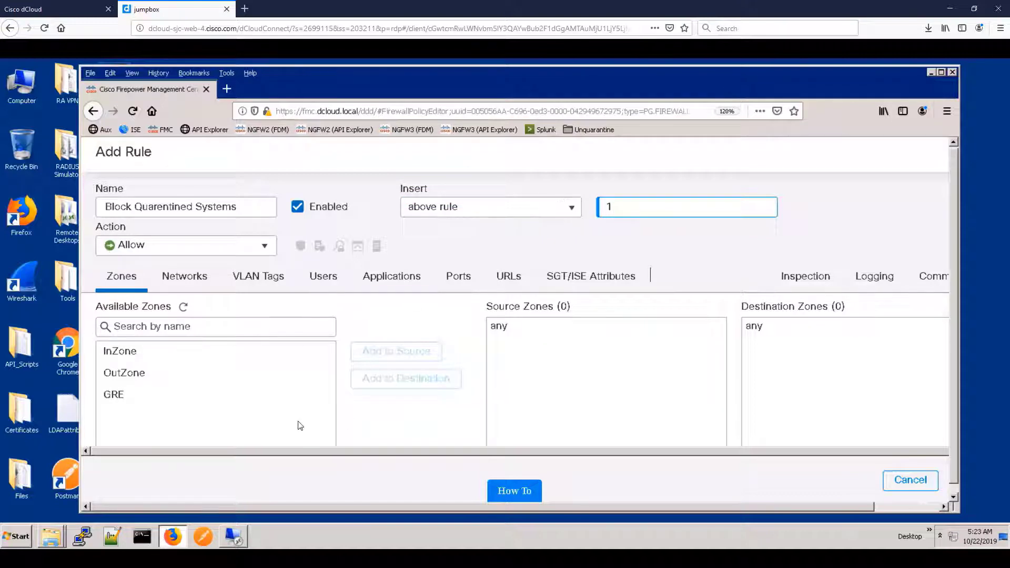
mouse_move(420, 342)
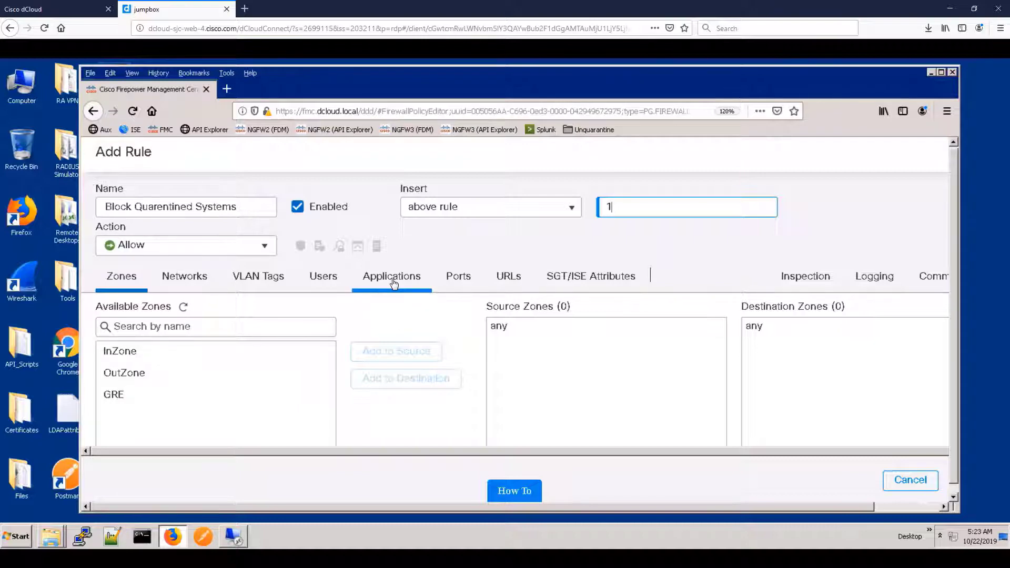
Step: Search applications for SSH and add OpenSSH and SSH to the rule
left_click(392, 275)
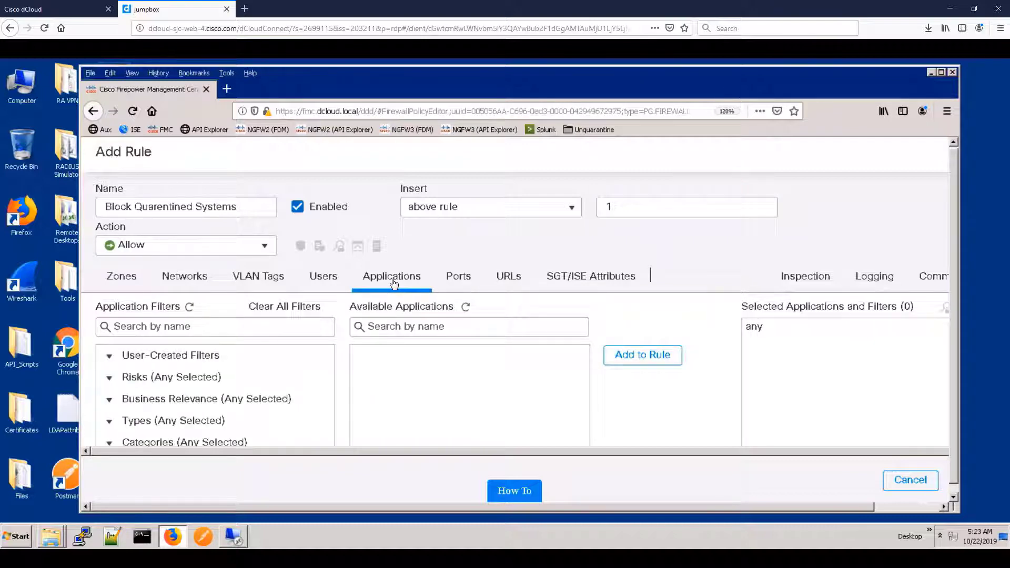
left_click(468, 326)
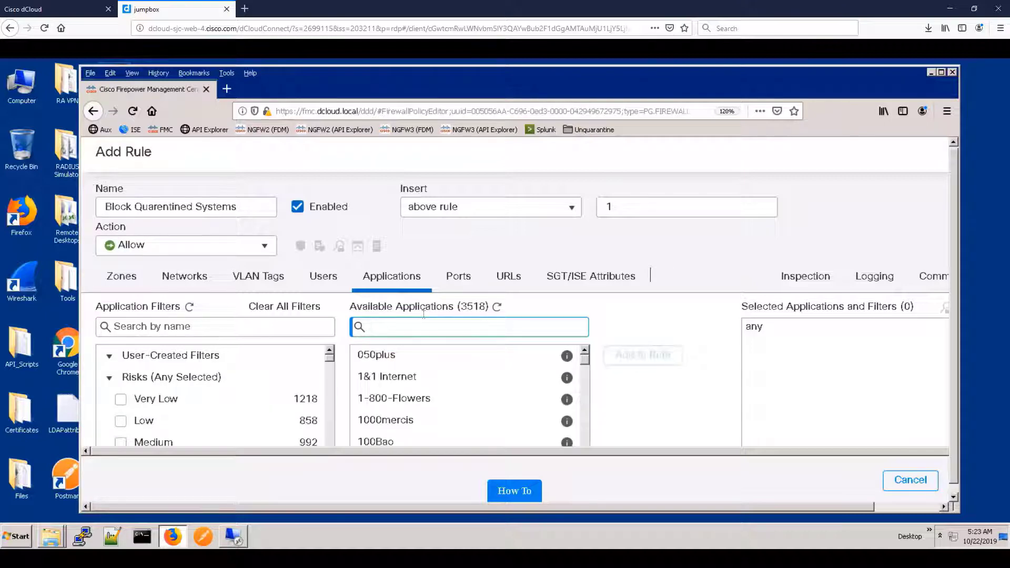
type("SSH")
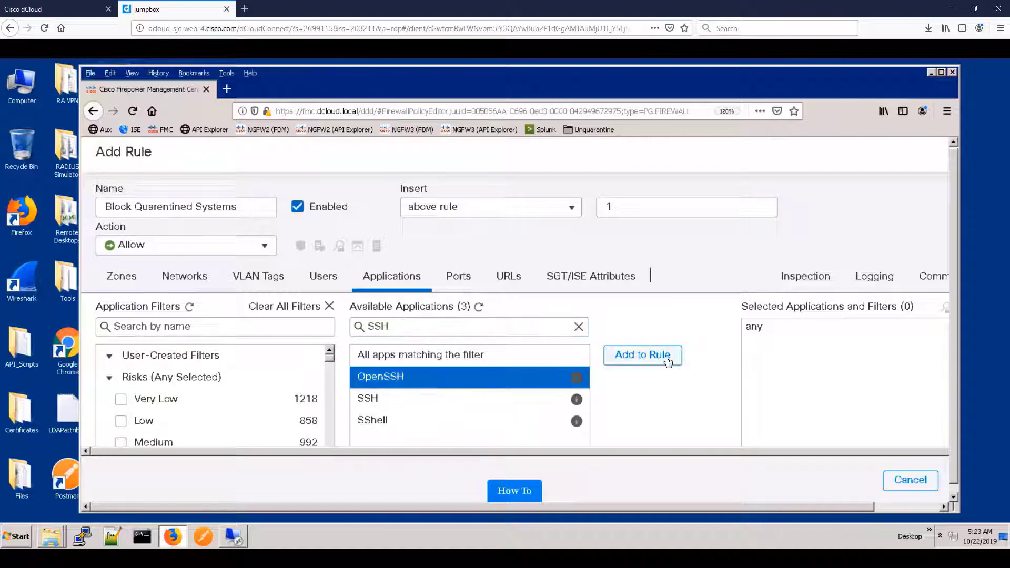
left_click(641, 354)
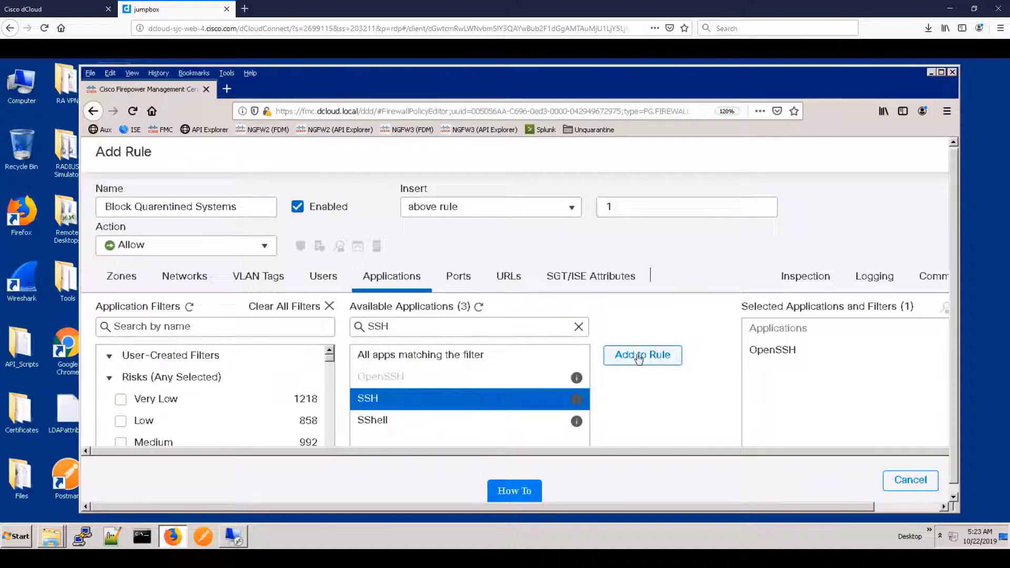
left_click(642, 354)
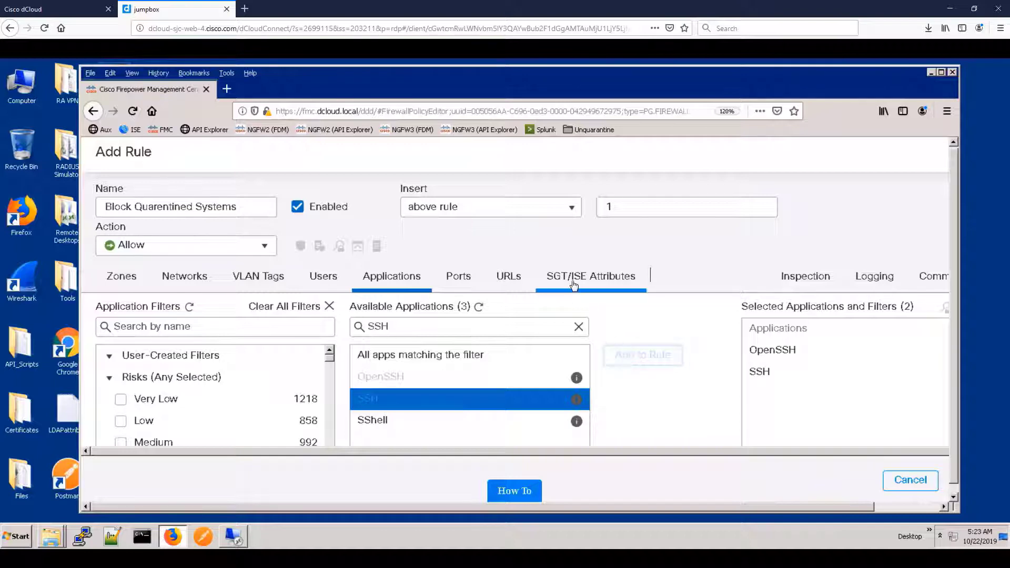
left_click(590, 276)
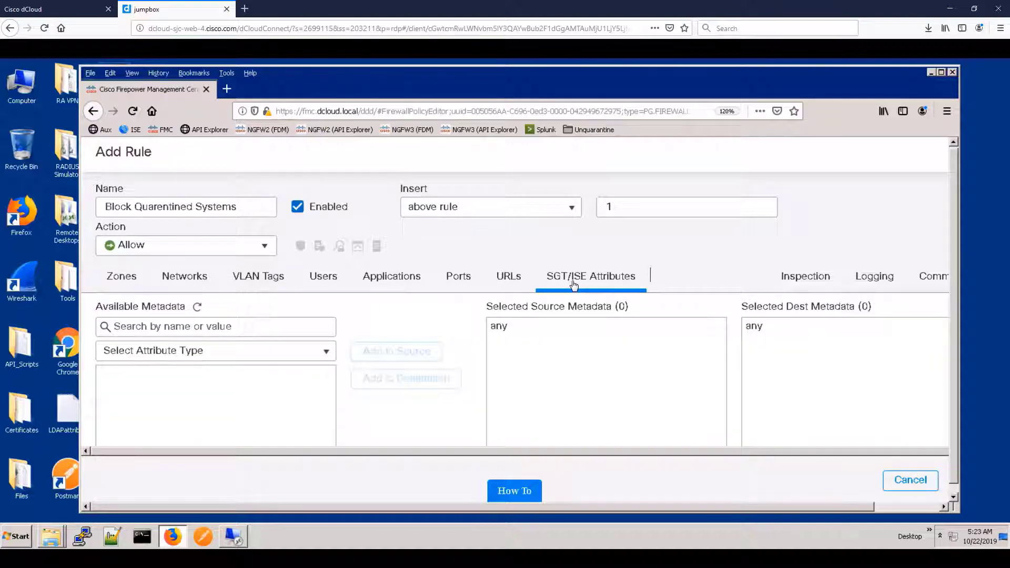
Step: Add the Quarantined_Systems security group tag as the rule's source attribute
left_click(214, 350)
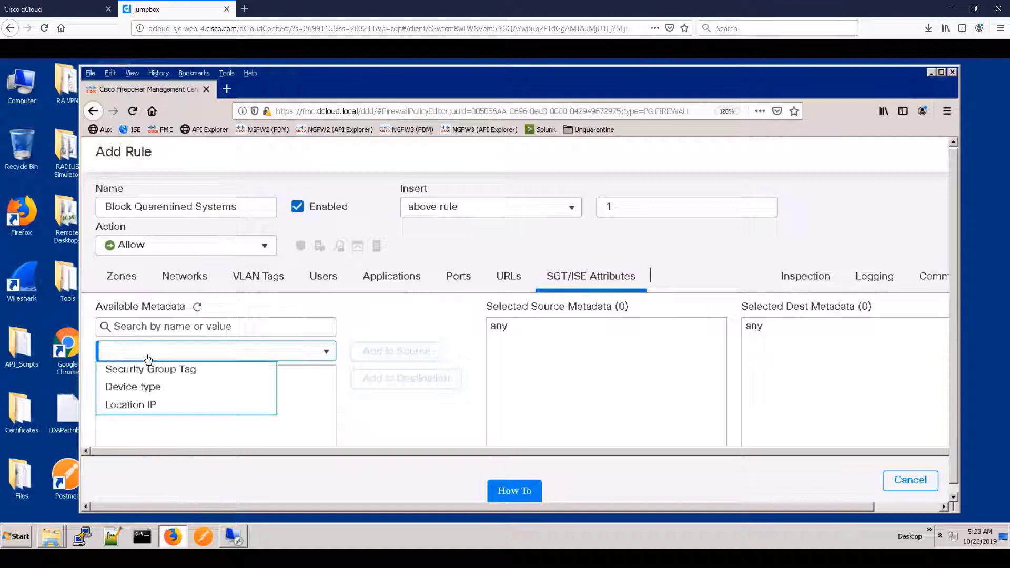
mouse_move(150, 368)
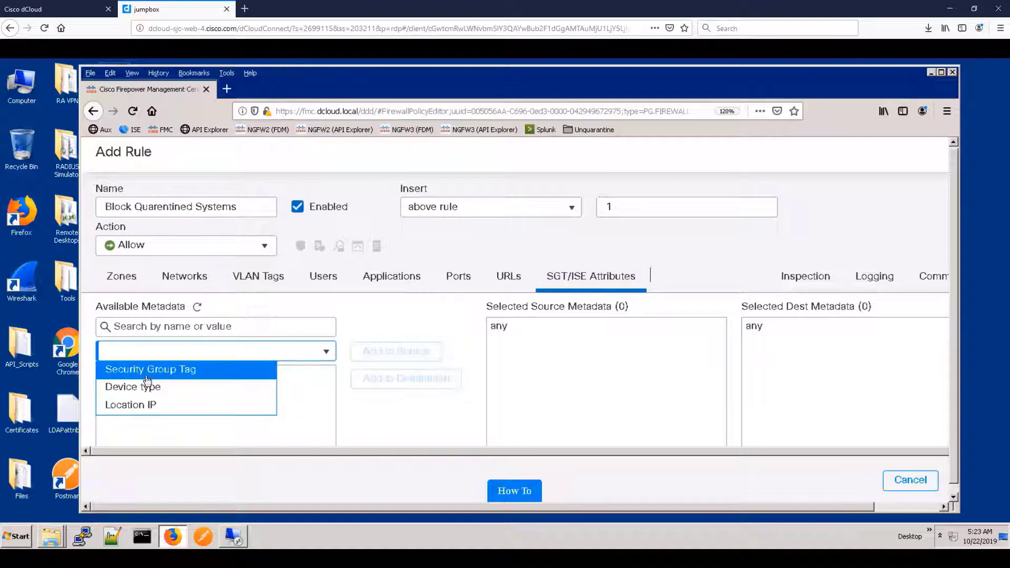
left_click(132, 386)
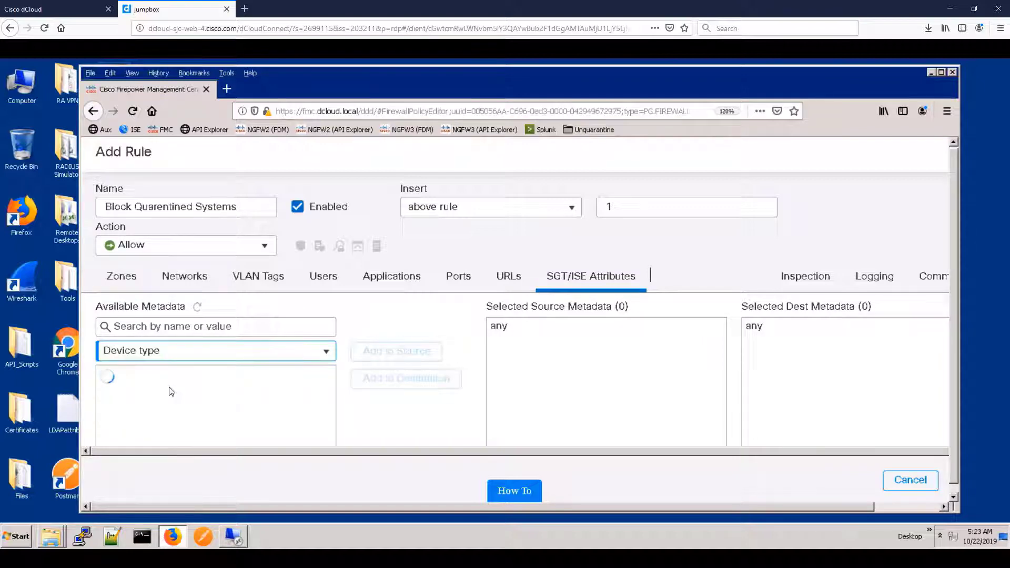
scroll("down", 3)
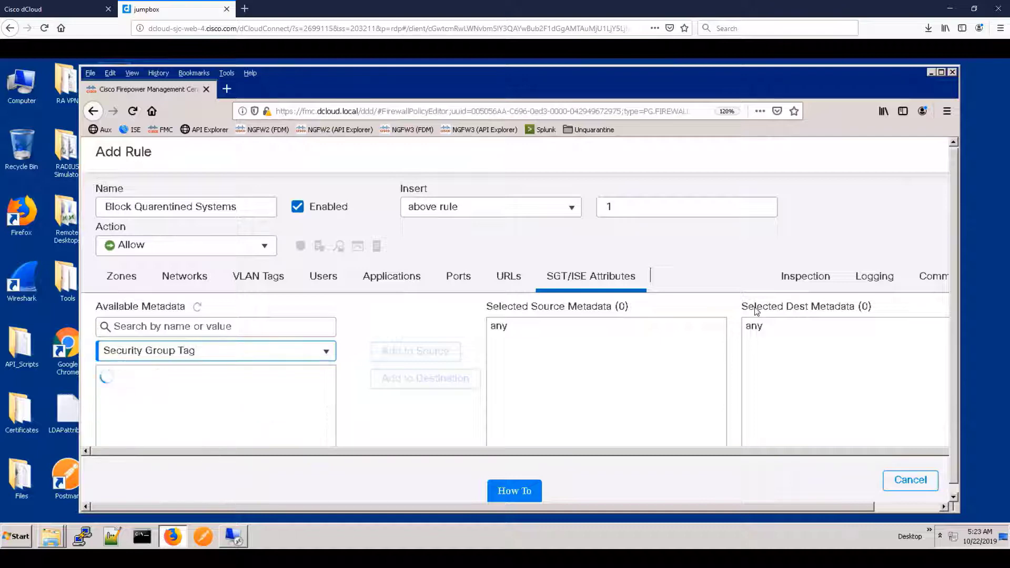
left_click(215, 350)
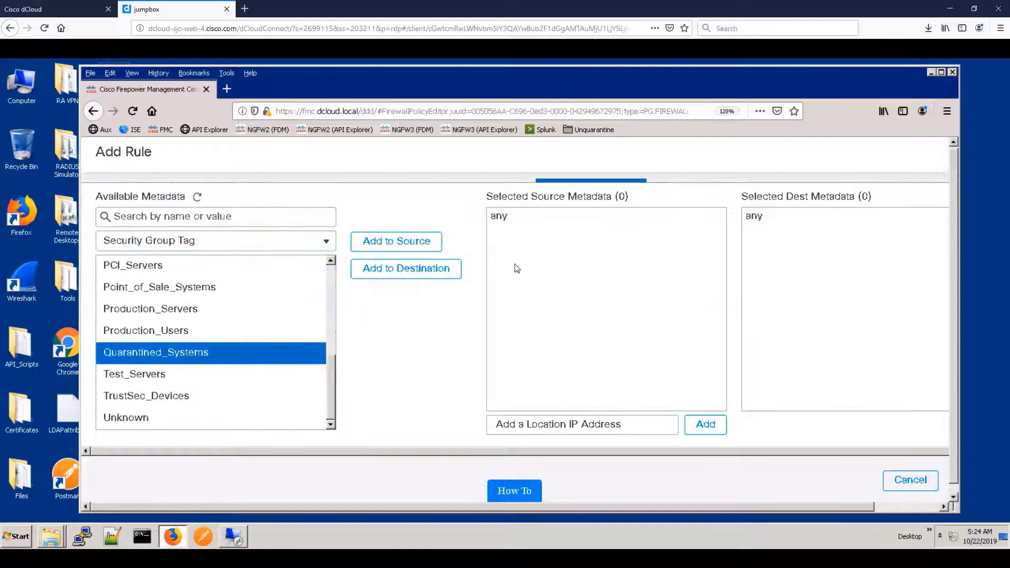
left_click(396, 242)
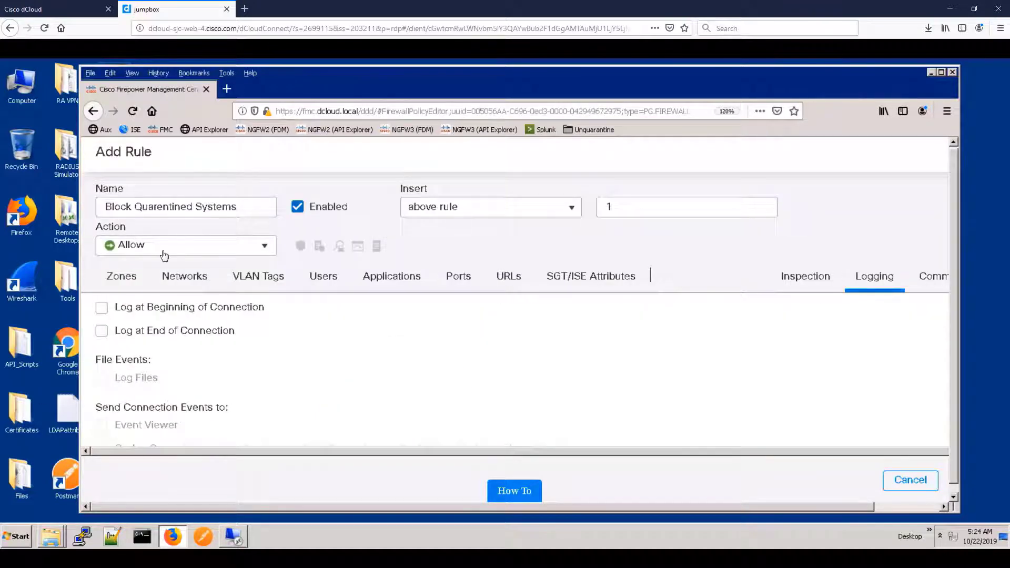
Step: Set the rule action to Block with reset and log at beginning of connection
left_click(185, 245)
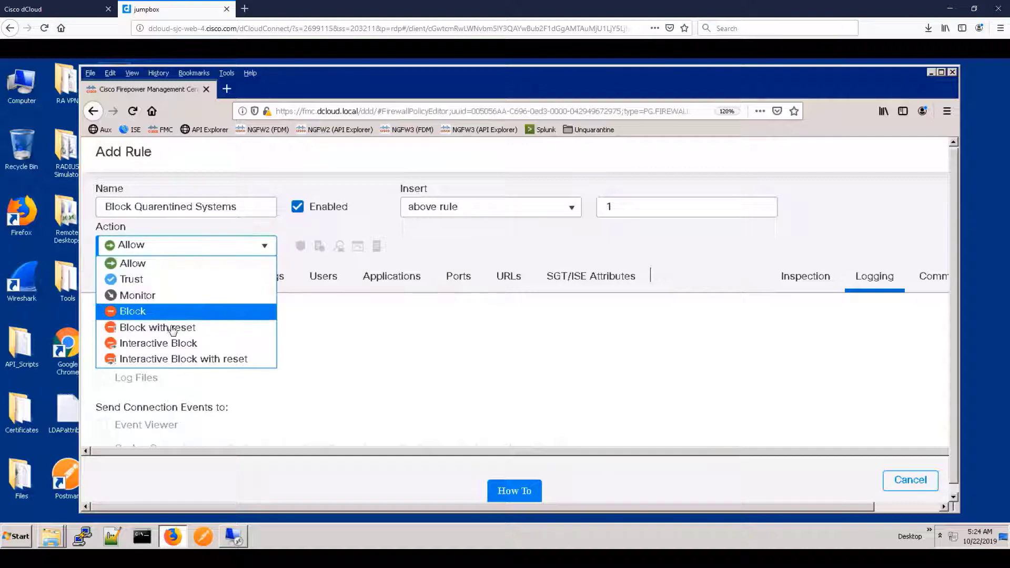
left_click(156, 327)
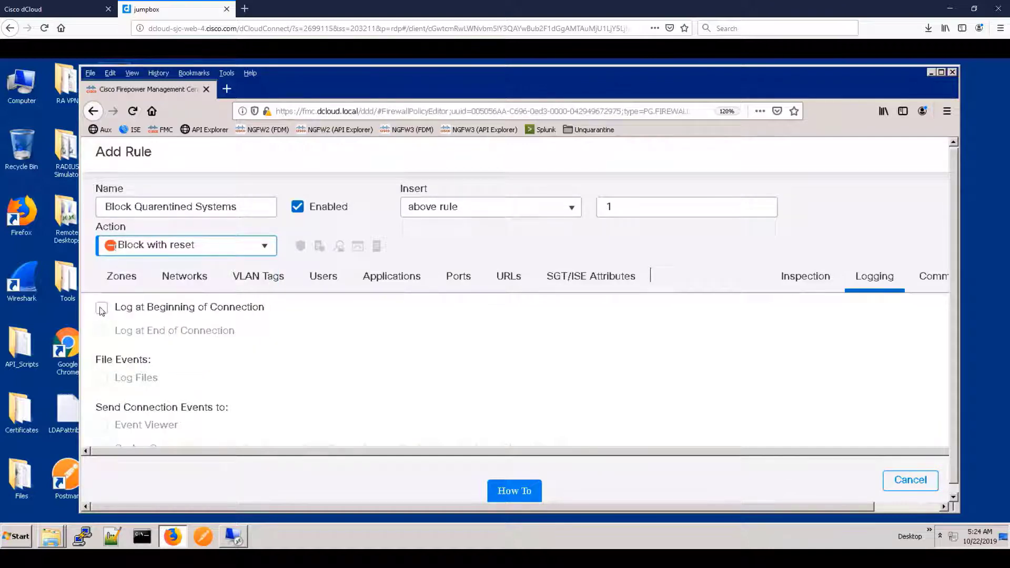
left_click(101, 307)
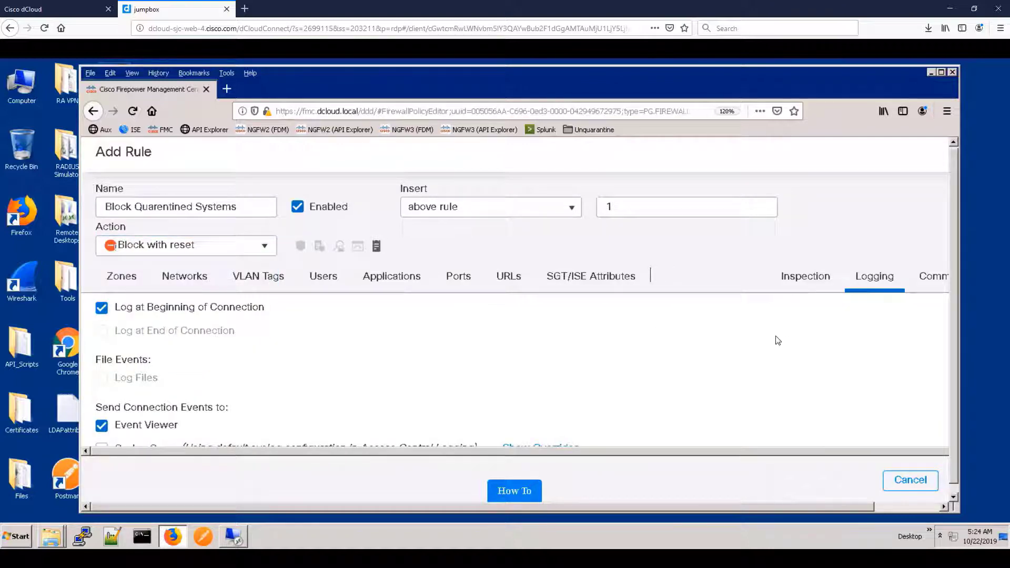
scroll("down", 3)
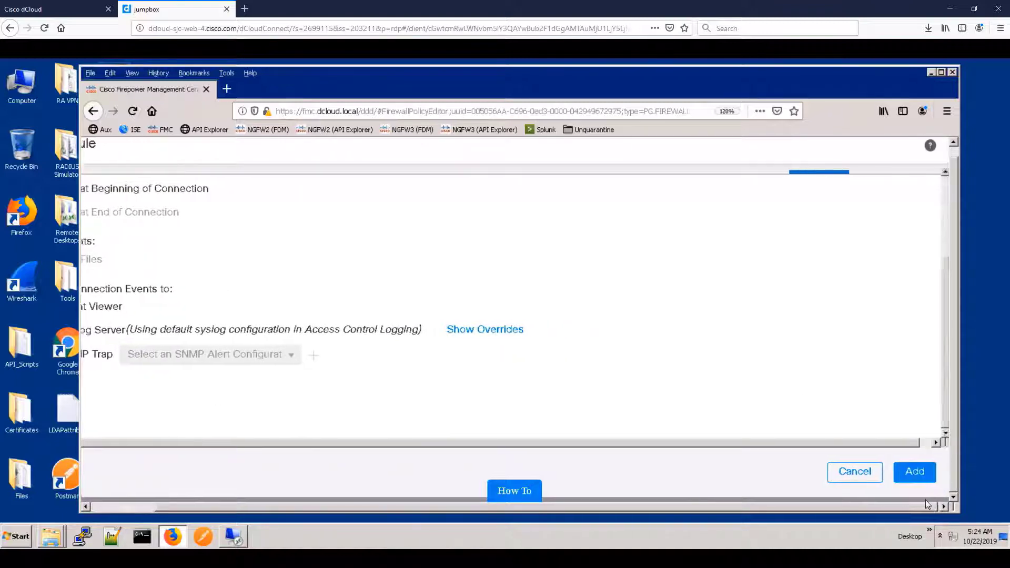
Step: Add the finished rule to Base_Policy and save the policy
left_click(914, 471)
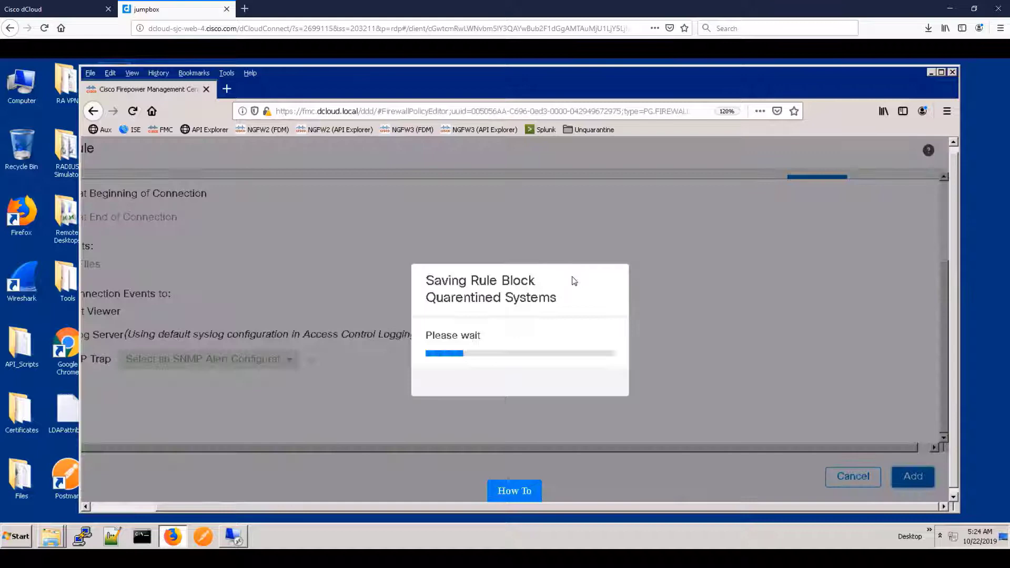
left_click(912, 476)
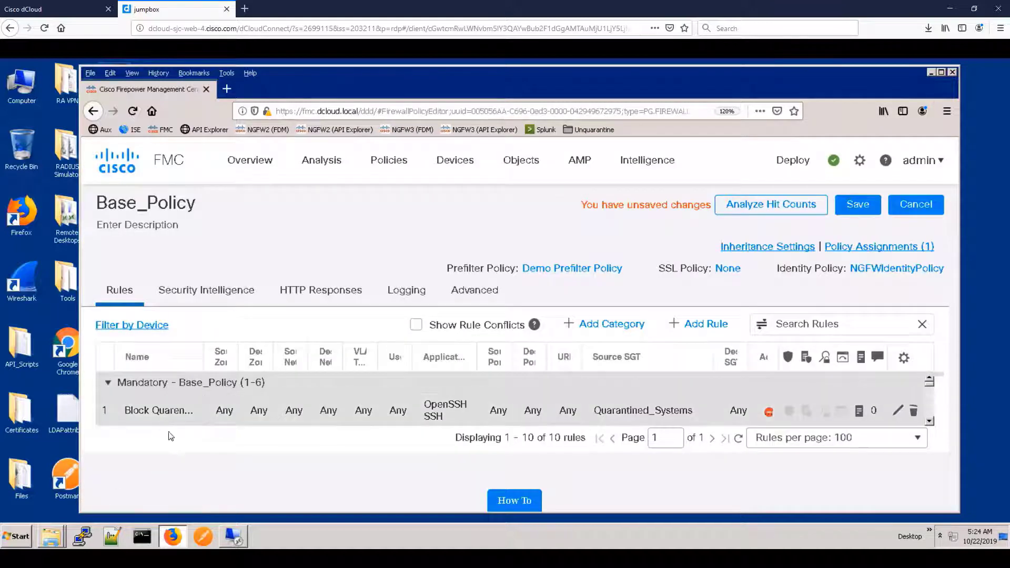
mouse_move(692, 406)
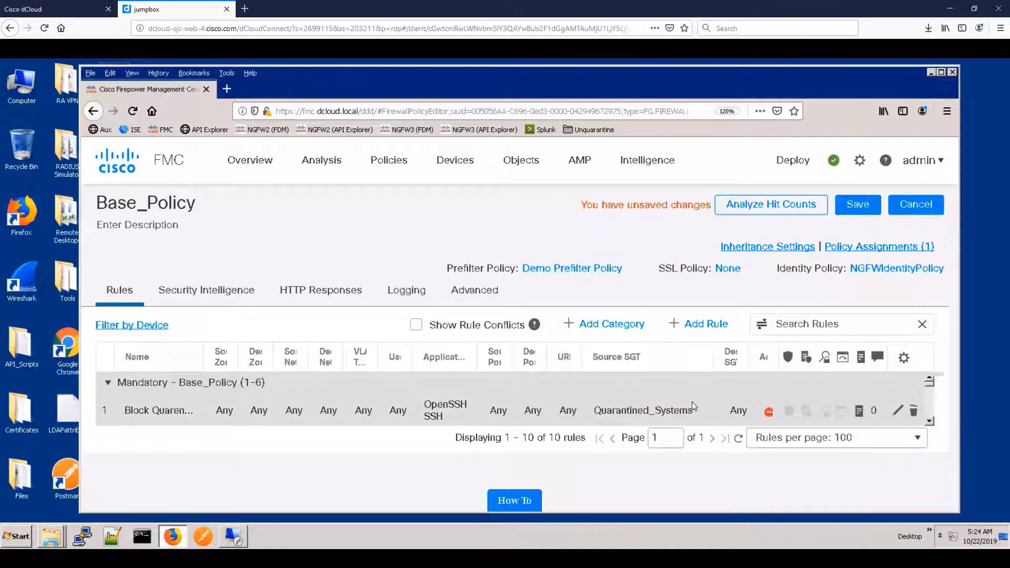
left_click(857, 205)
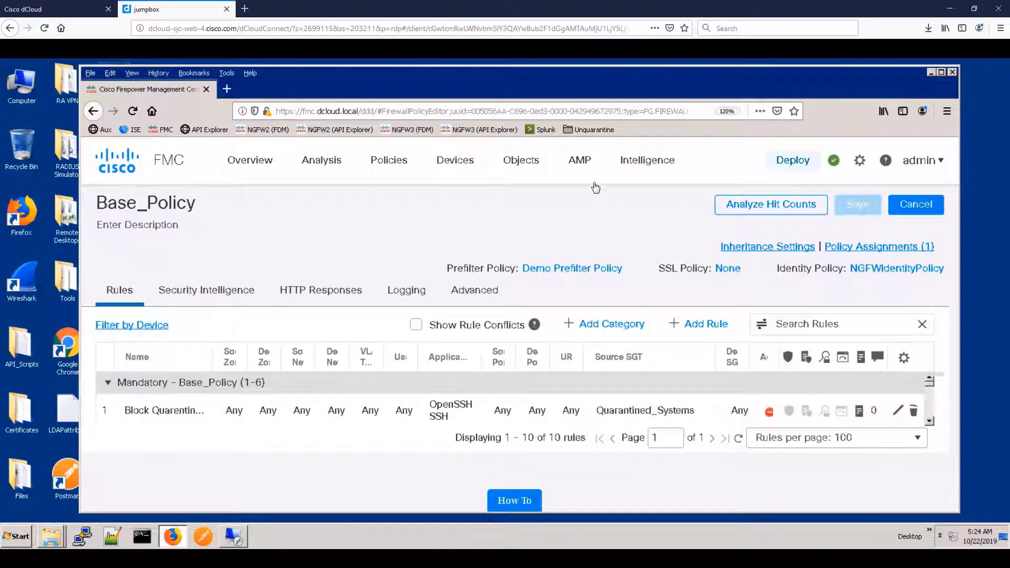
Step: Deploy the quarantine rule policy and review the deployments to NGFW1 and NGFWBR1
left_click(792, 160)
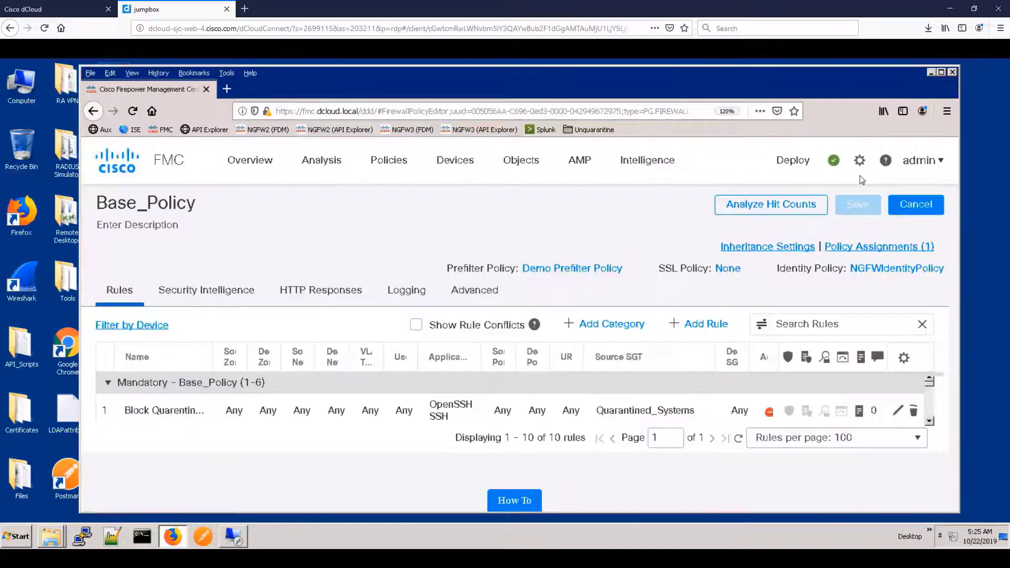
left_click(833, 160)
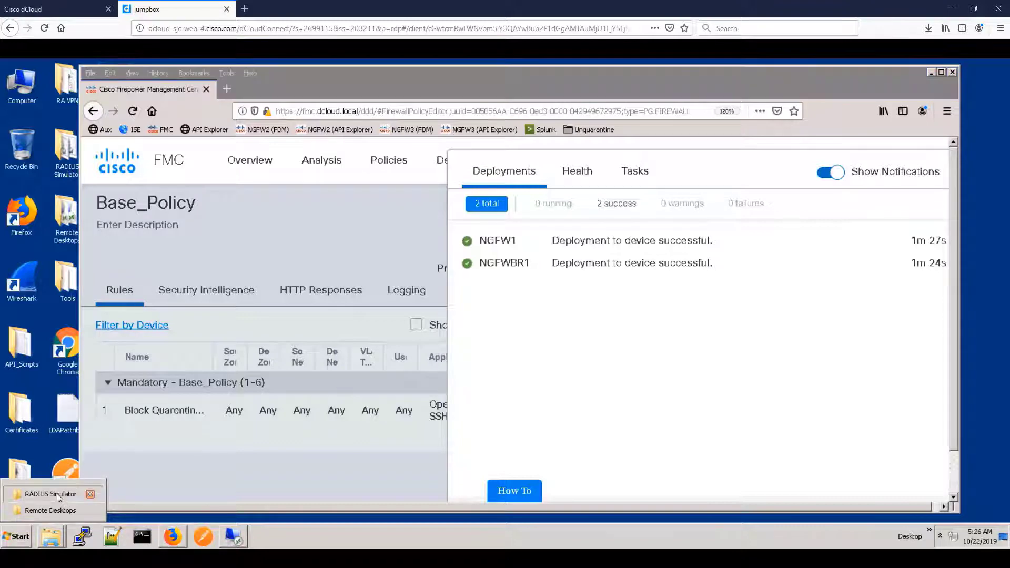
Step: Launch RadiusListener from the RADIUS Simulator folder and return to the remote workstation desktop
left_click(49, 494)
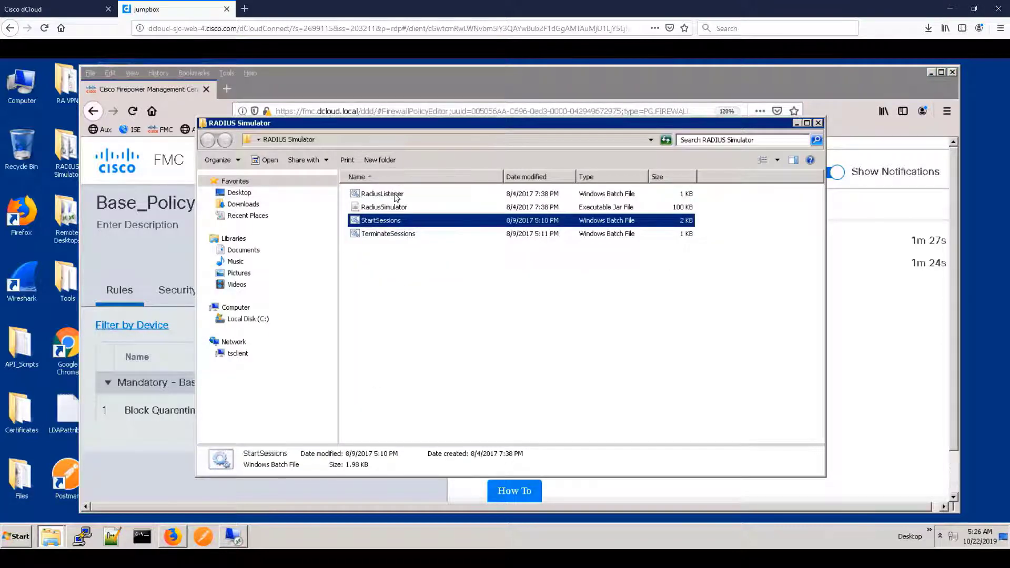
double_click(382, 193)
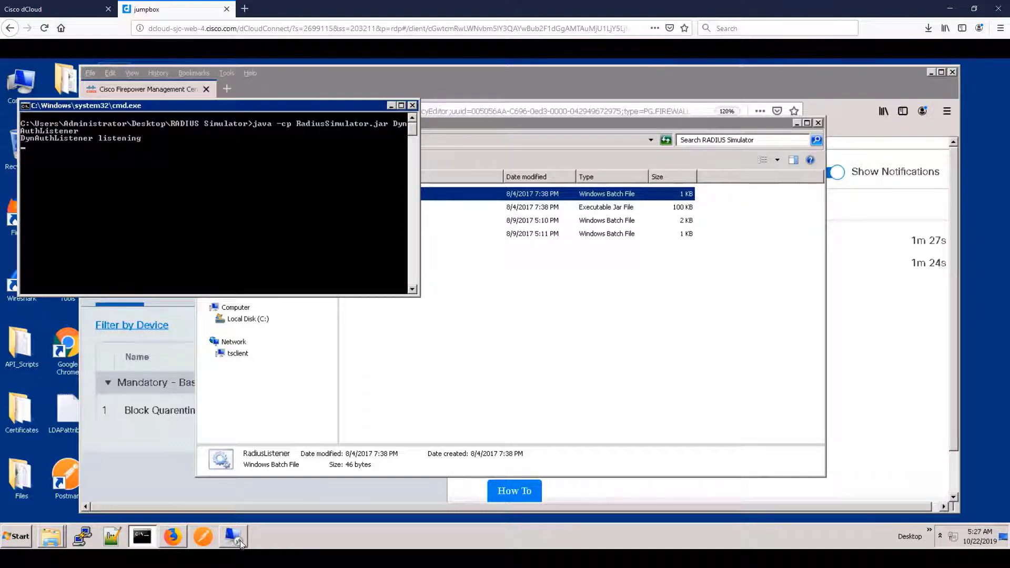
left_click(233, 535)
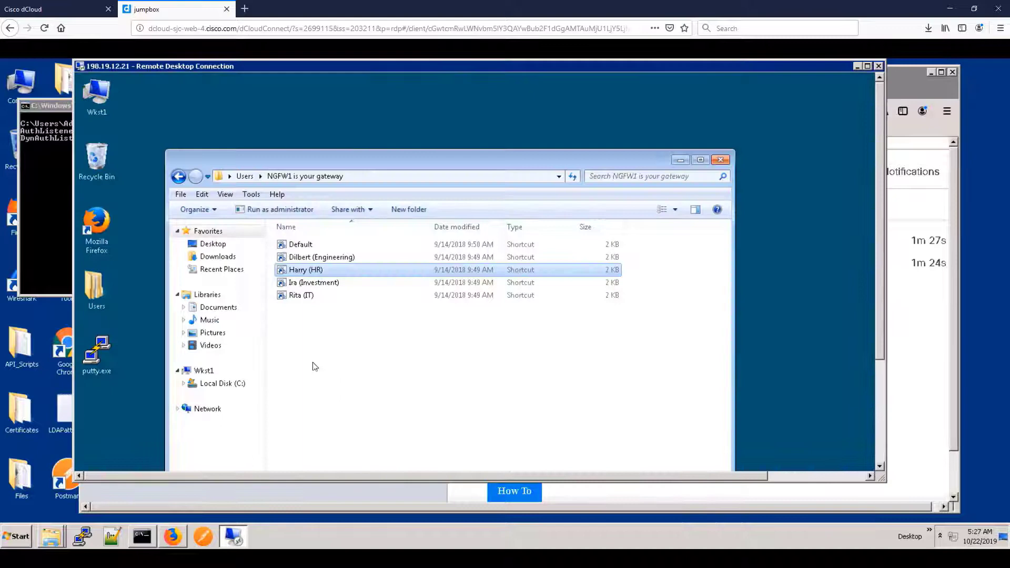
Step: Log in as Ira (Investment), start the outside SSH session and close it again
left_click(312, 282)
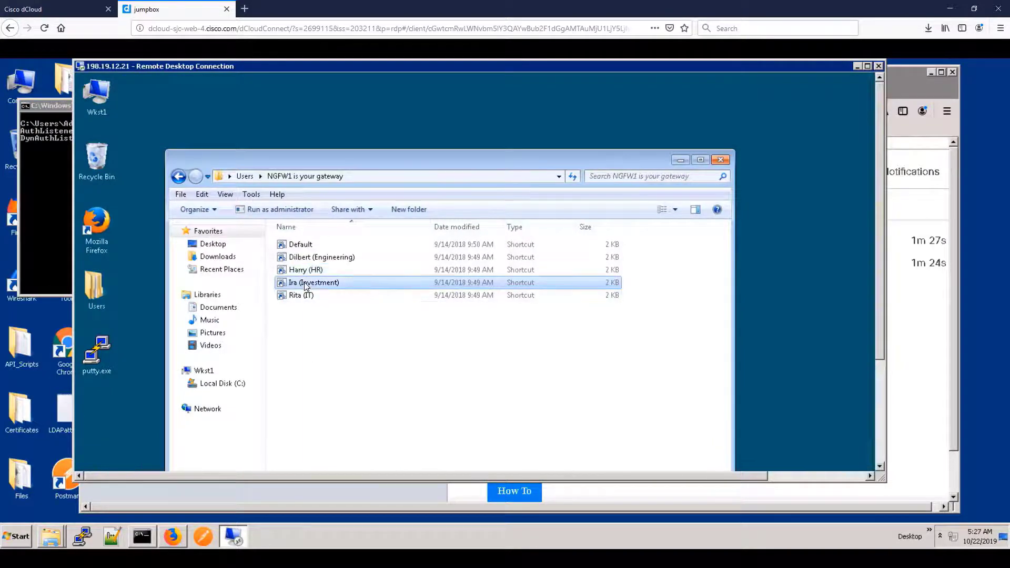
double_click(96, 349)
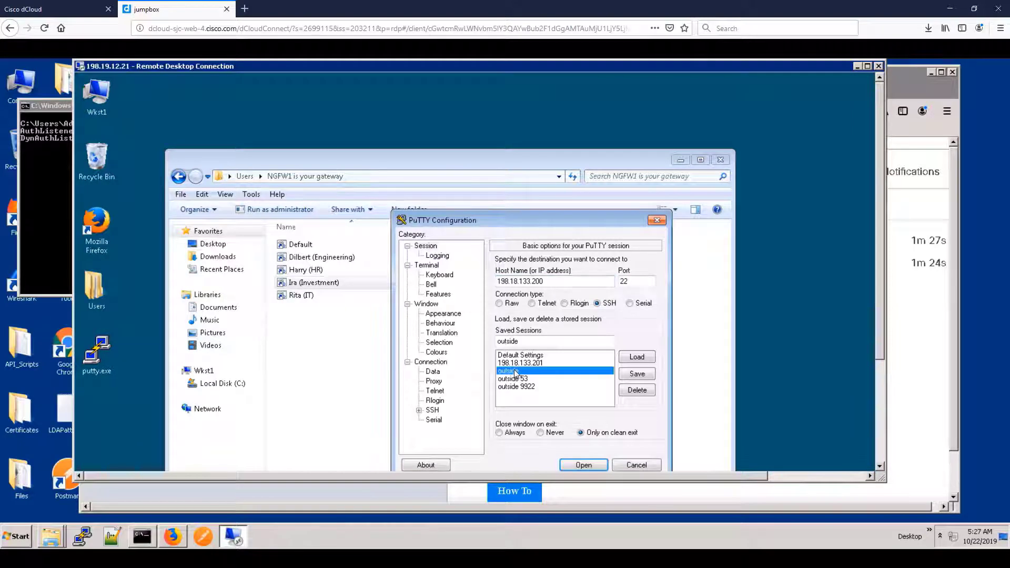
left_click(582, 464)
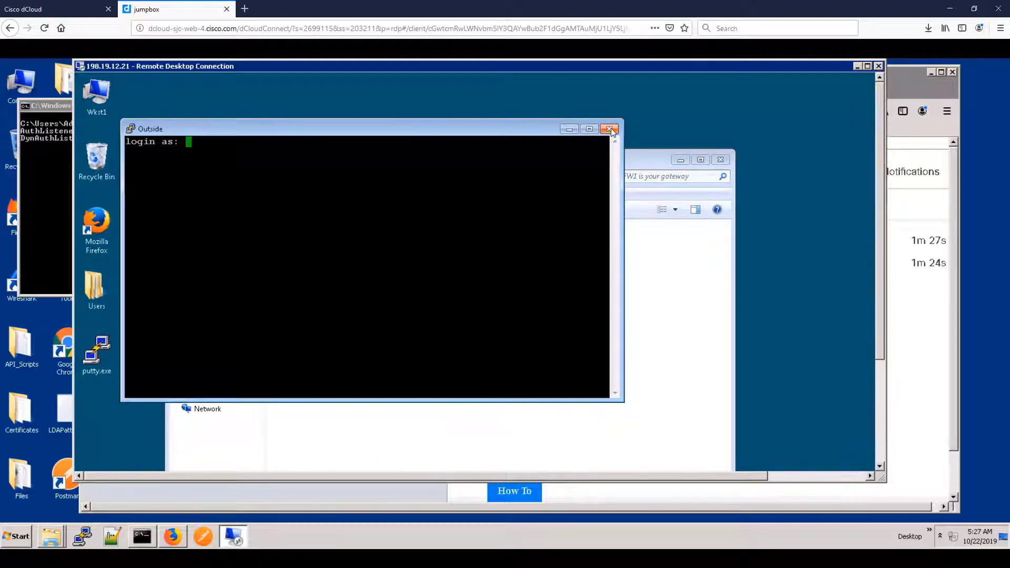
left_click(610, 128)
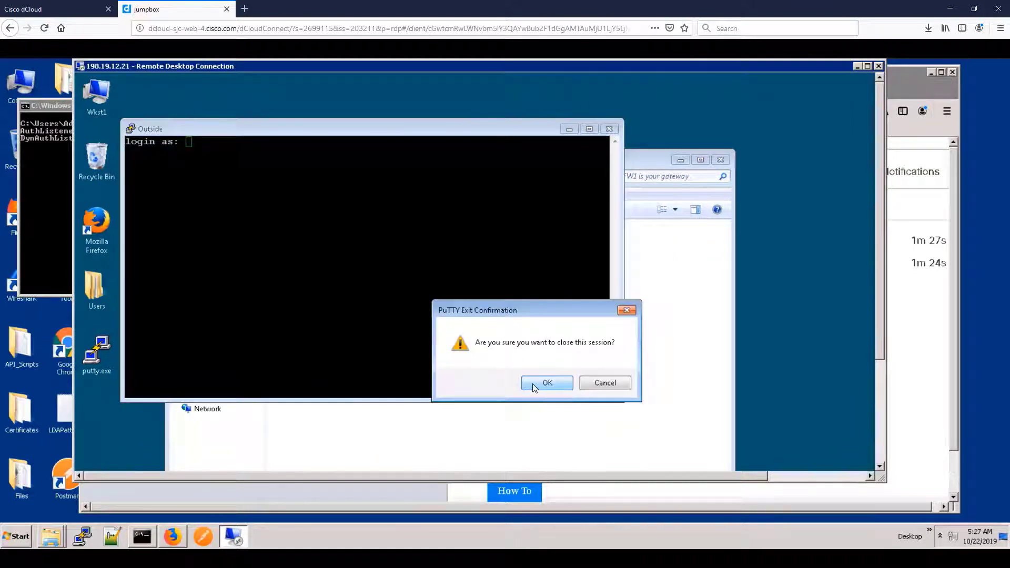
left_click(545, 383)
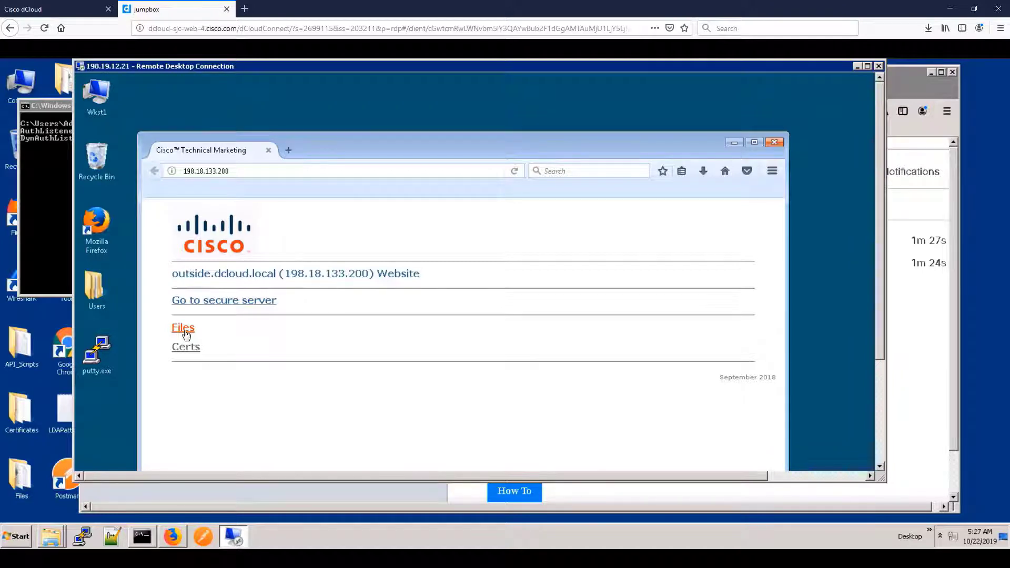
Step: Try downloading malware.exe from the Files listing and dismiss the connection reset error
left_click(183, 327)
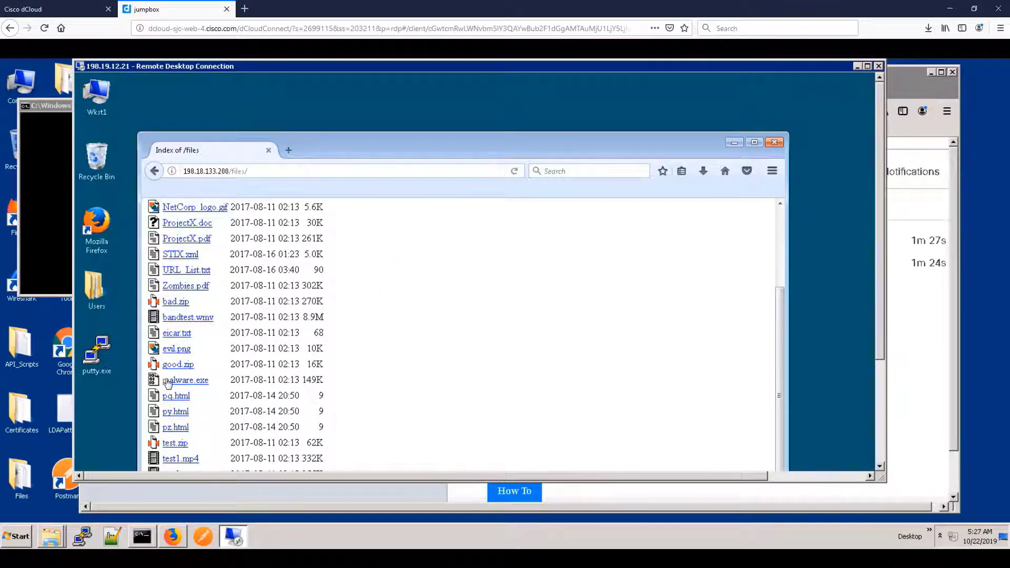
left_click(187, 380)
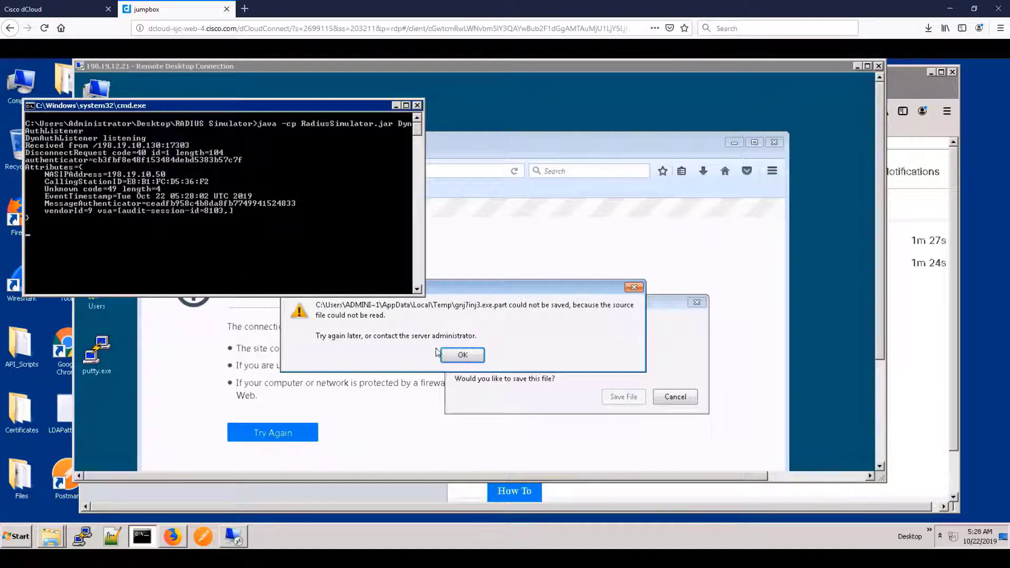
left_click(462, 355)
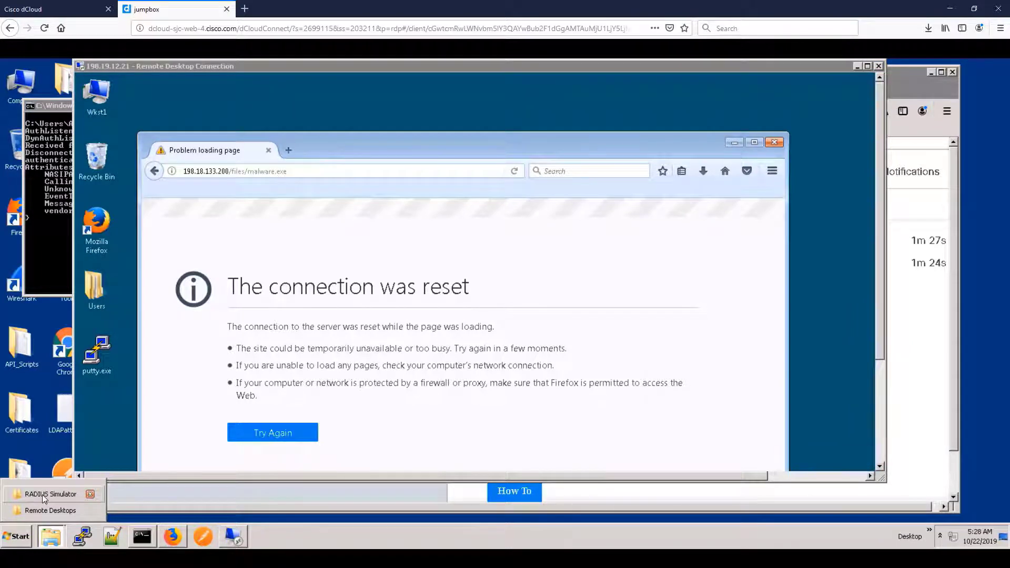
Step: Run TerminateSessions from the RADIUS Simulator folder and launch PuTTY on the workstation
left_click(49, 495)
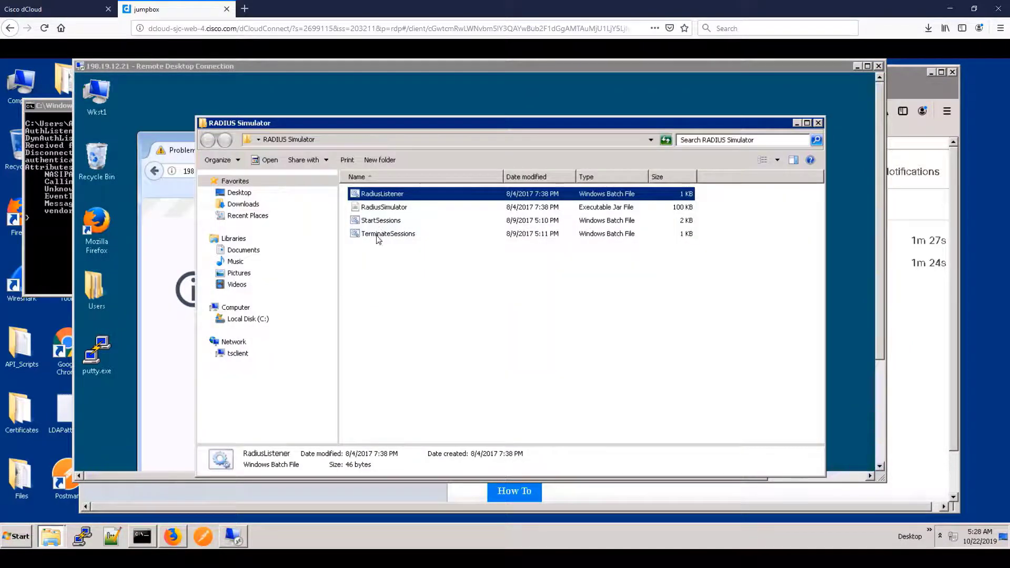
left_click(389, 233)
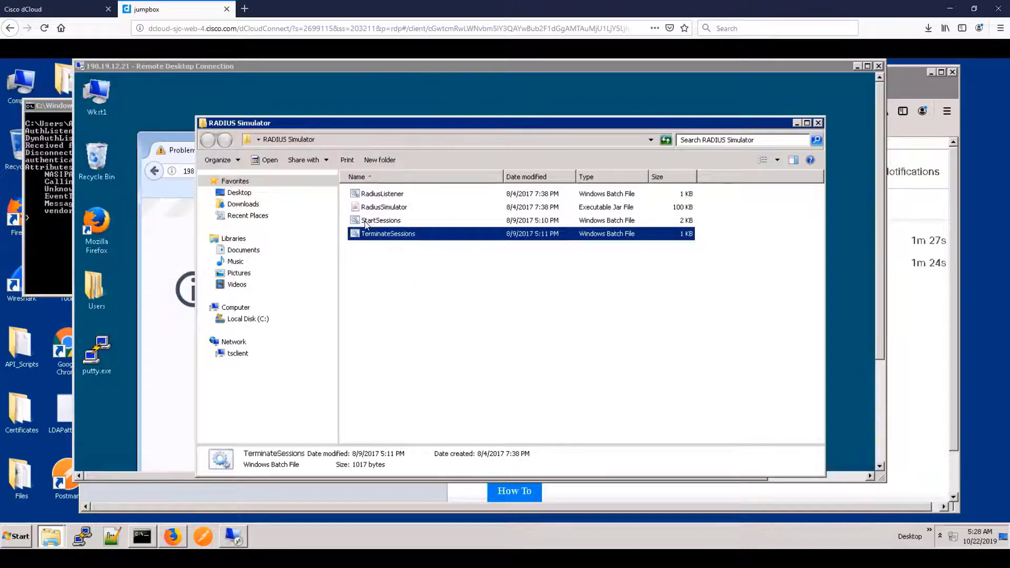
left_click(381, 220)
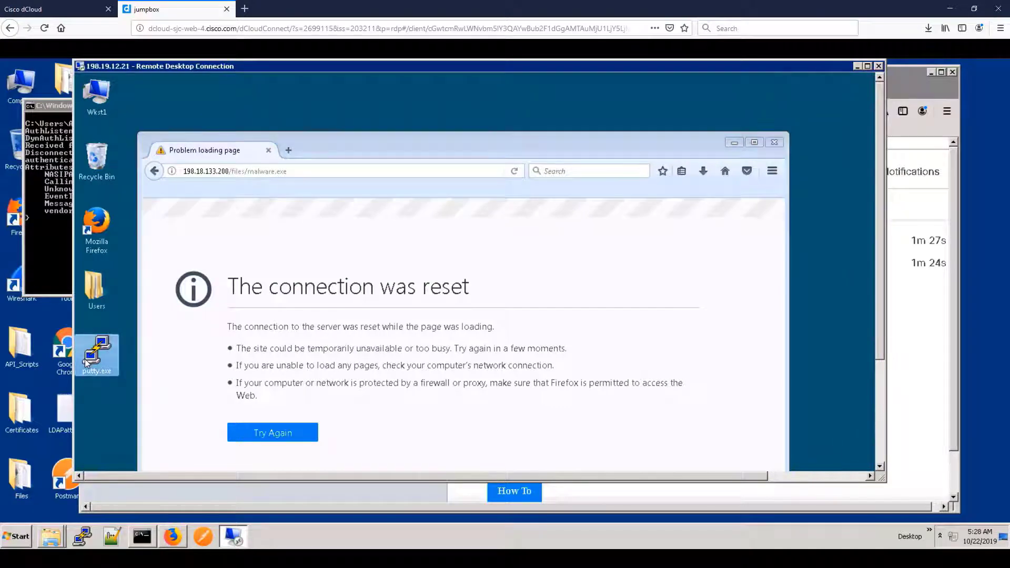
double_click(95, 353)
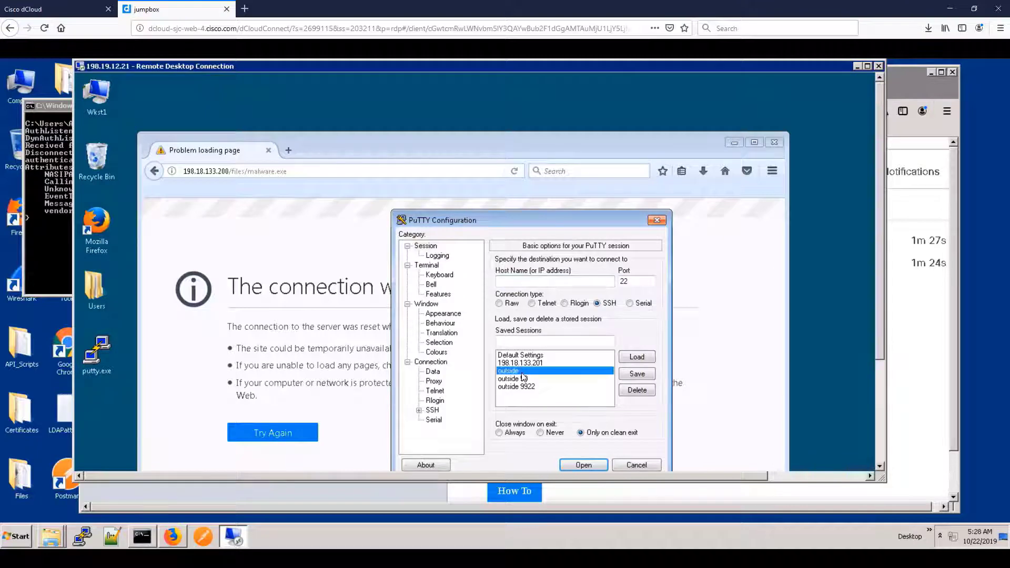
Step: Start the saved outside PuTTY session and view the User Activity events under Analysis
left_click(581, 464)
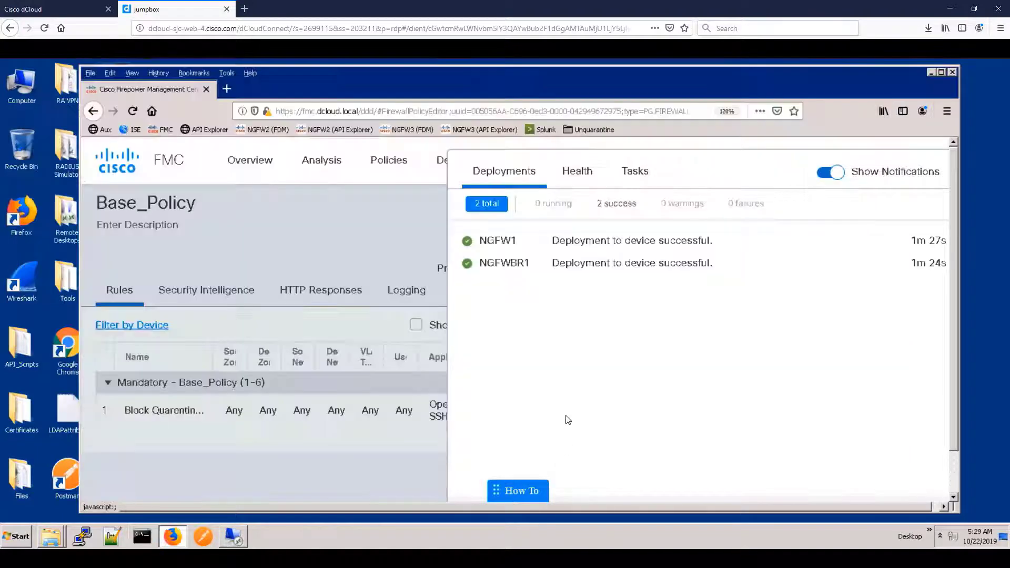
left_click(322, 160)
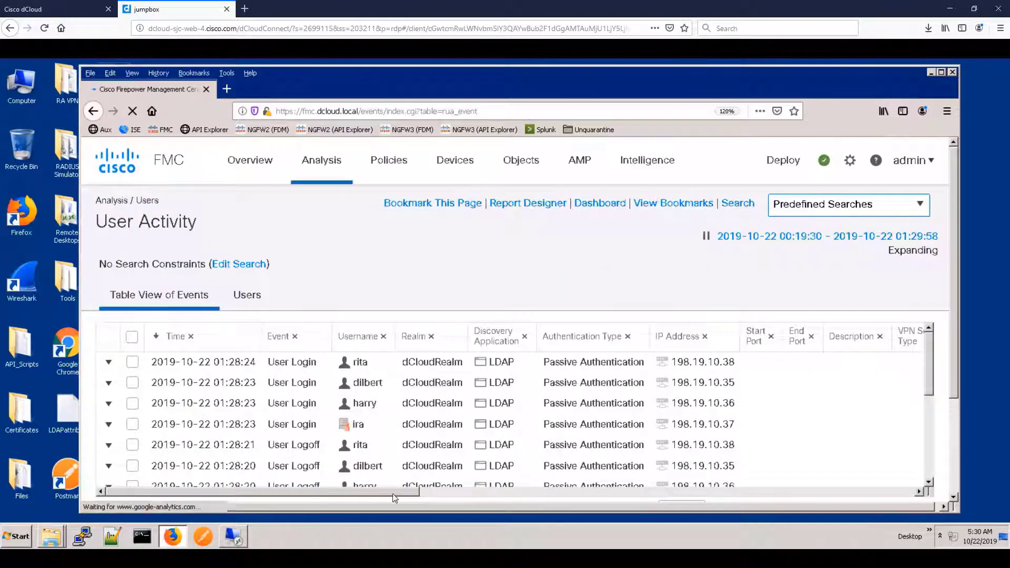
Step: Reveal the Security Group Tag column showing Quarantined_Systems, then bring up the System menu
left_click_drag(393, 494, 780, 495)
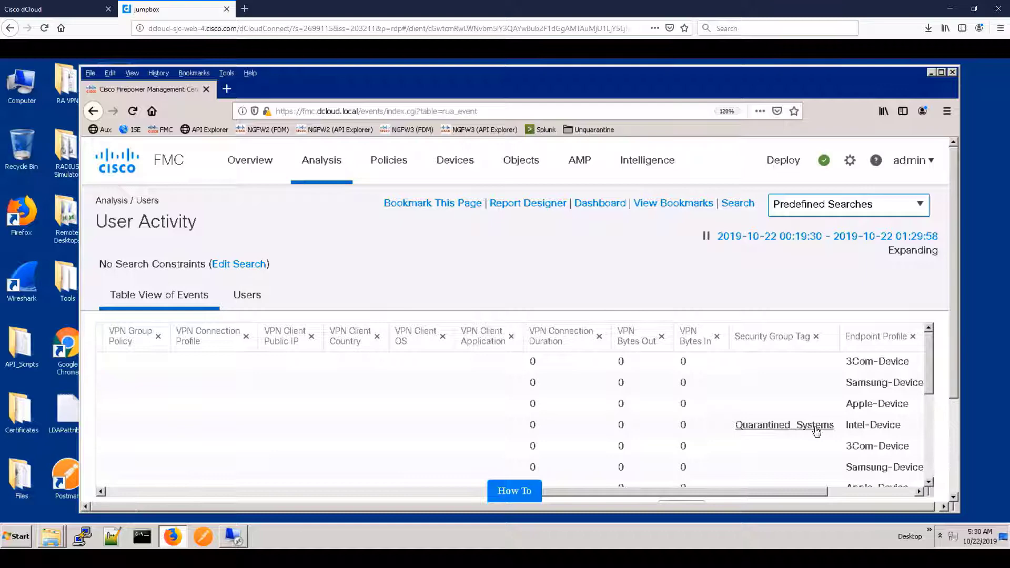
mouse_move(783, 424)
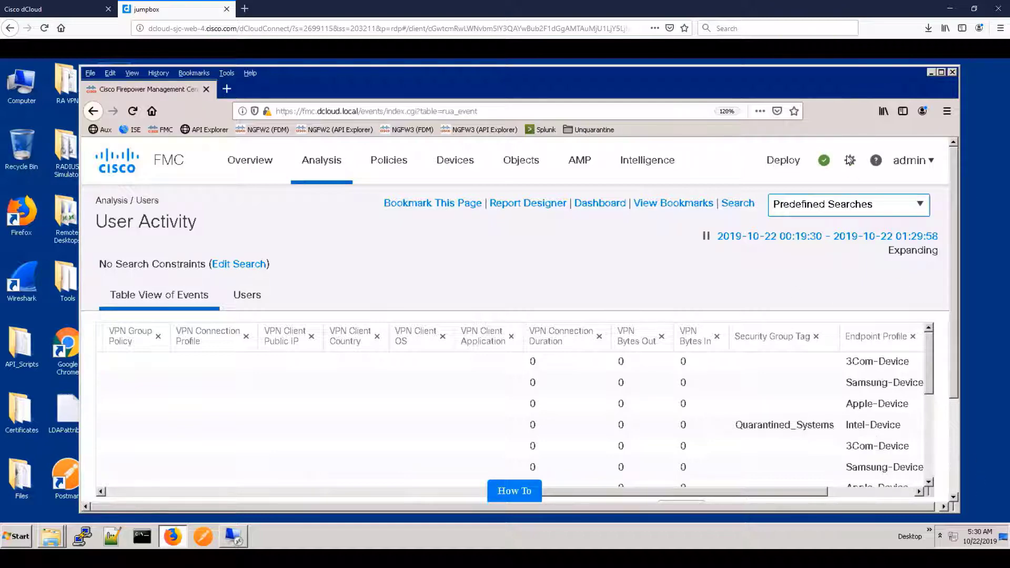
left_click(850, 160)
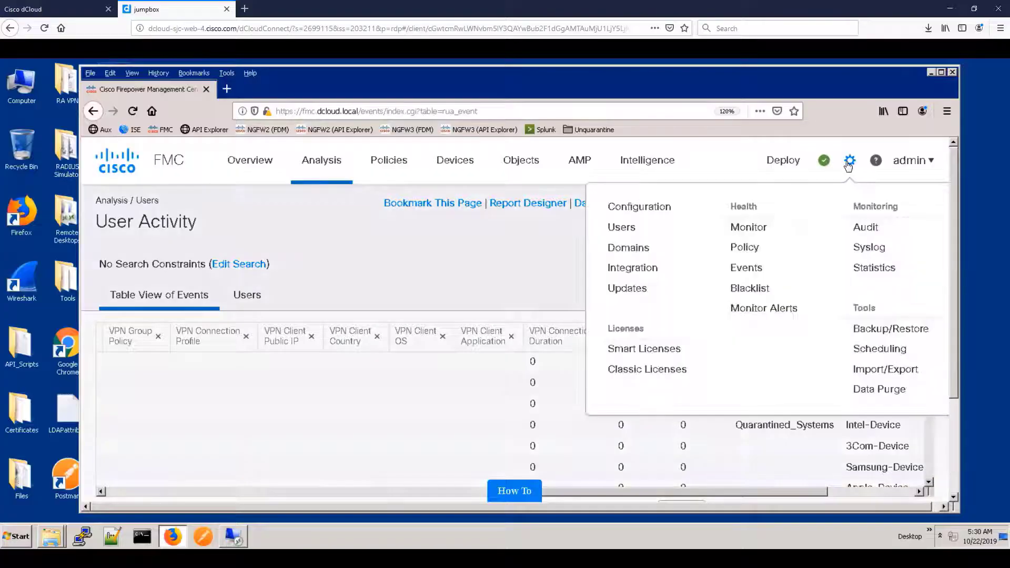
mouse_move(632, 267)
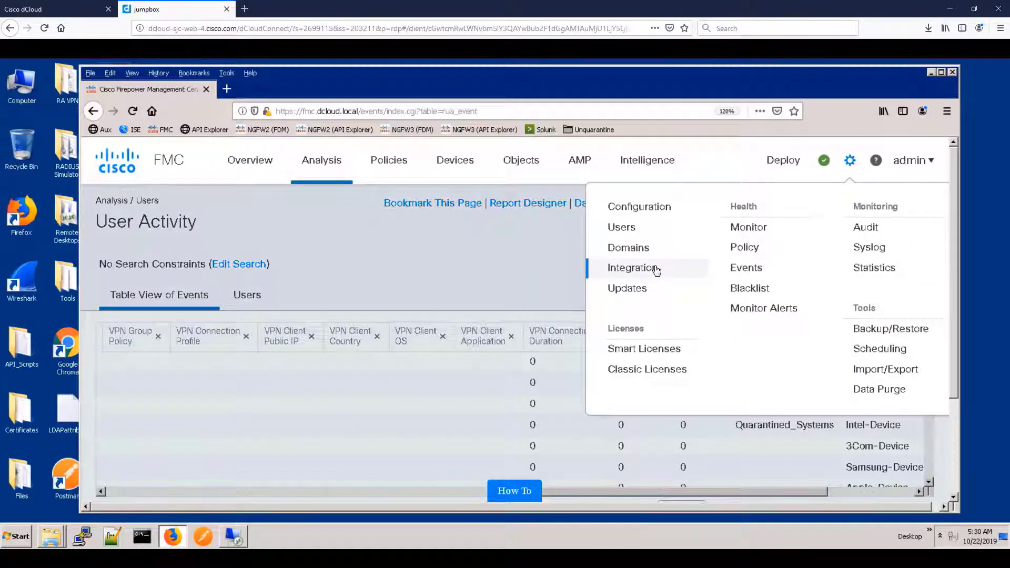
Step: Review the ISE identity source's Subscribe To options under Integration > Identity Sources, then go to the ISE dashboard
left_click(633, 268)
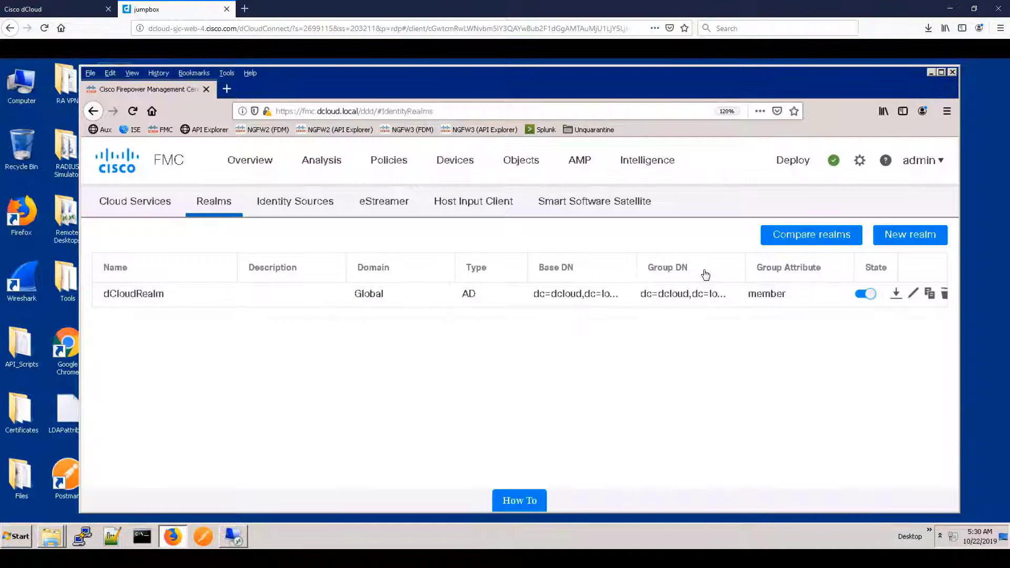
left_click(294, 201)
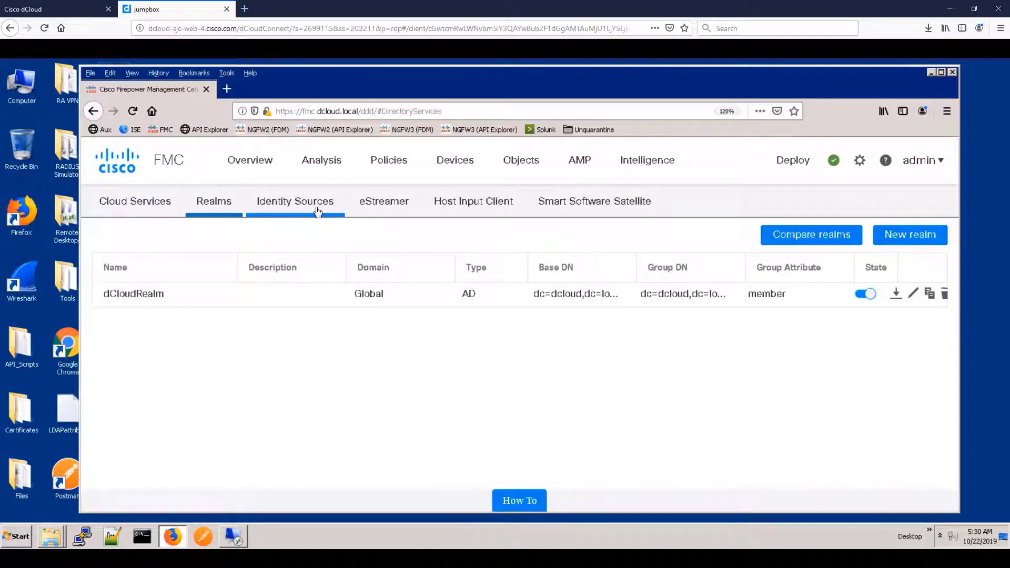
left_click(295, 201)
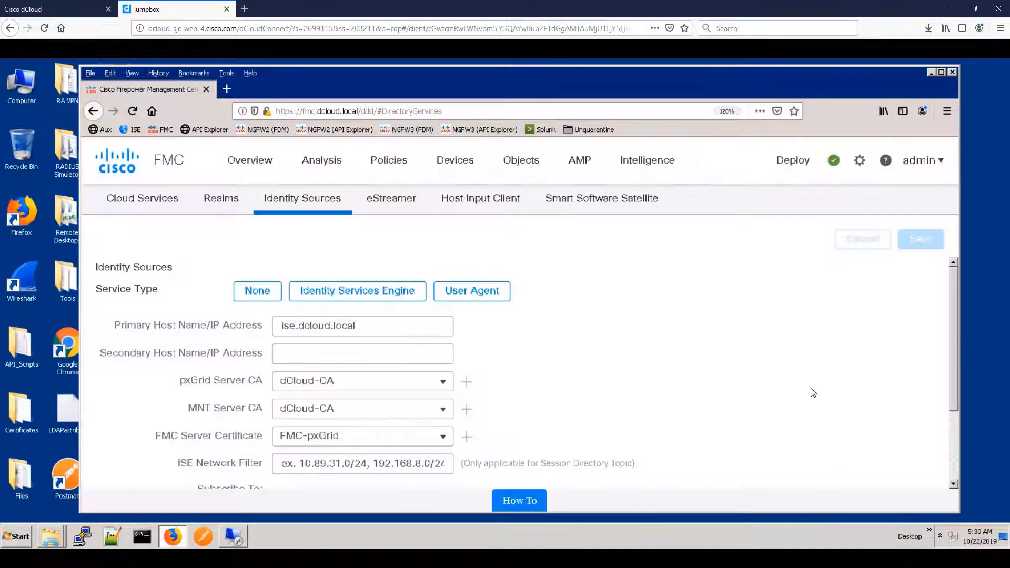
scroll("down", 3)
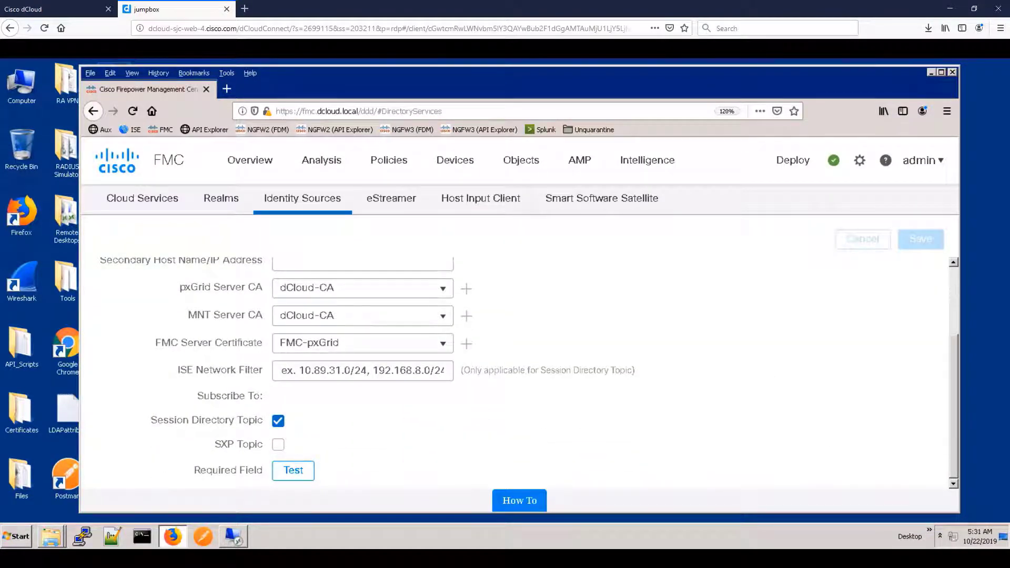
left_click(142, 198)
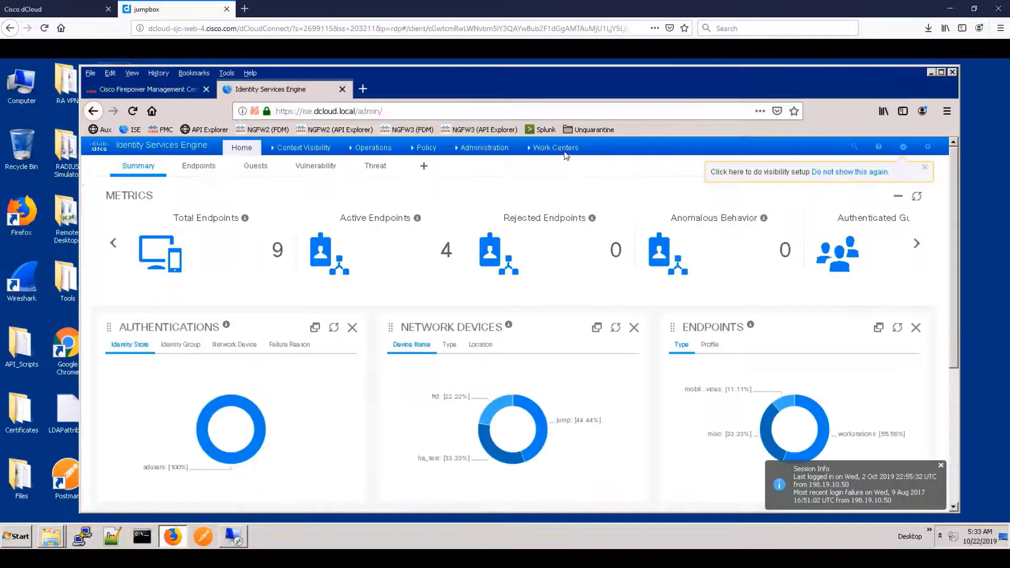
Step: Enable Publish SXP bindings on PxGrid in TrustSec SXP settings and save, confirming the SXP service restart
left_click(555, 147)
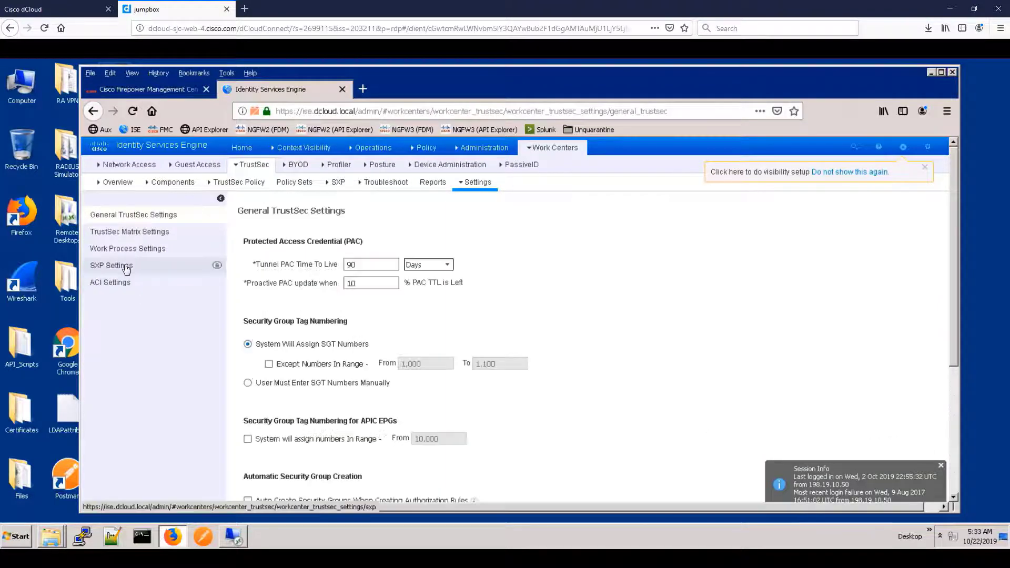
left_click(110, 265)
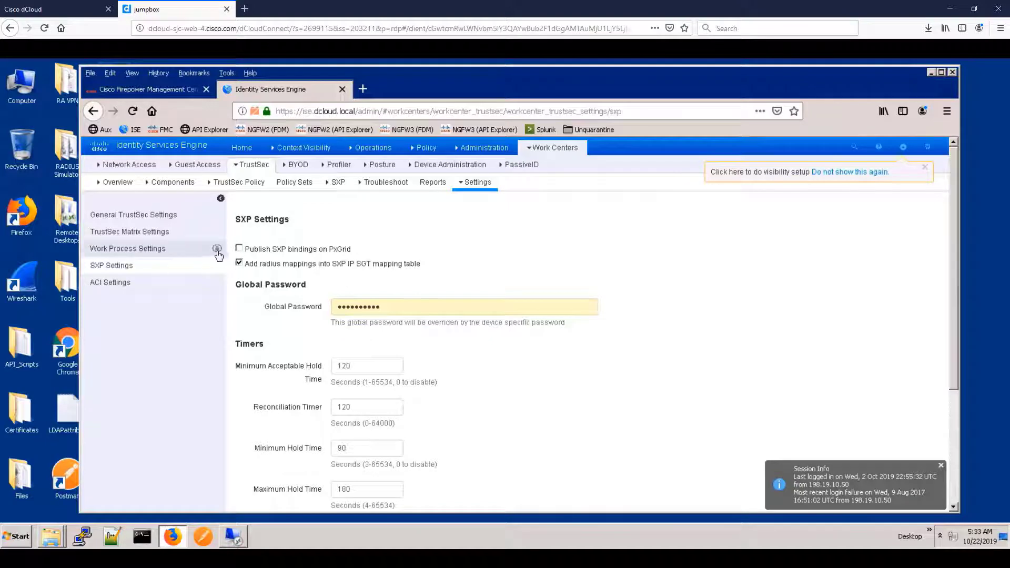
left_click(238, 249)
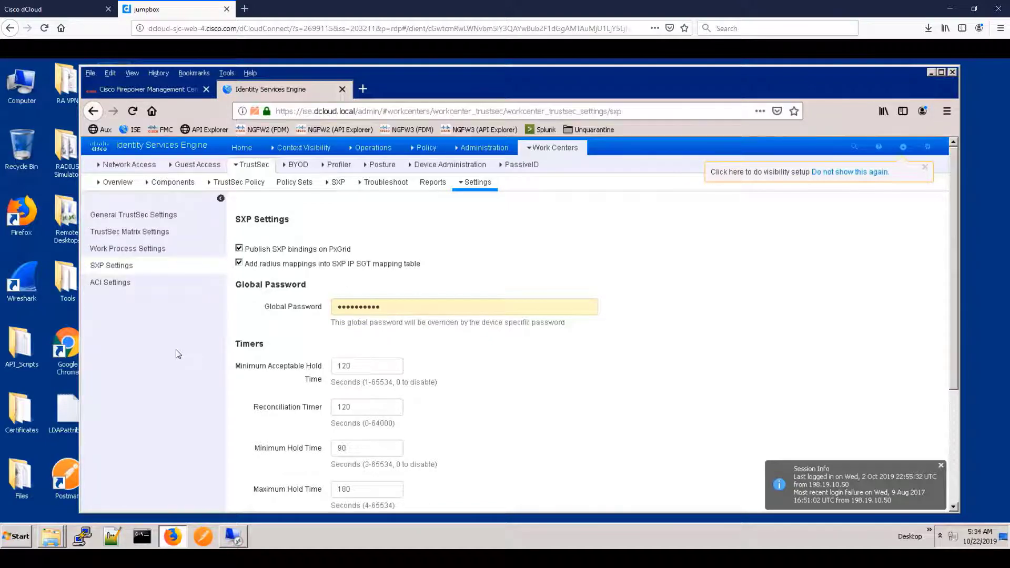
scroll("down", 3)
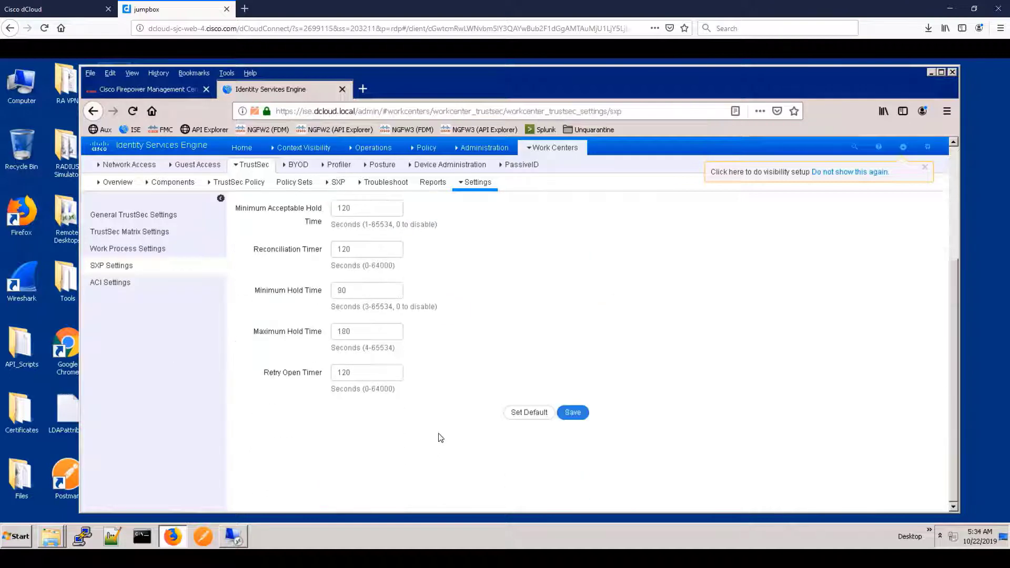
left_click(570, 413)
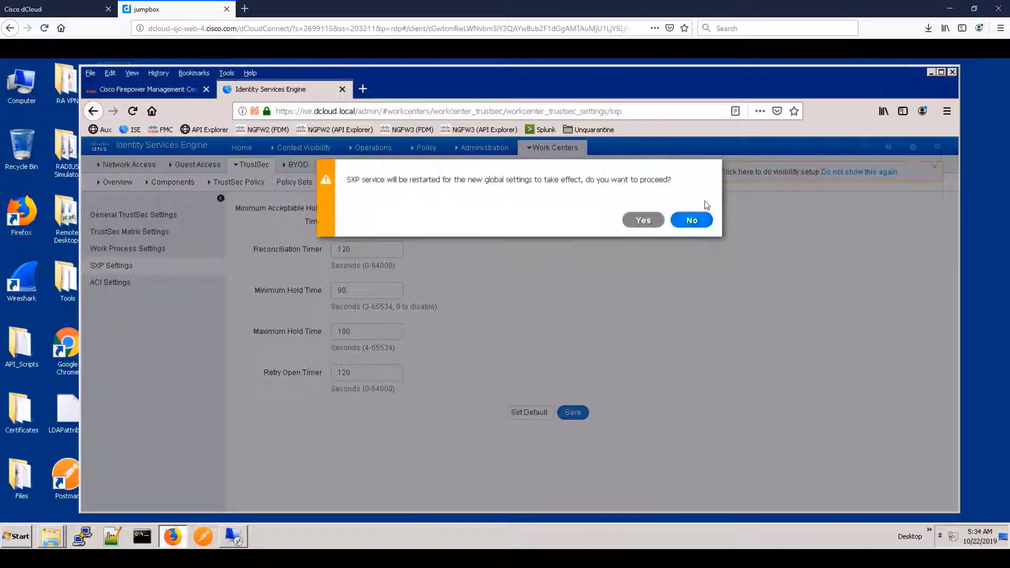
left_click(641, 220)
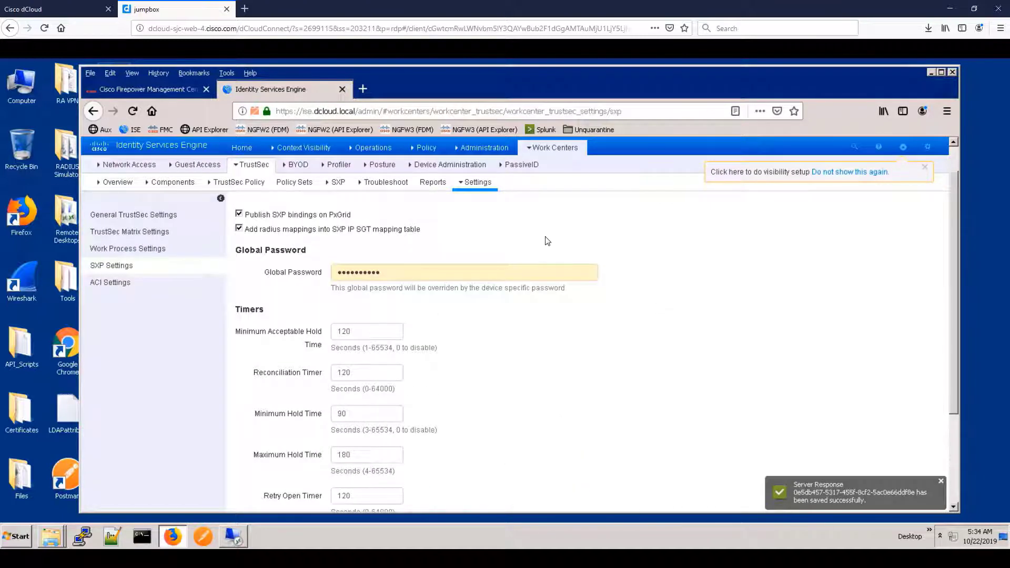
left_click(484, 147)
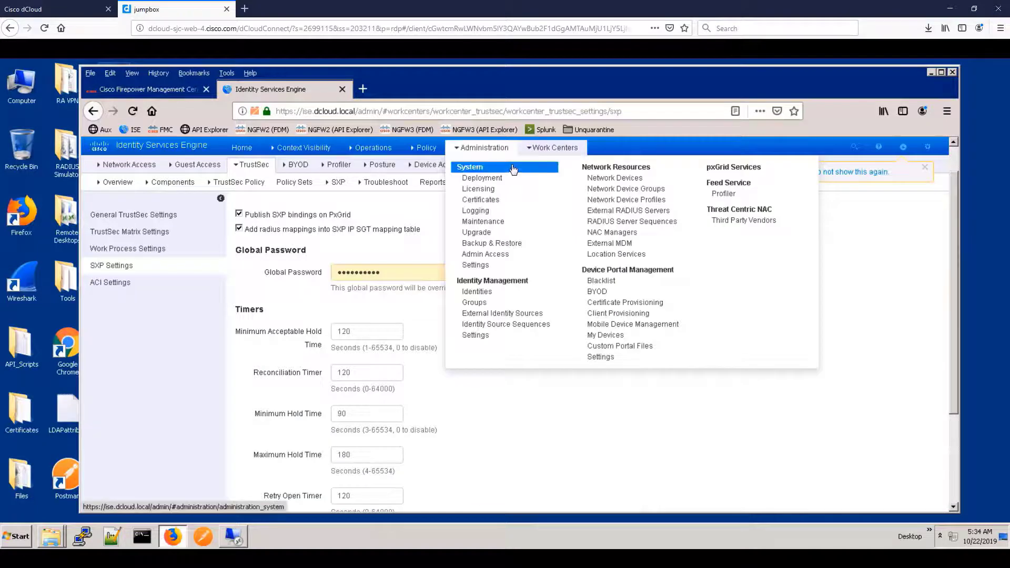
Step: Enable the SXP service on the ise deployment node and save the node configuration
left_click(481, 177)
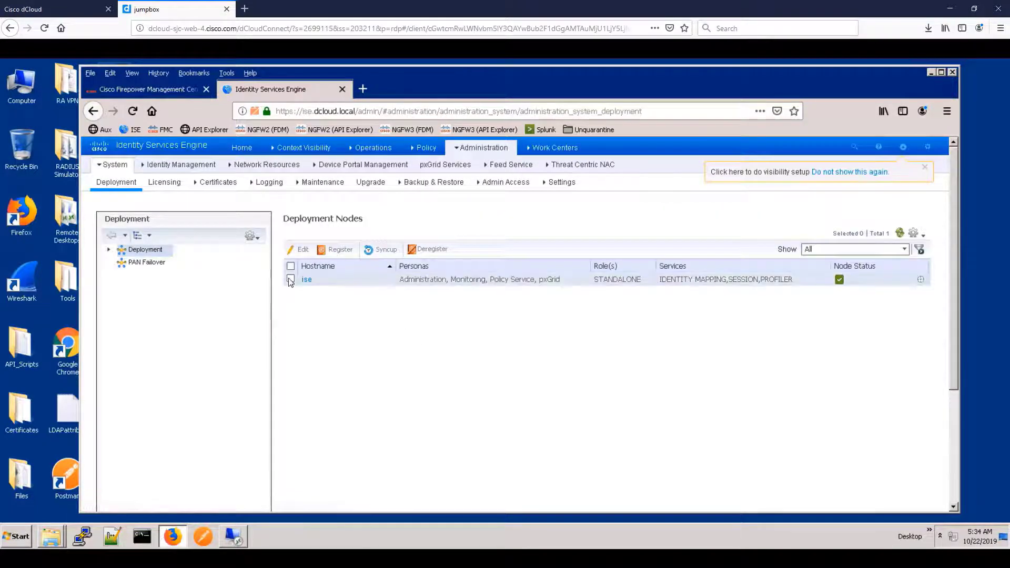
left_click(291, 279)
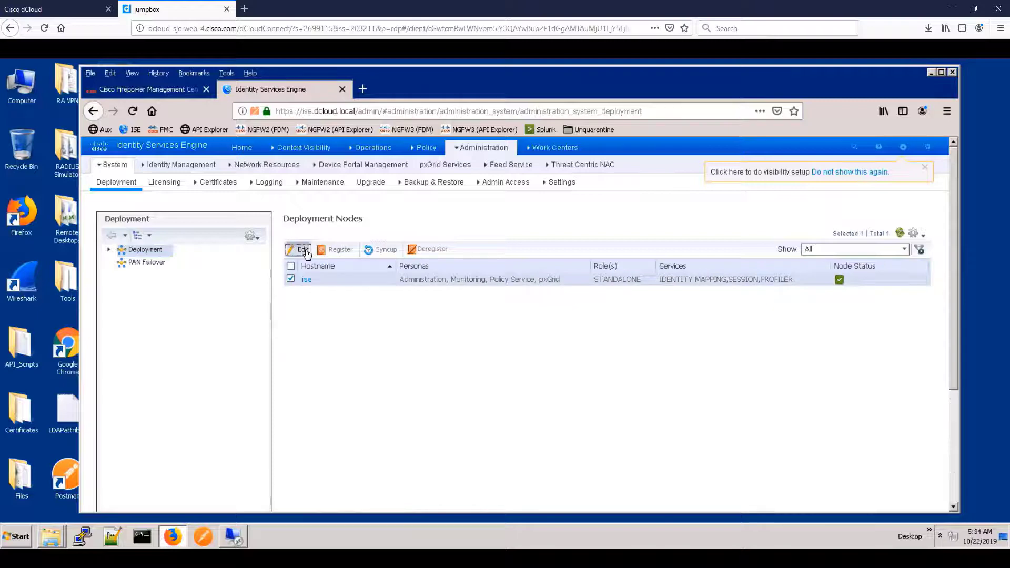
left_click(299, 251)
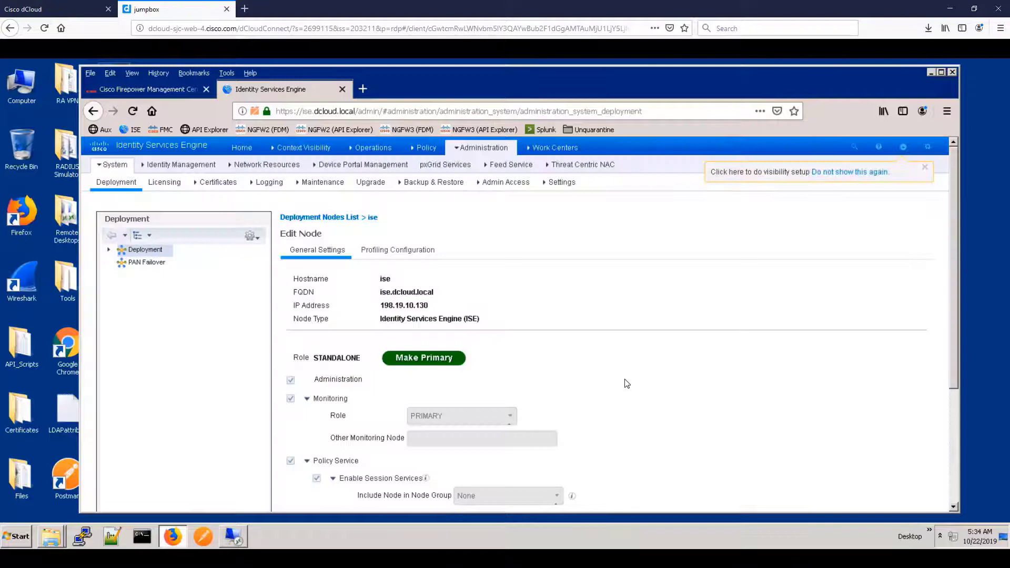
scroll("down", 3)
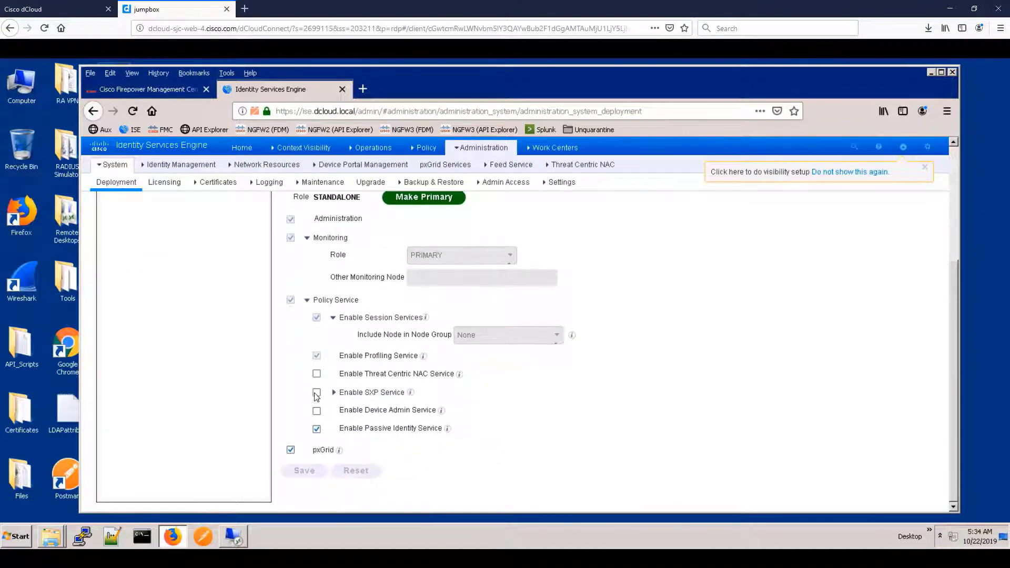
left_click(317, 395)
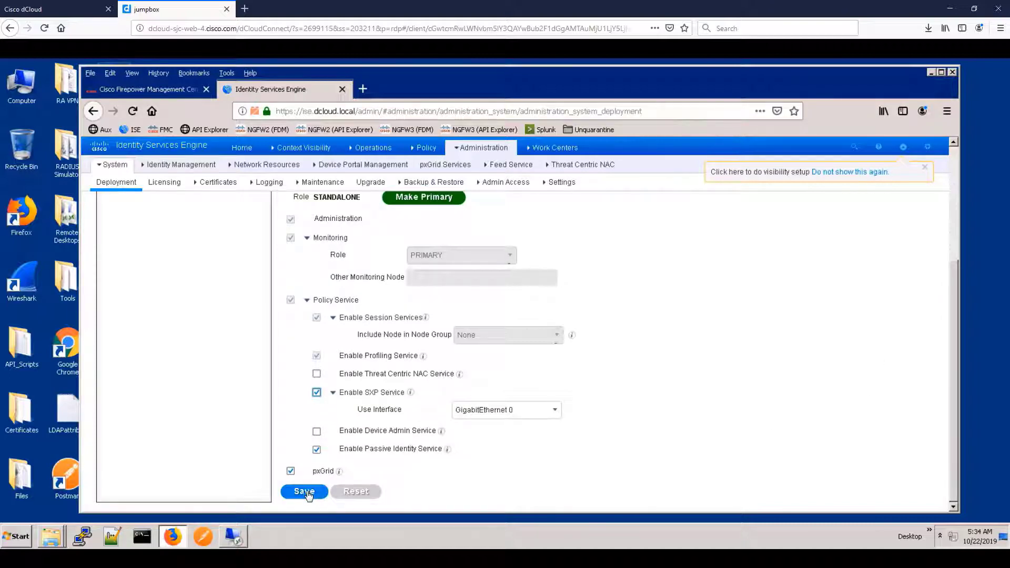
left_click(303, 492)
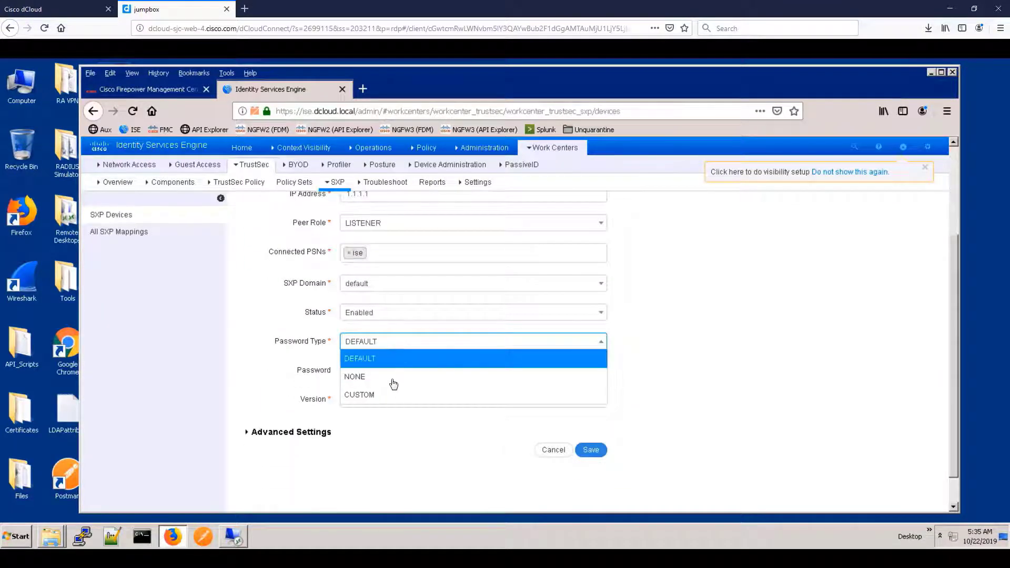
Step: Save the Dummy SXP device 1.1.1.1 with password type NONE, check All SXP Mappings, and return to the FMC page
left_click(355, 376)
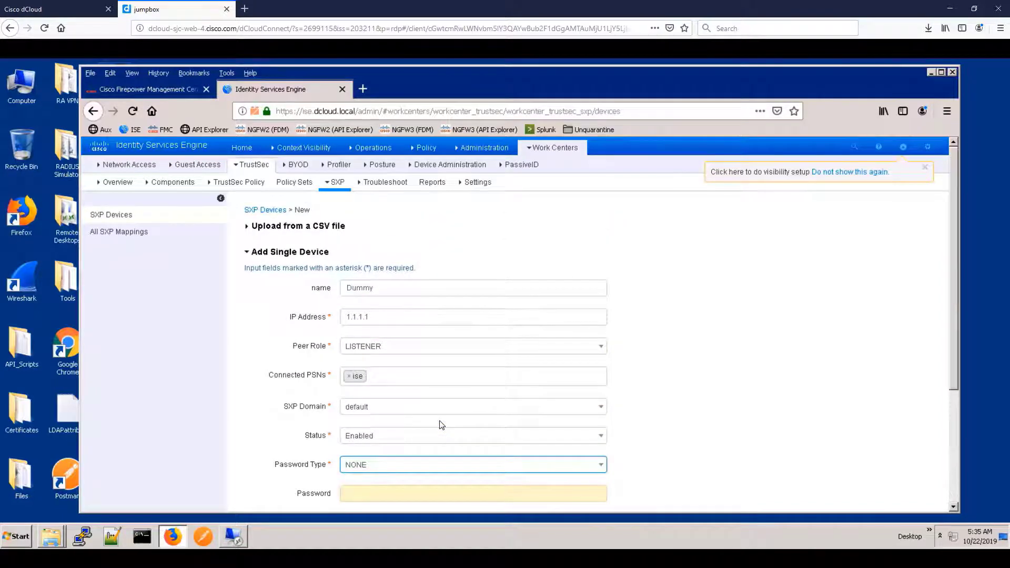
scroll("down", 3)
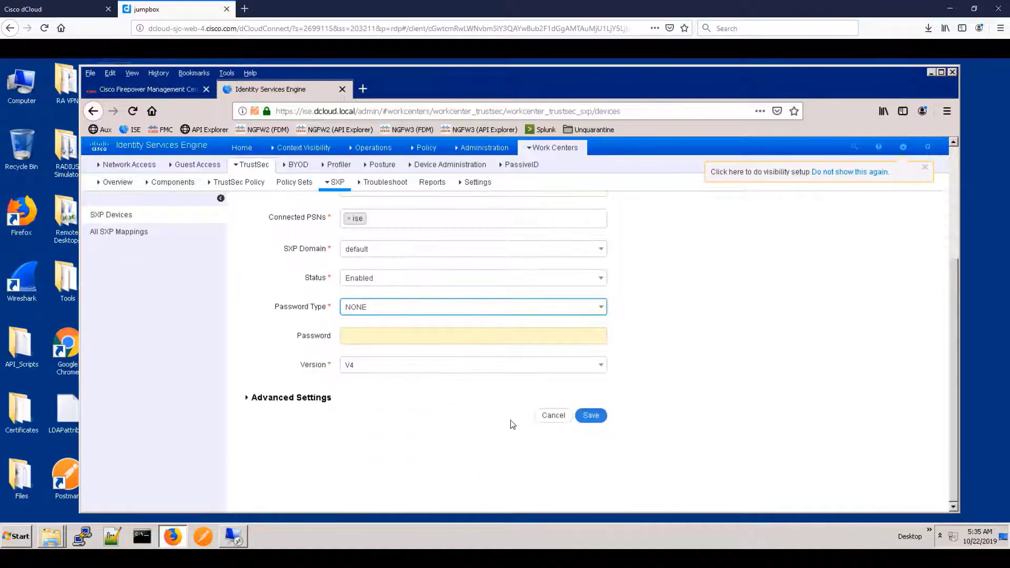
left_click(590, 414)
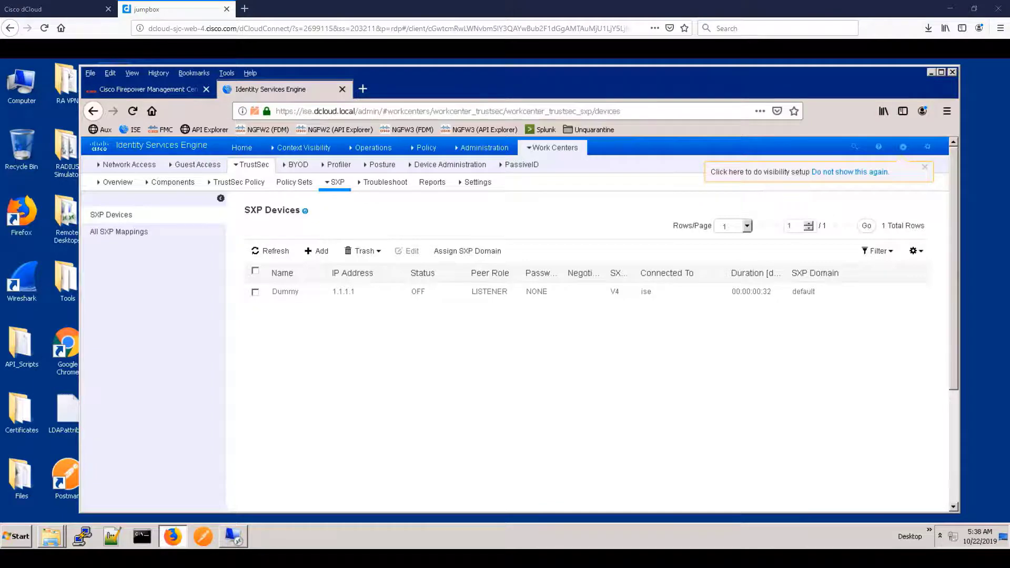
mouse_move(744, 481)
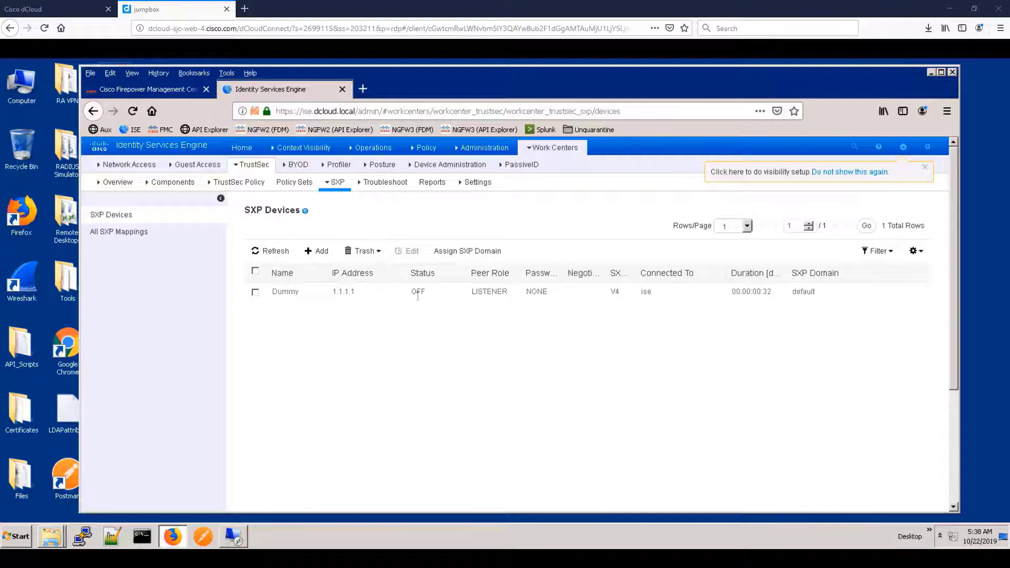
mouse_move(118, 231)
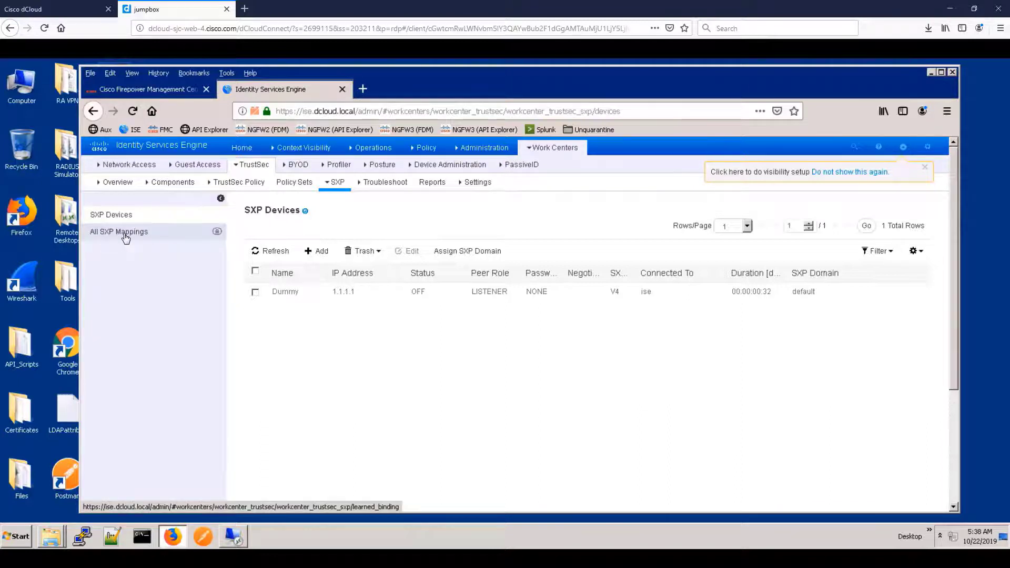
left_click(119, 232)
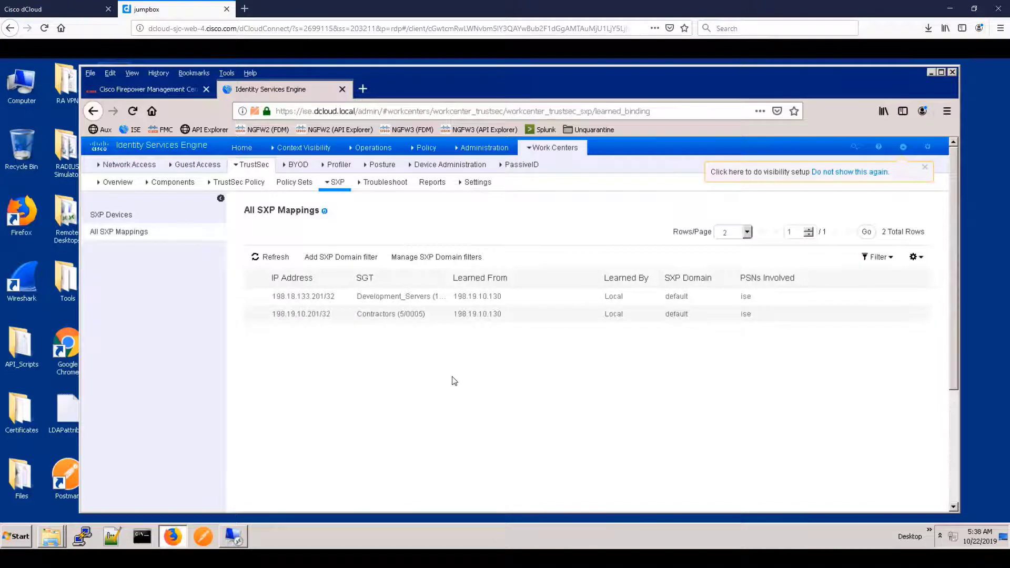
mouse_move(406, 380)
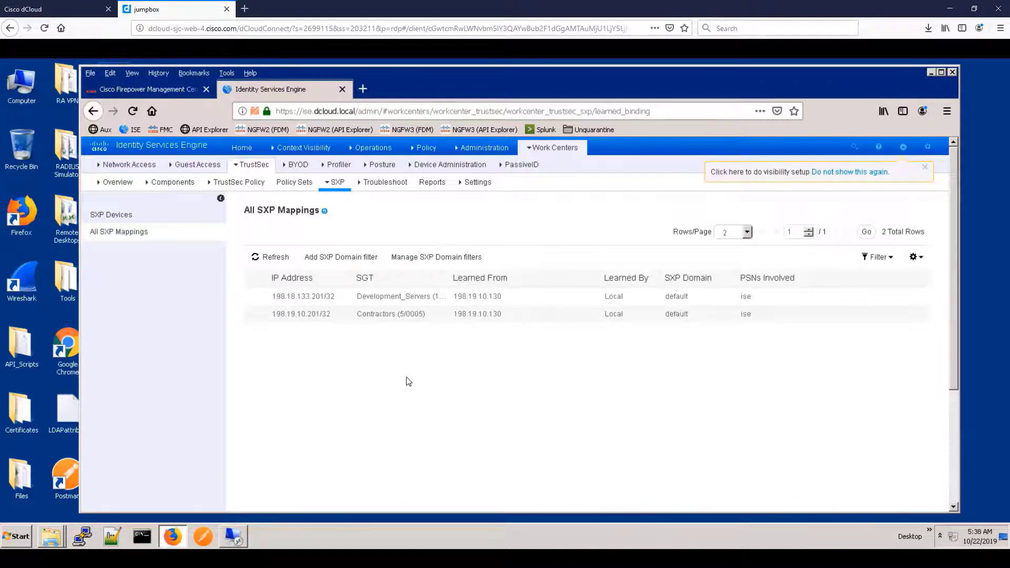
left_click(148, 88)
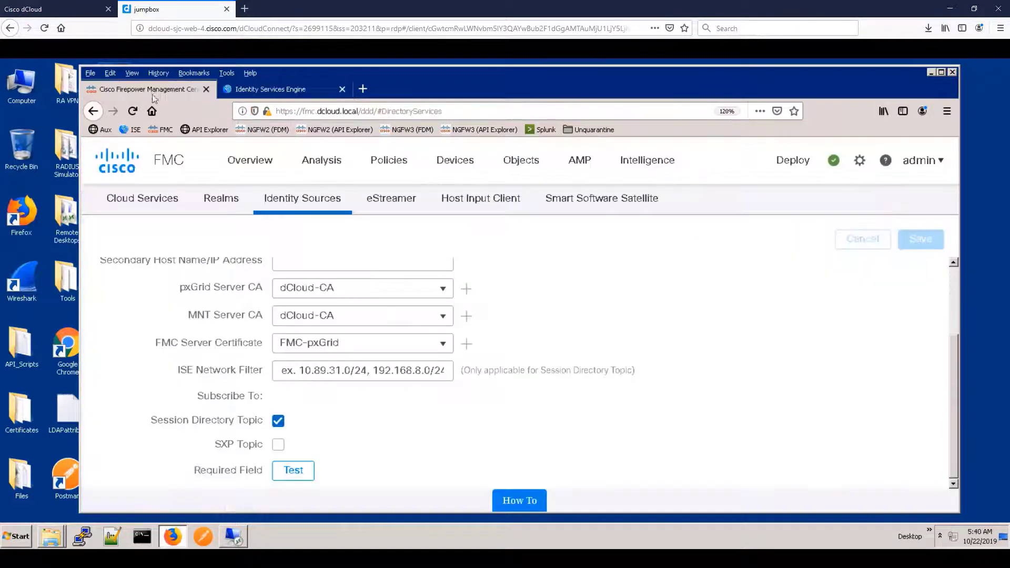
Step: Subscribe the ISE identity source to the SXP Topic, run a successful connection test, and review the additional logs
left_click(277, 444)
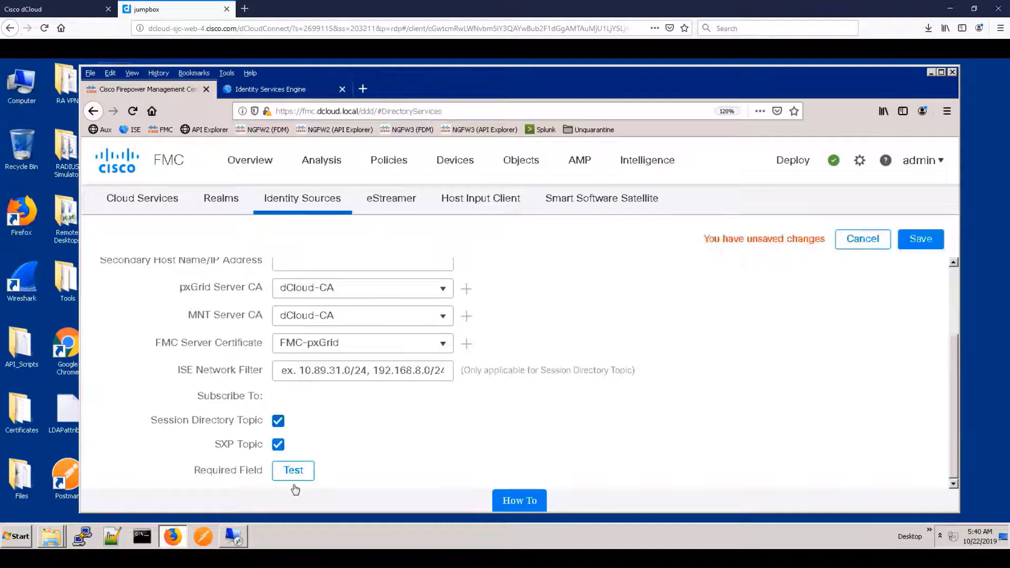
left_click(293, 470)
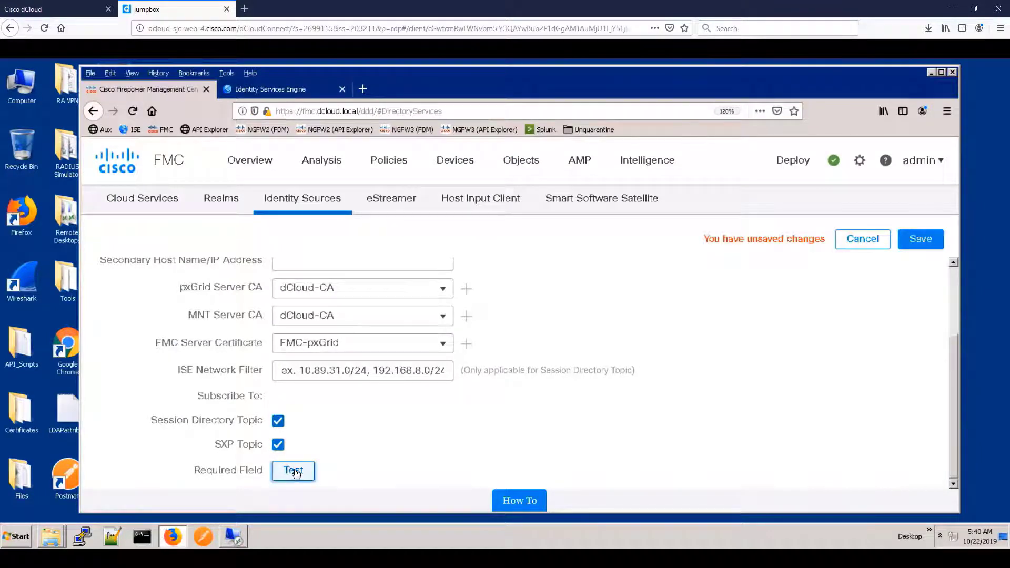
left_click(293, 470)
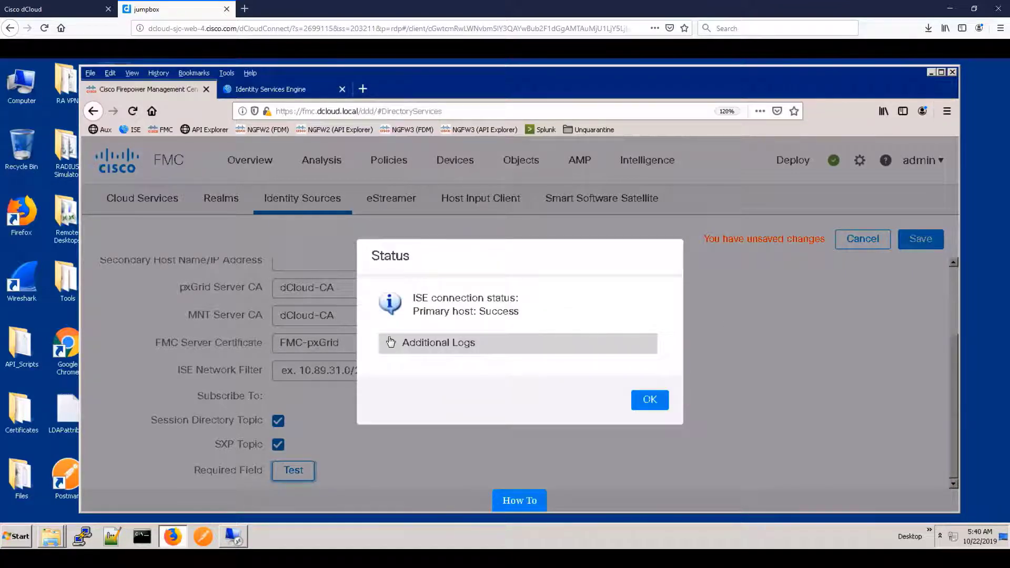
left_click(438, 342)
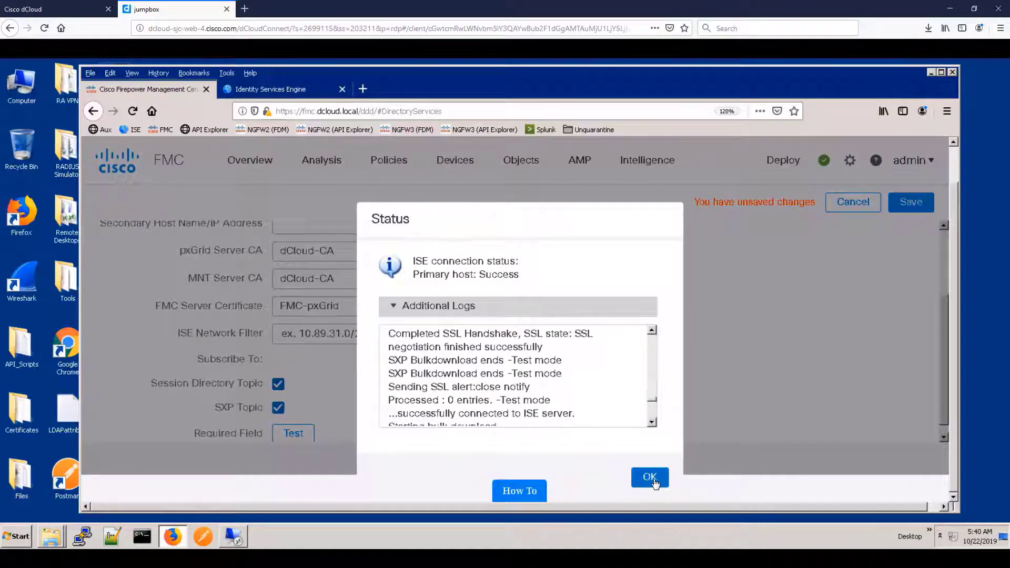
left_click(649, 478)
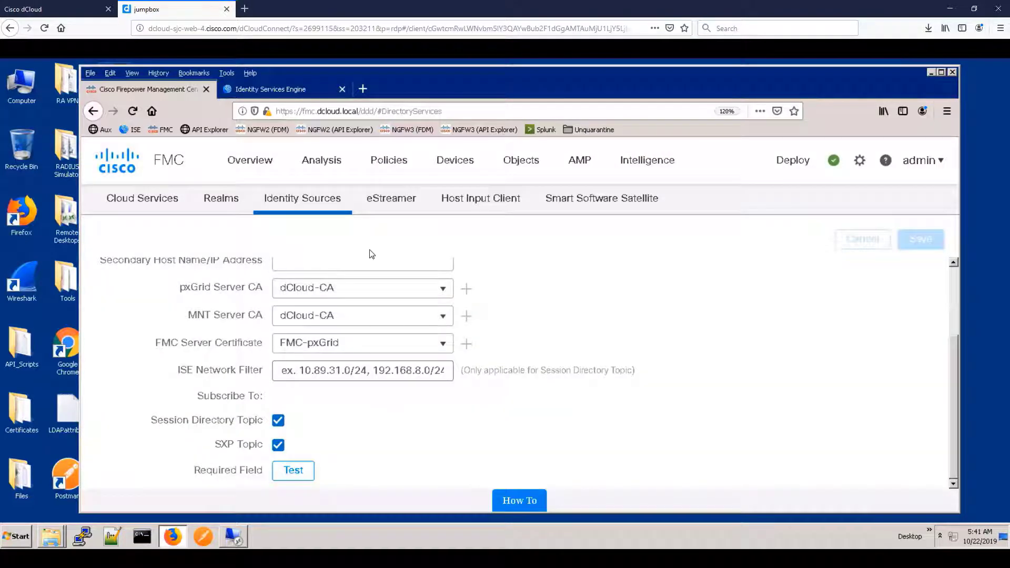
Step: Open Base_Policy from Policies > Access Control in the policy editor
left_click(388, 160)
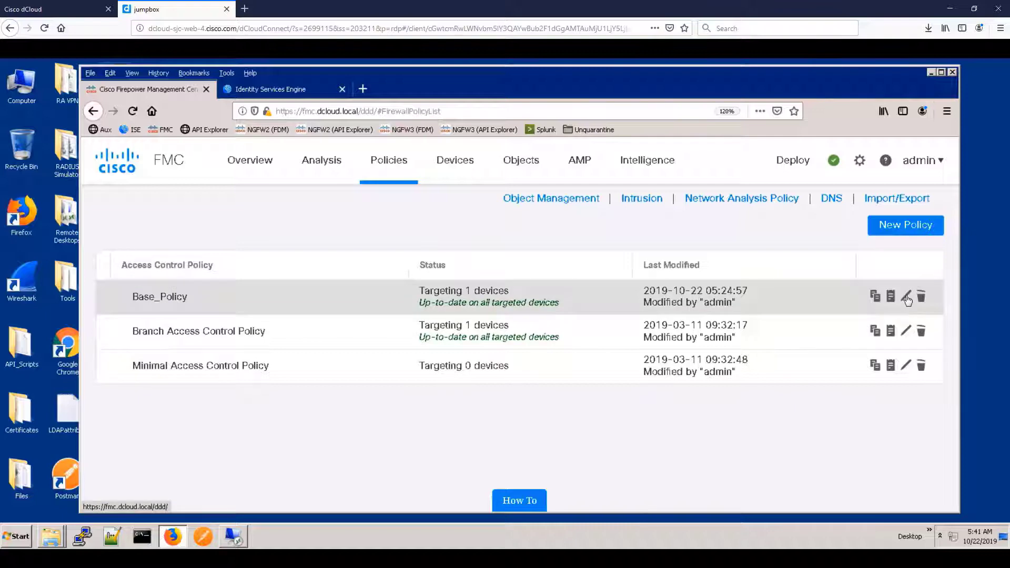
left_click(905, 296)
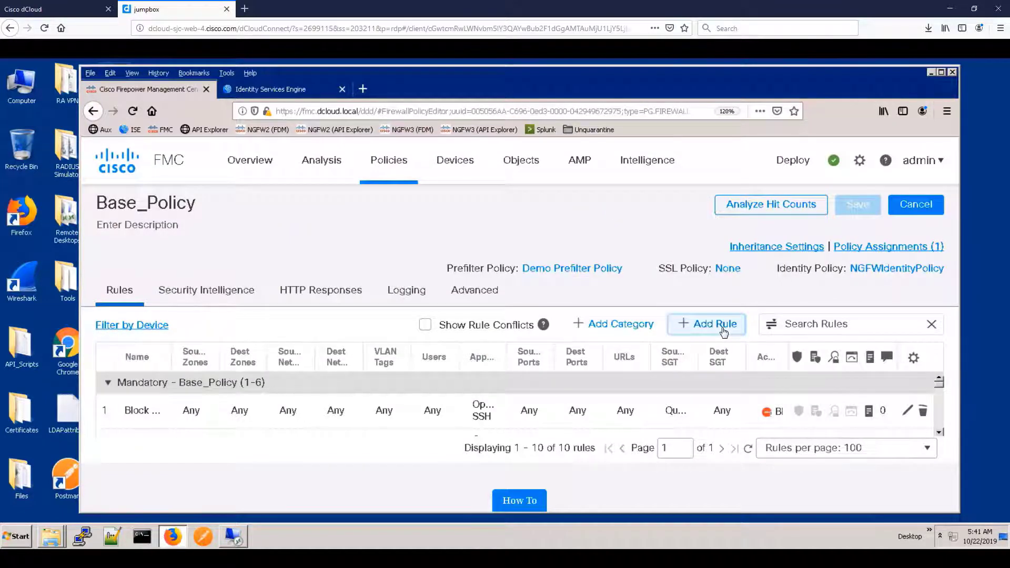
Step: Create a rule named Block contractors, inserted above rule 1, with action Block with reset
left_click(706, 323)
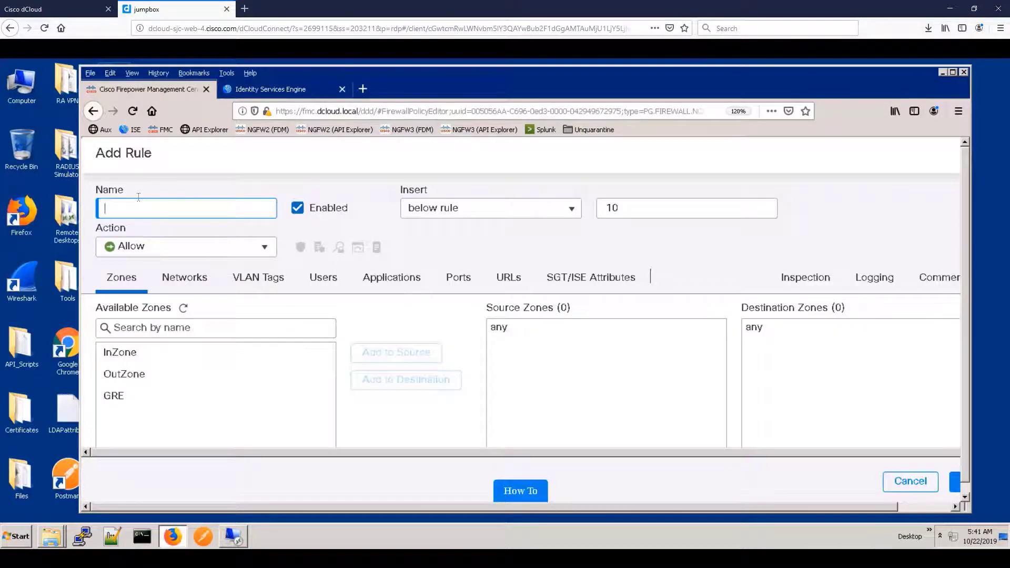
type("B")
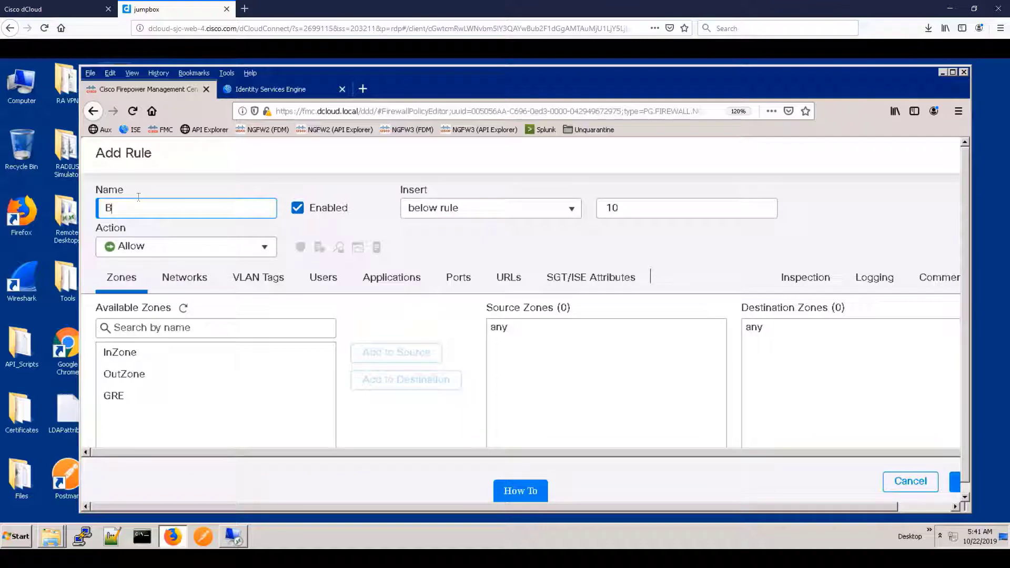
type("lock contractors")
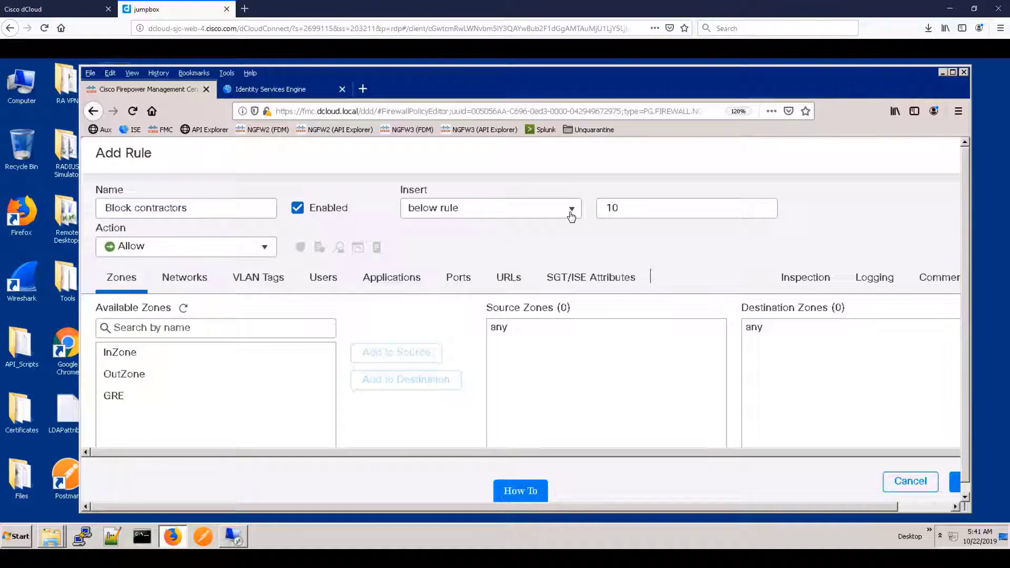
left_click(569, 207)
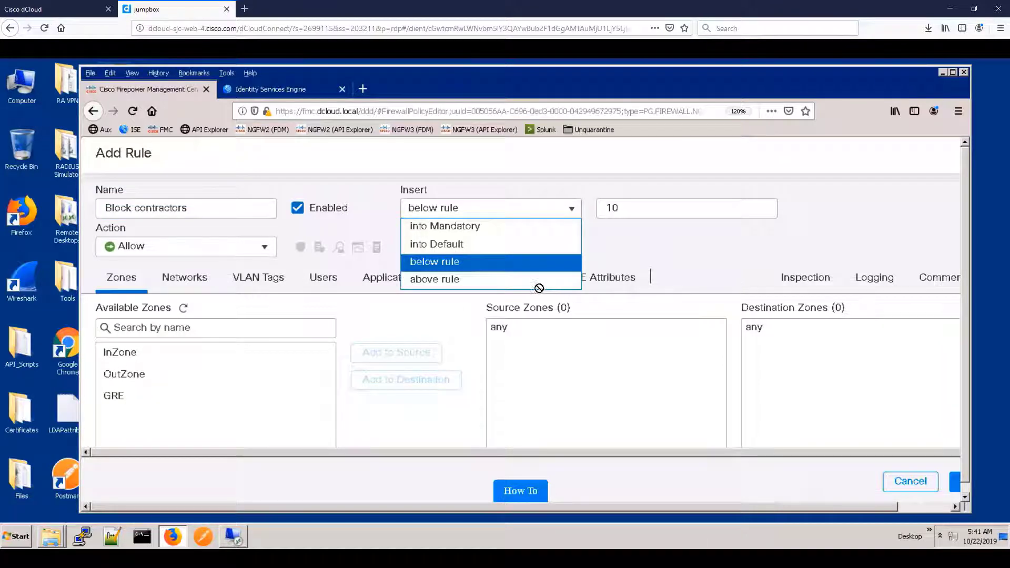
left_click(434, 279)
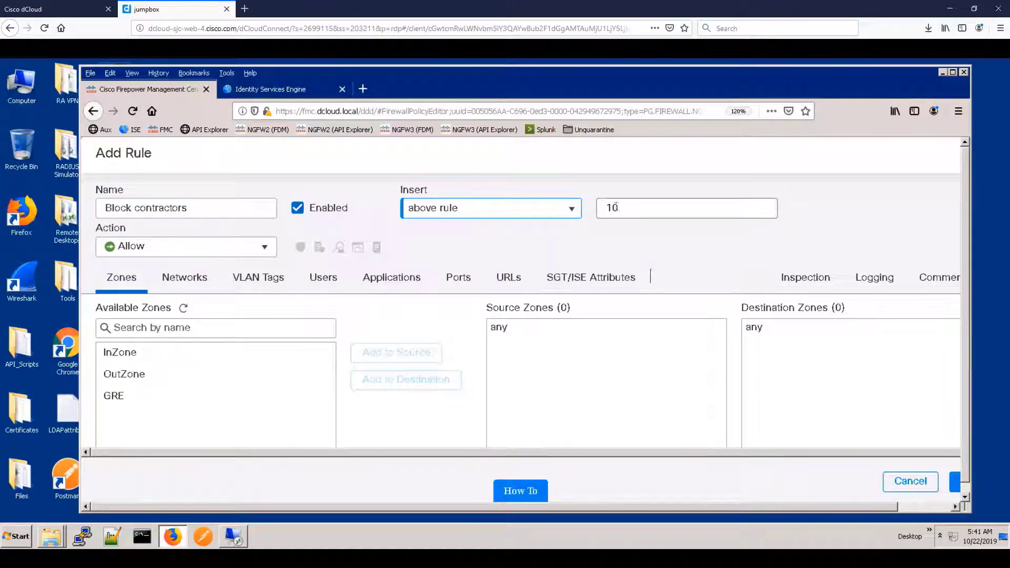
triple_click(686, 207)
type("1")
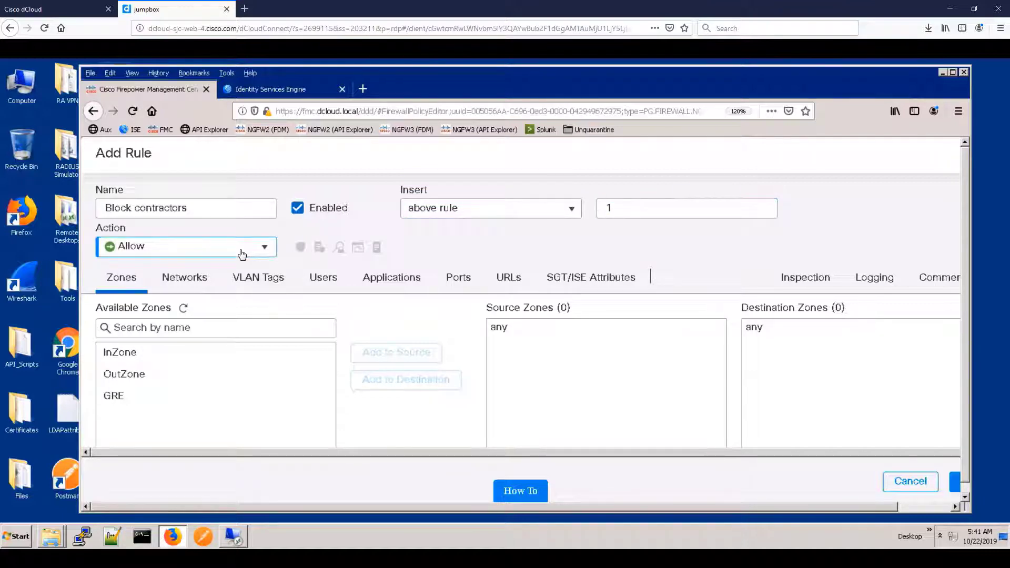
left_click(185, 246)
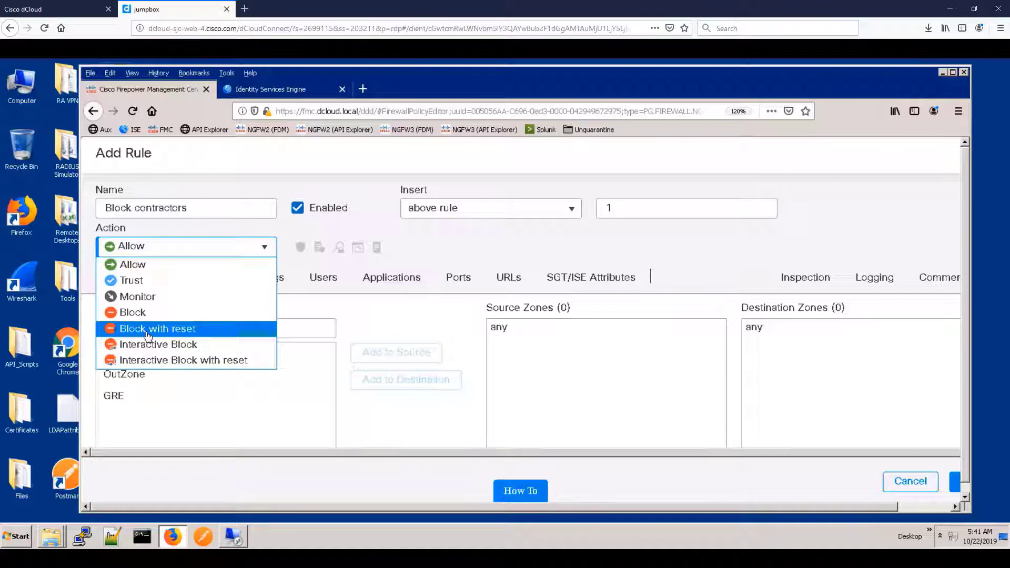
left_click(156, 328)
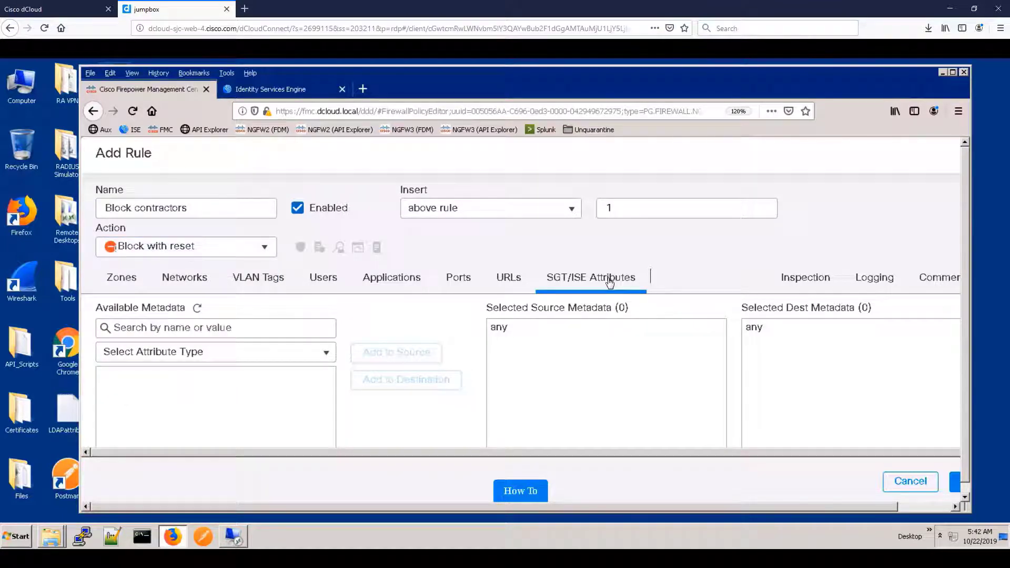
Step: Under SGT/ISE Attributes, set Security Group Tag Contractors as source and Development_Servers as destination
left_click(214, 351)
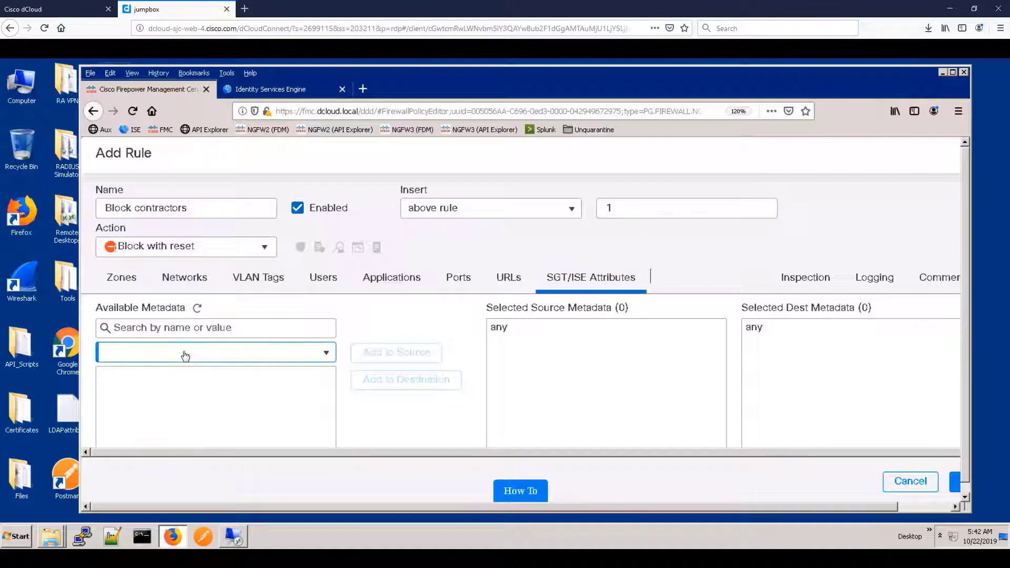
left_click(214, 351)
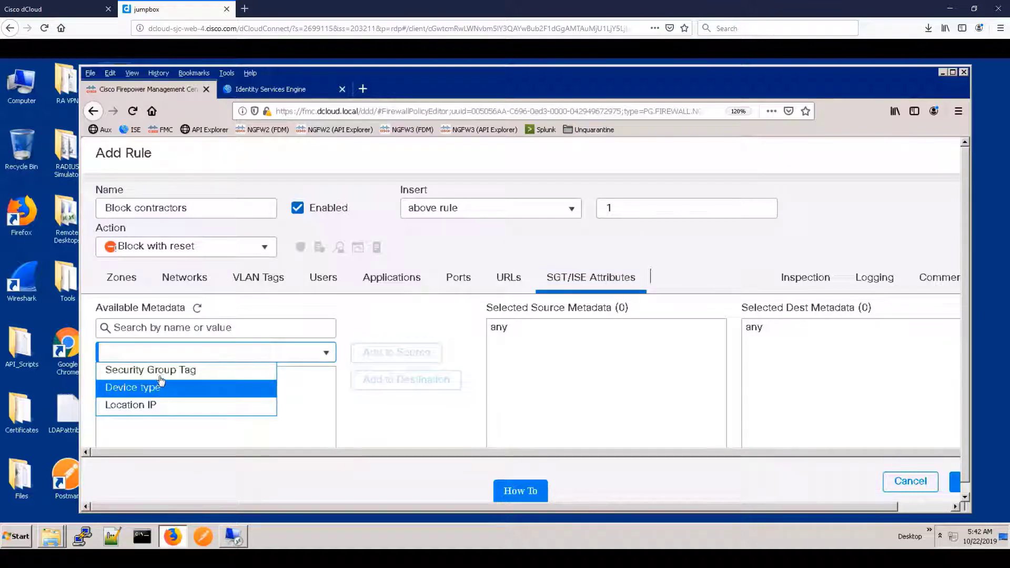
left_click(151, 369)
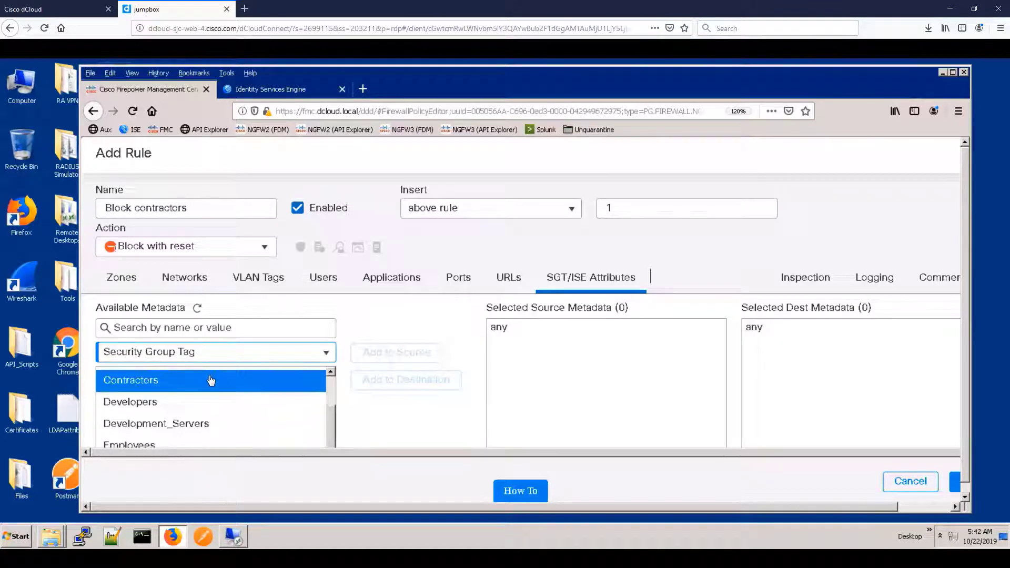
left_click(395, 352)
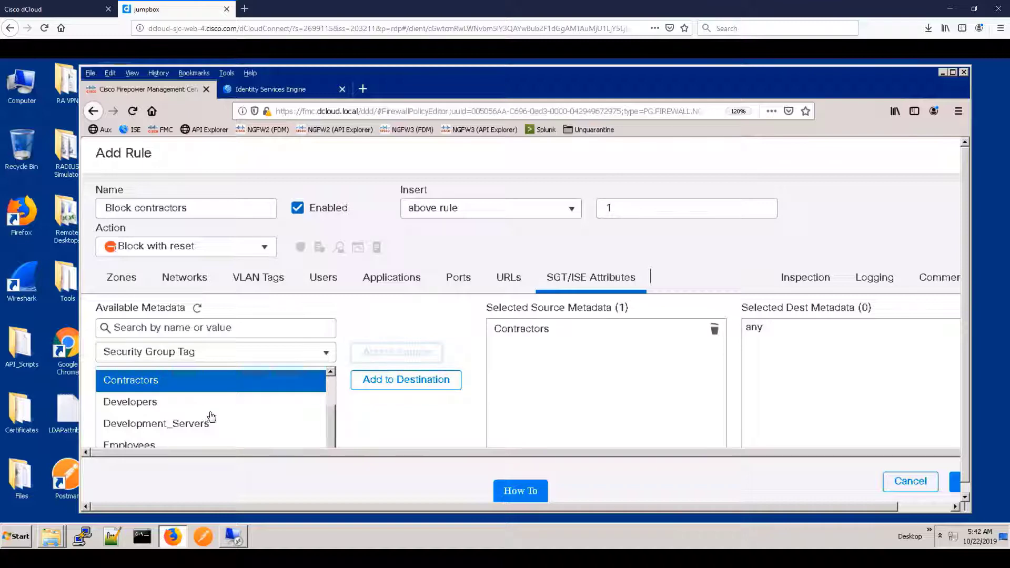
left_click(156, 422)
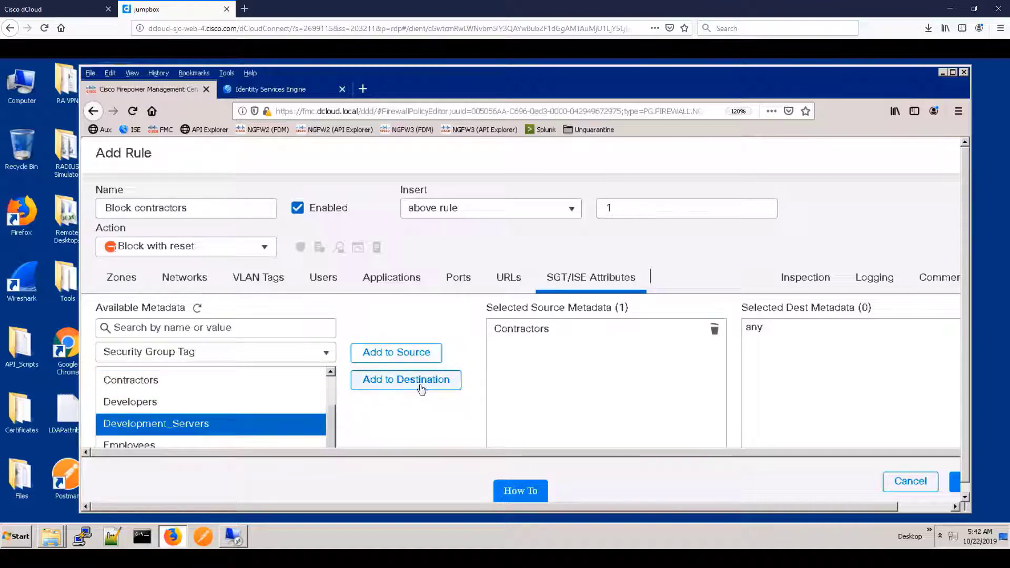
left_click(406, 379)
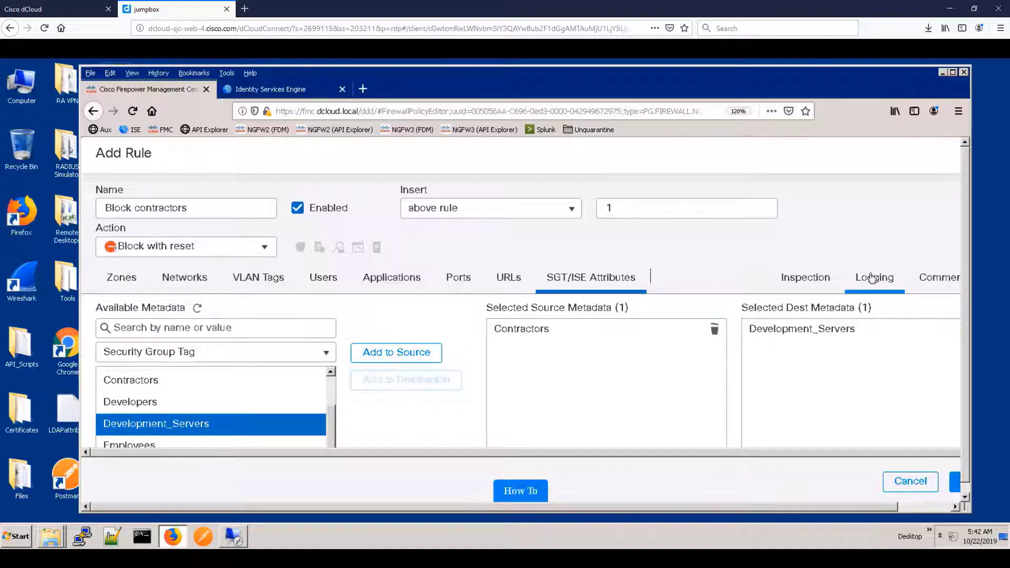
Step: Enable Log at Beginning of Connection, add the rule to the policy, and save Base_Policy
left_click(874, 277)
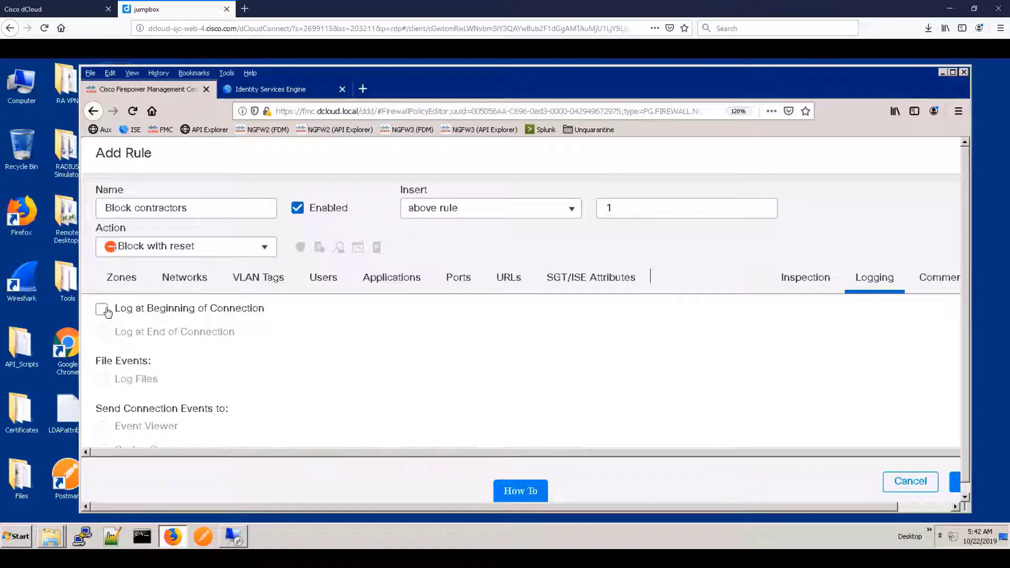
left_click(102, 309)
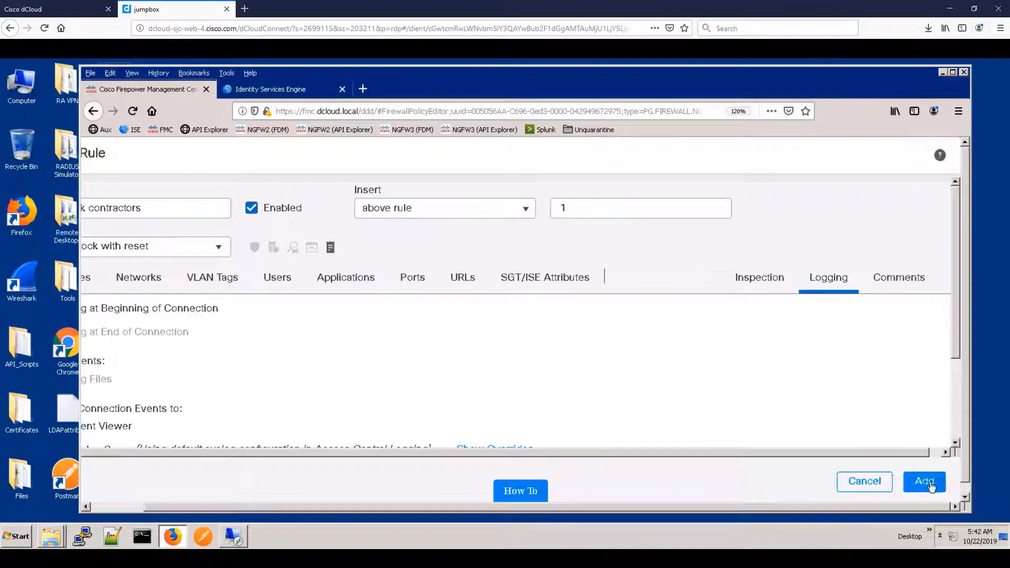
left_click(923, 481)
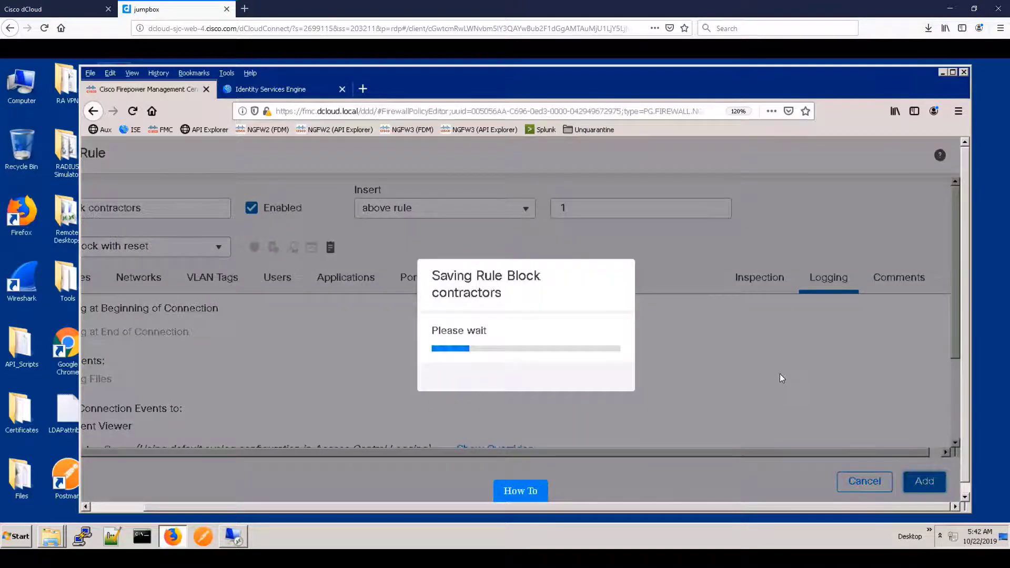
left_click(923, 481)
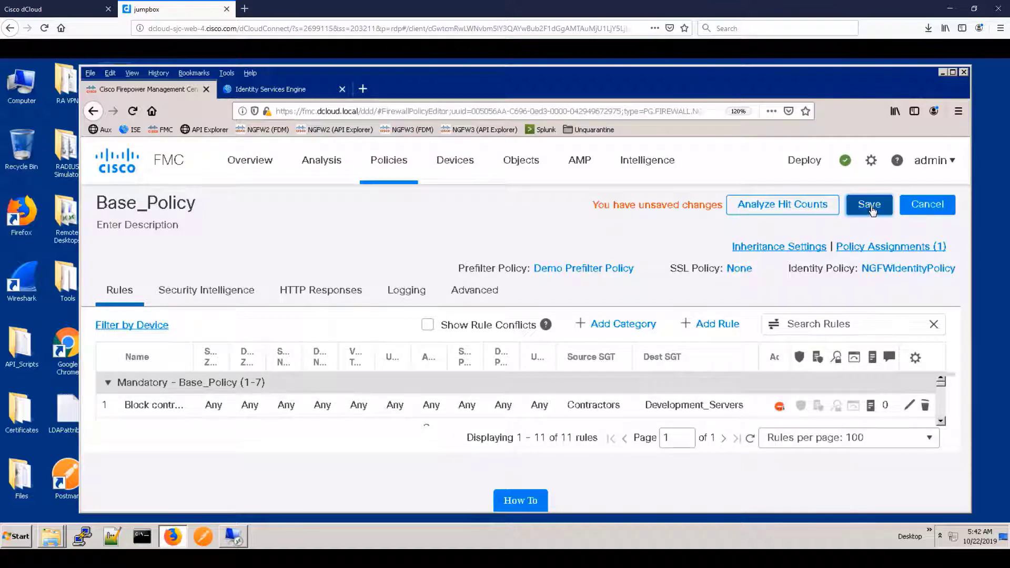
left_click(869, 204)
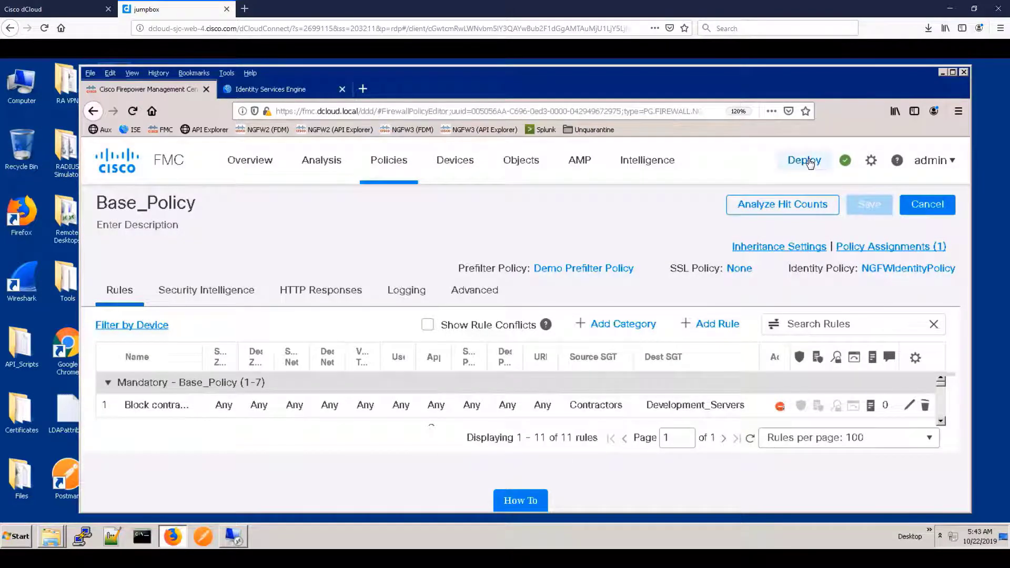
Step: Deploy the saved Base_Policy to the one selected device
left_click(803, 160)
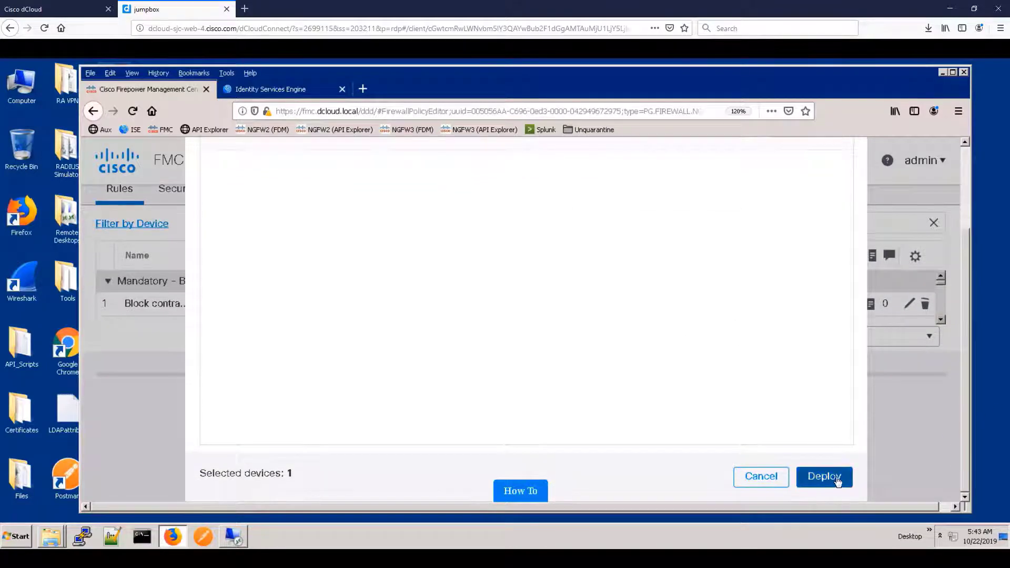
left_click(824, 476)
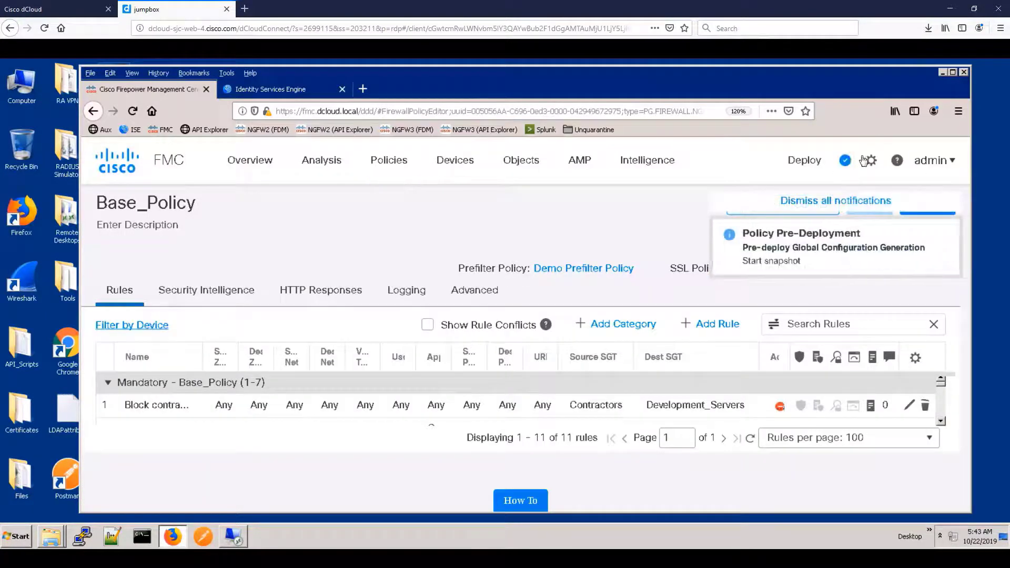
mouse_move(845, 160)
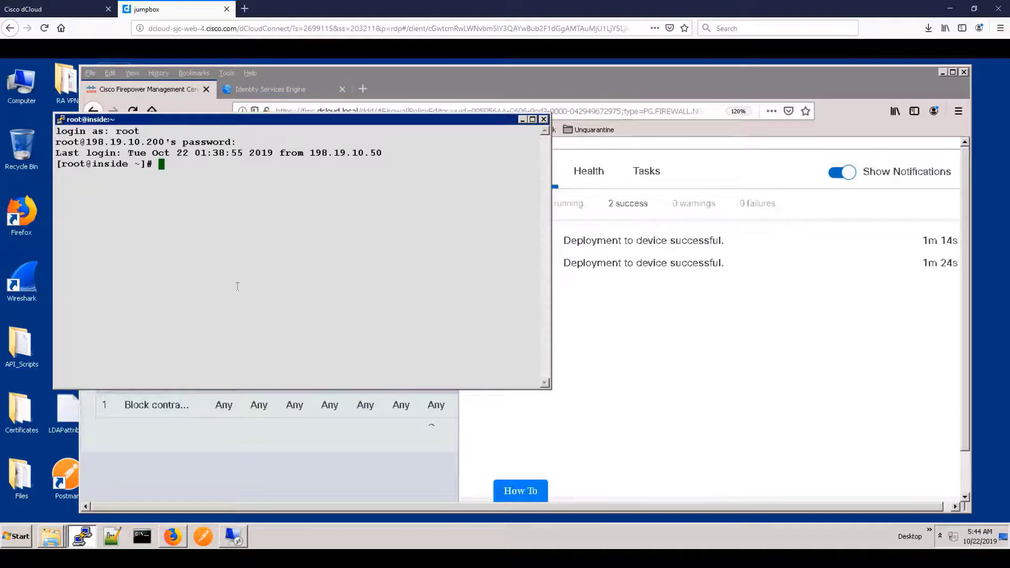
Step: Run wget bound to 198.19.10.201 against 198.18.133.200, .201 and .202, then return to the ISE page
type("wget --bind-address=198.19.10.201 198.18.133.200")
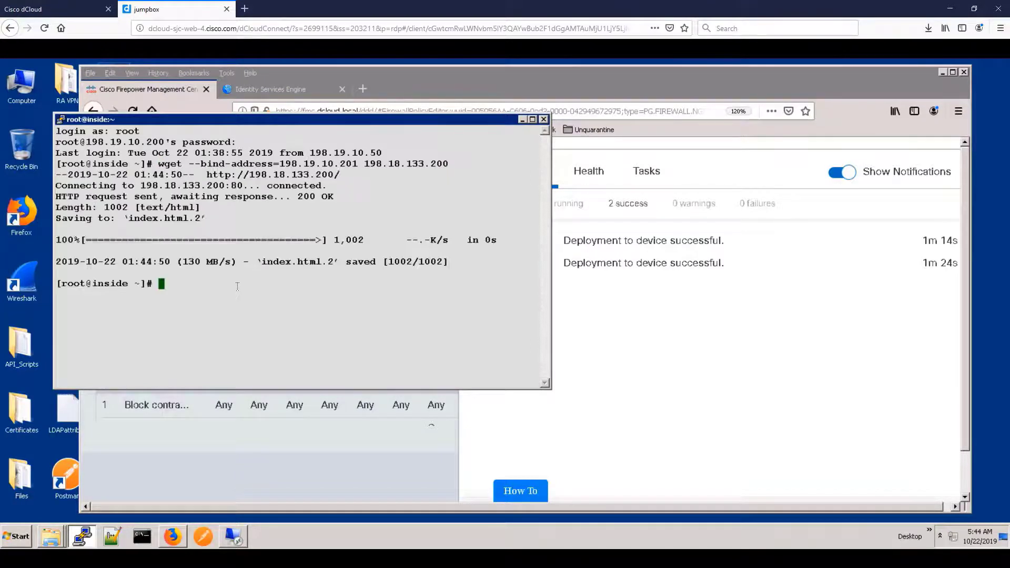
type("wget --bind-address=198.19.10.201 198.18.133.200")
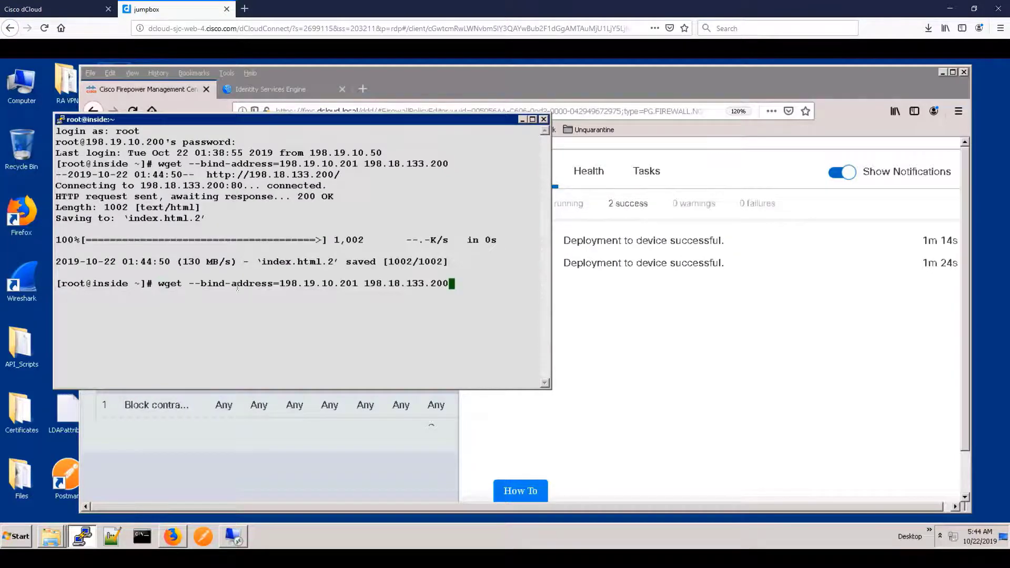
type("1")
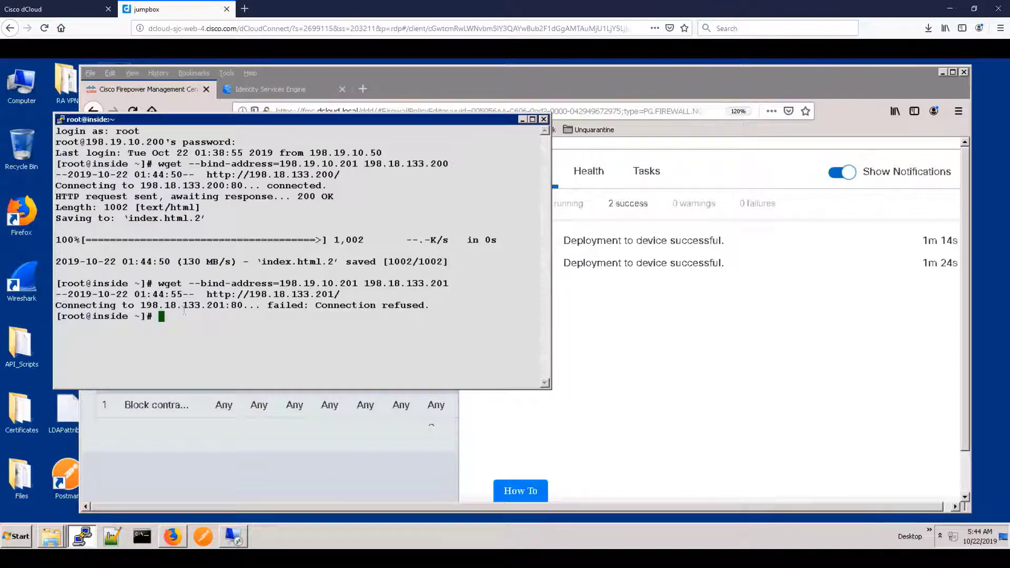
type("wget --bind-address=198.19.10.201 198.18.133.201")
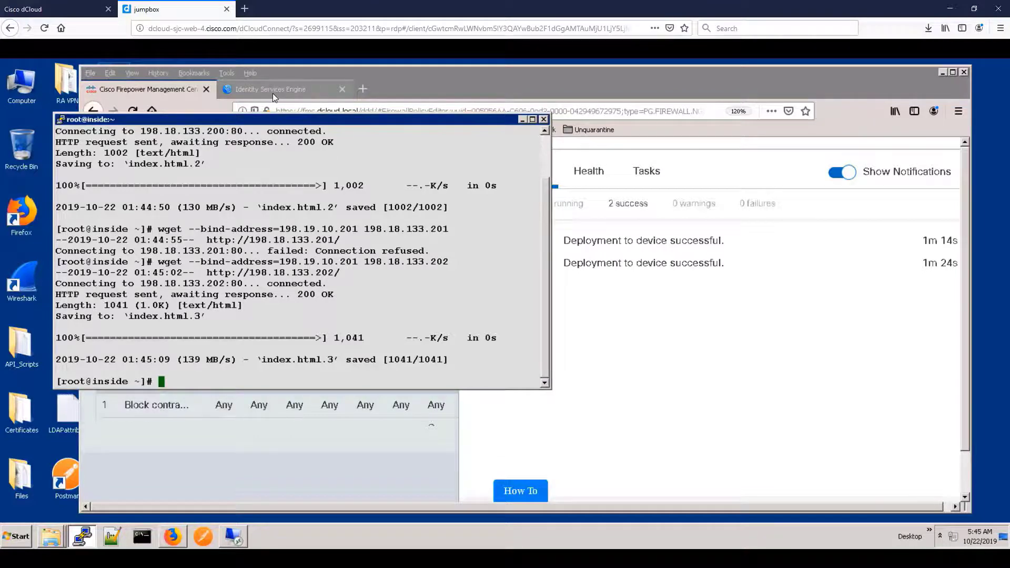
left_click(269, 89)
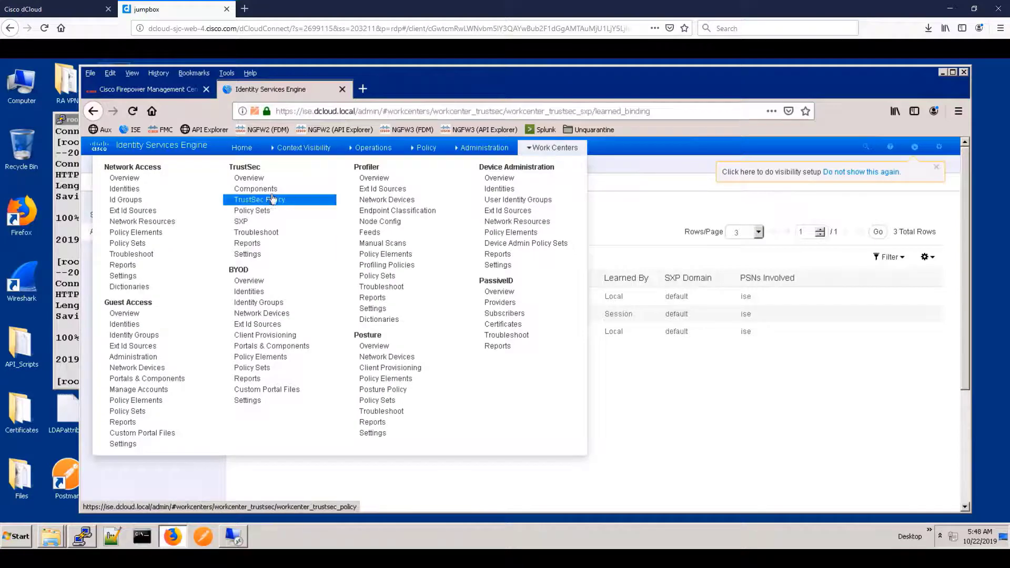
Step: Start a new IP SGT static mapping under TrustSec Components for address 198.18.133.202
left_click(254, 188)
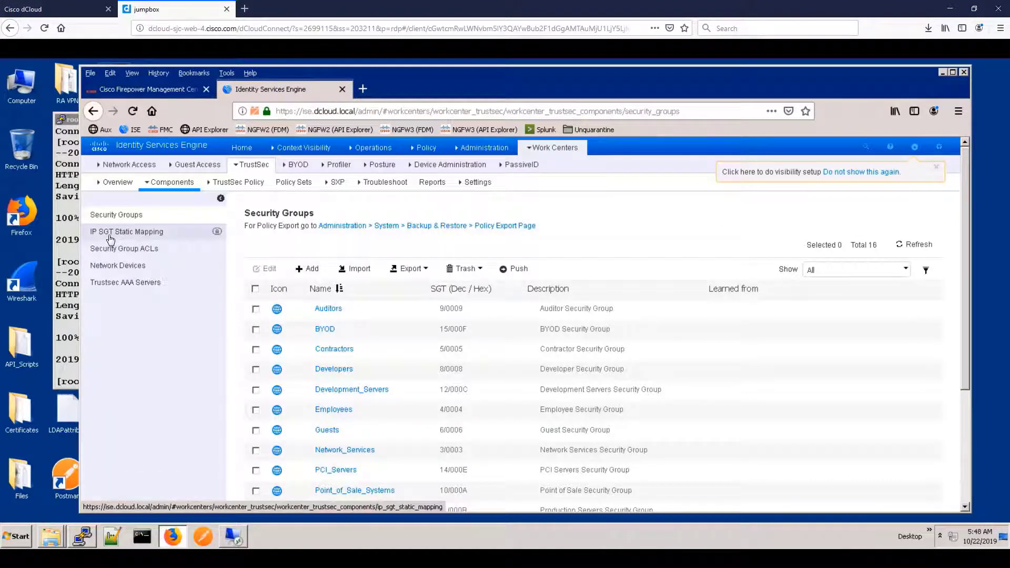
left_click(127, 231)
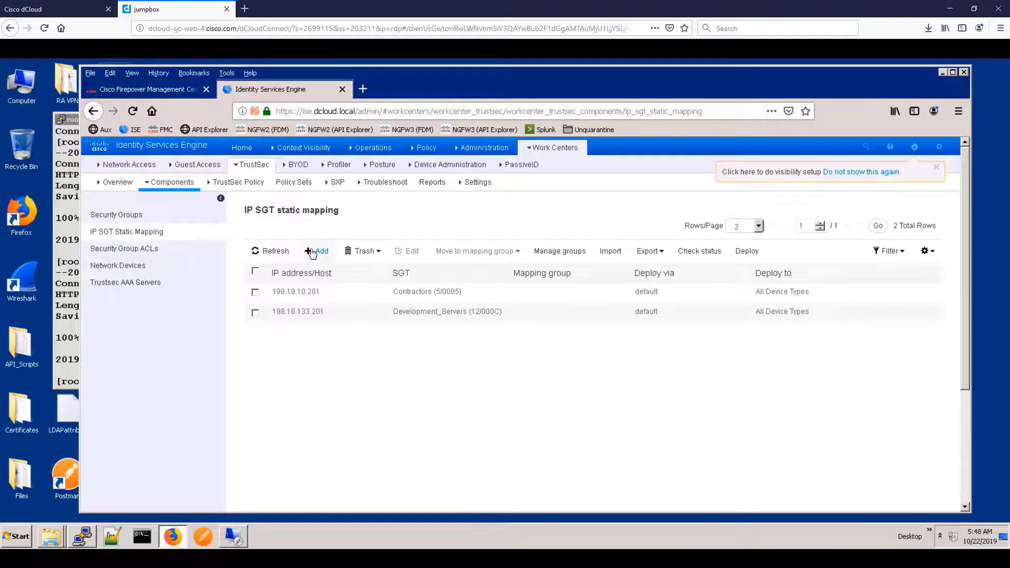
left_click(317, 252)
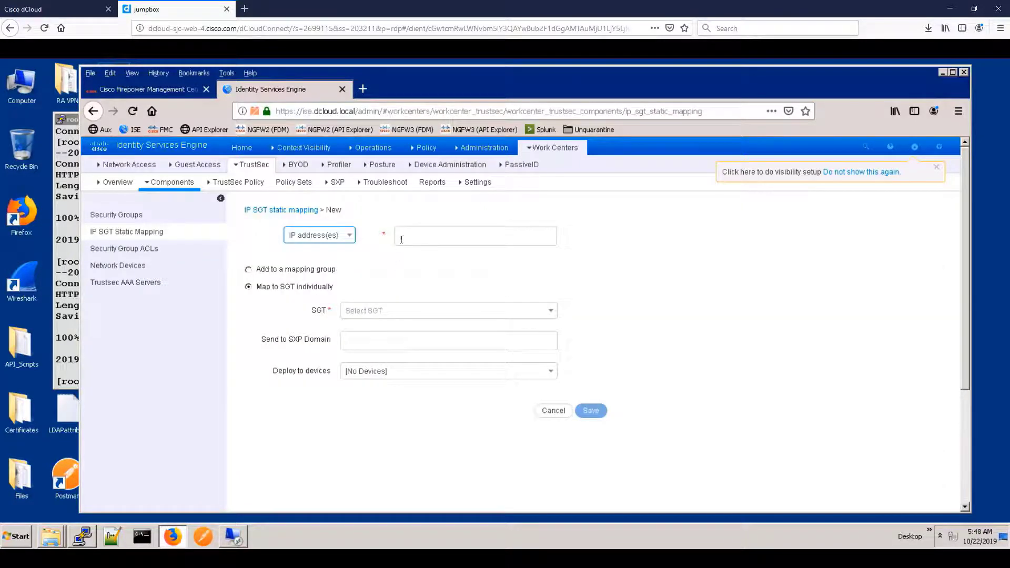
type("1")
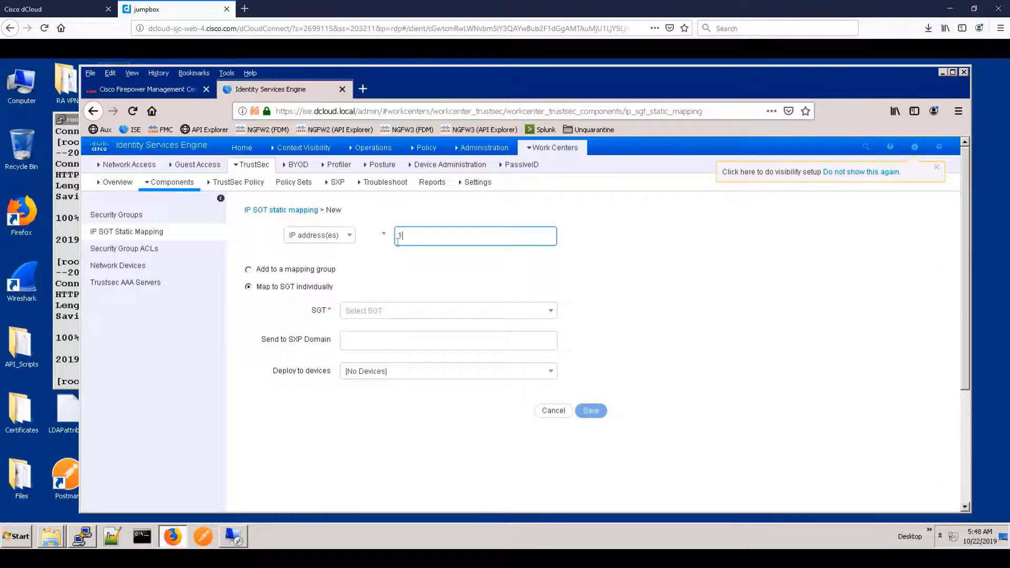
type("98.18.133.202")
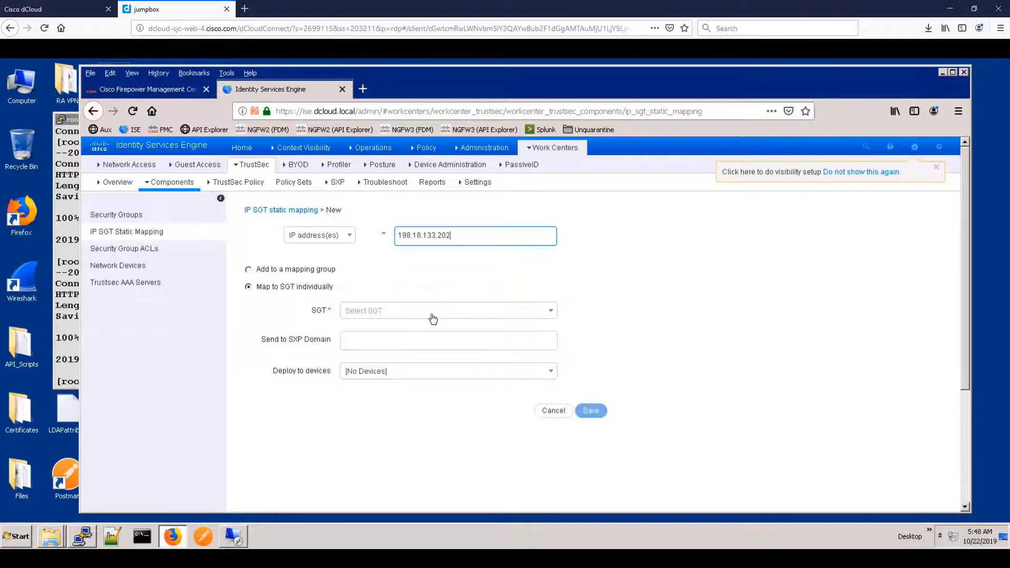
Step: Tag it Development_Servers, send it to the default SXP domain for all device types, and save
left_click(449, 310)
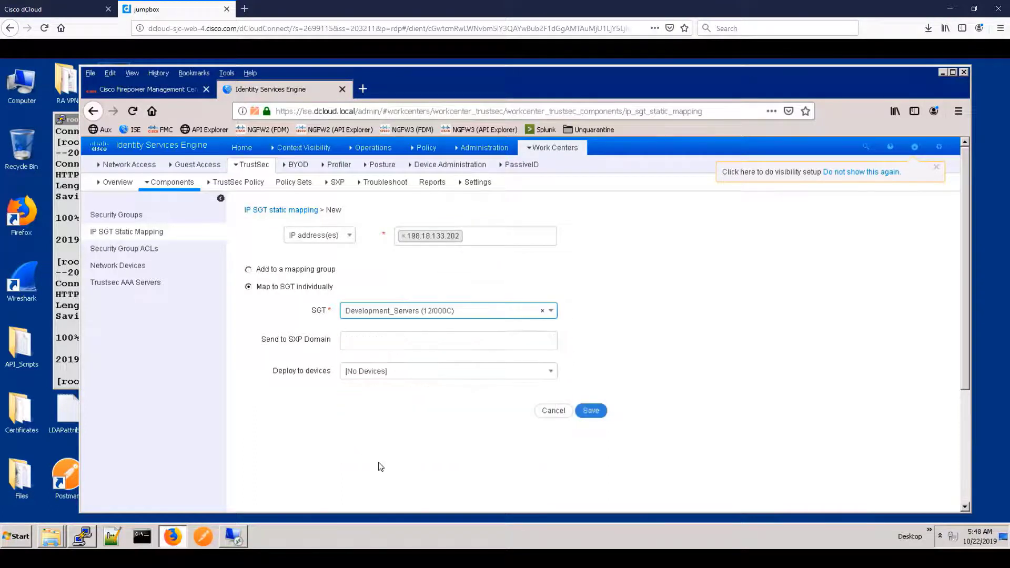
left_click(449, 340)
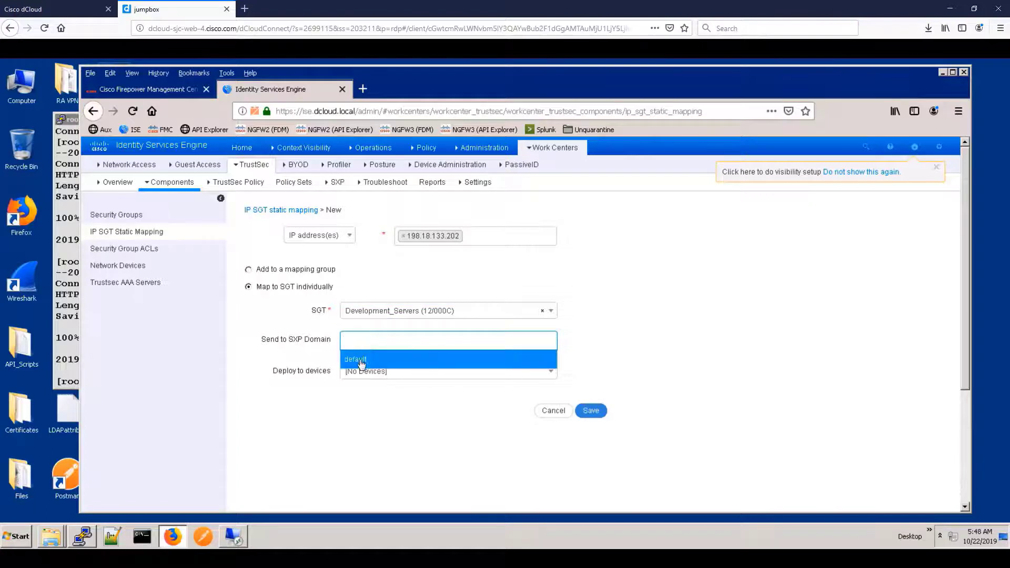
left_click(354, 360)
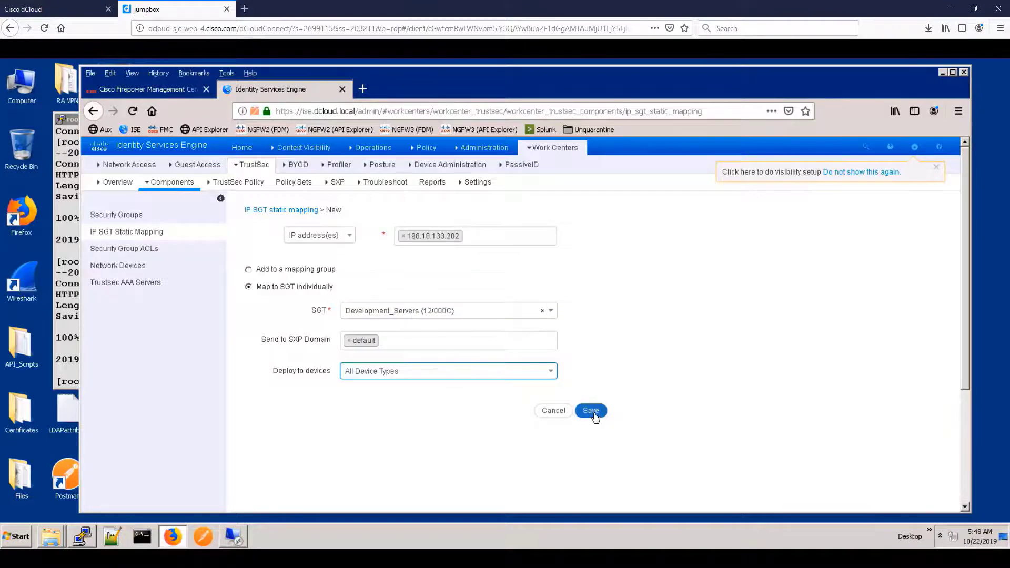
left_click(589, 410)
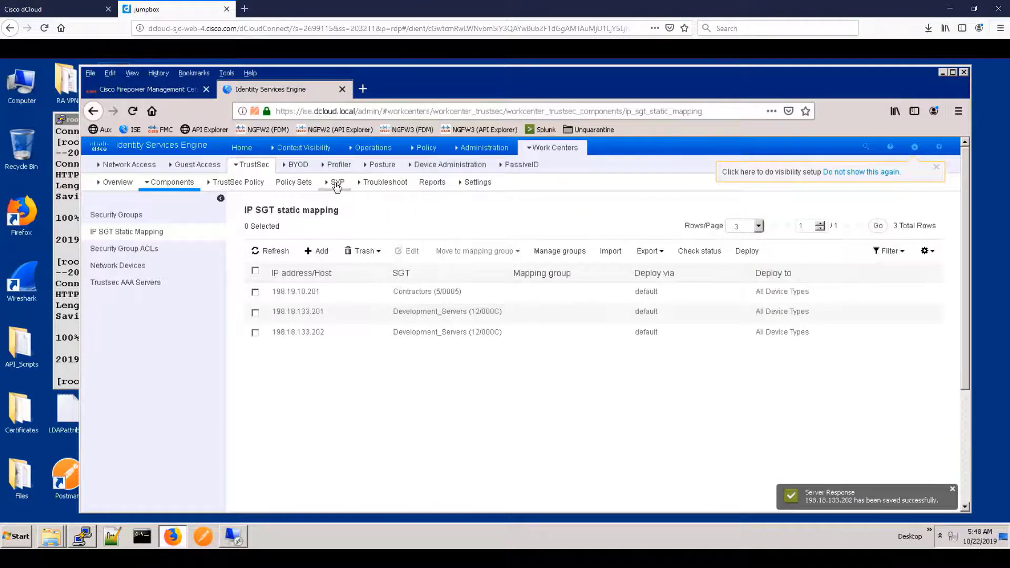
left_click(337, 182)
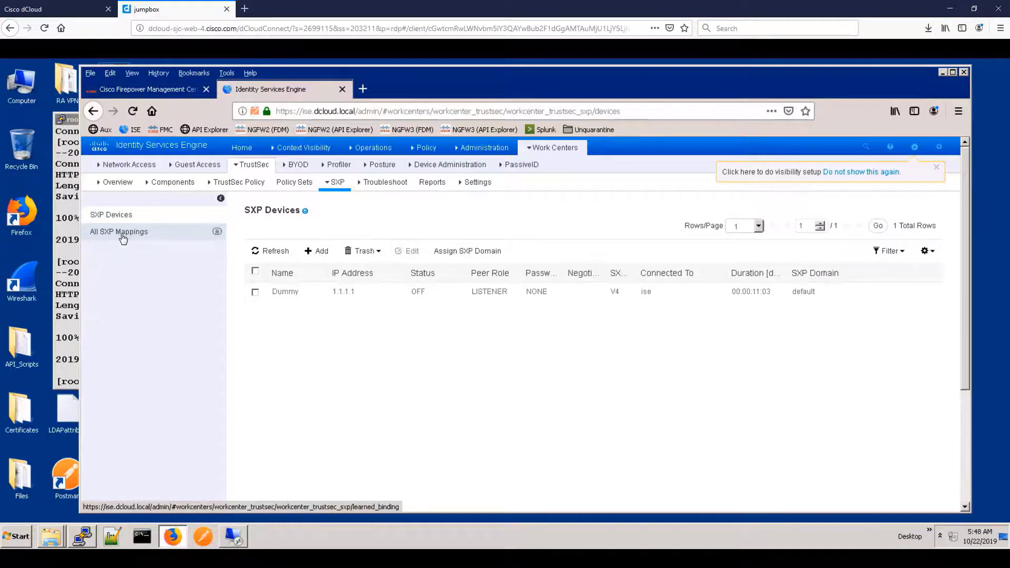
Step: List All SXP Mappings, showing 198.18.133.202/32 mapped to Development_Servers
left_click(118, 231)
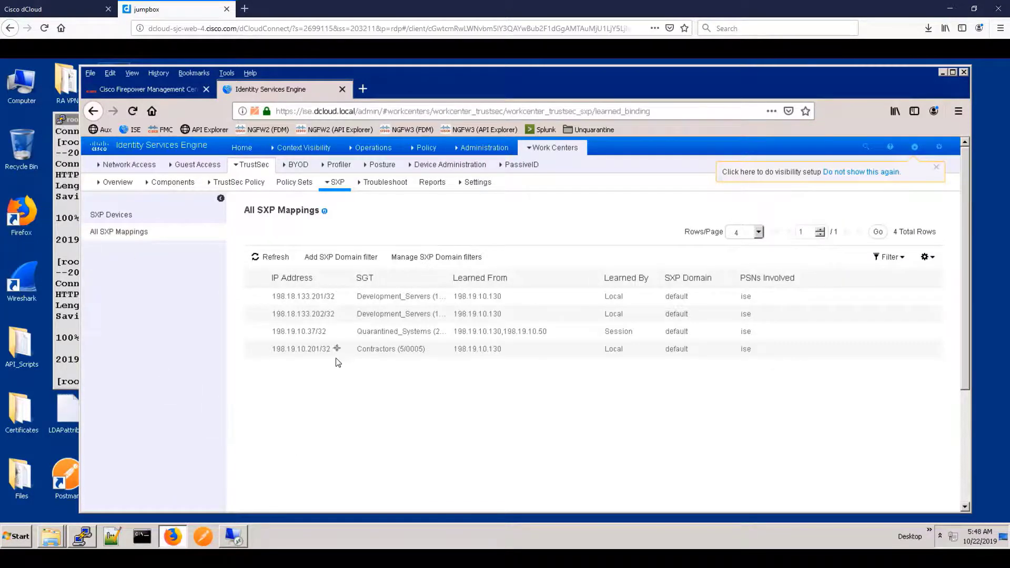
mouse_move(351, 315)
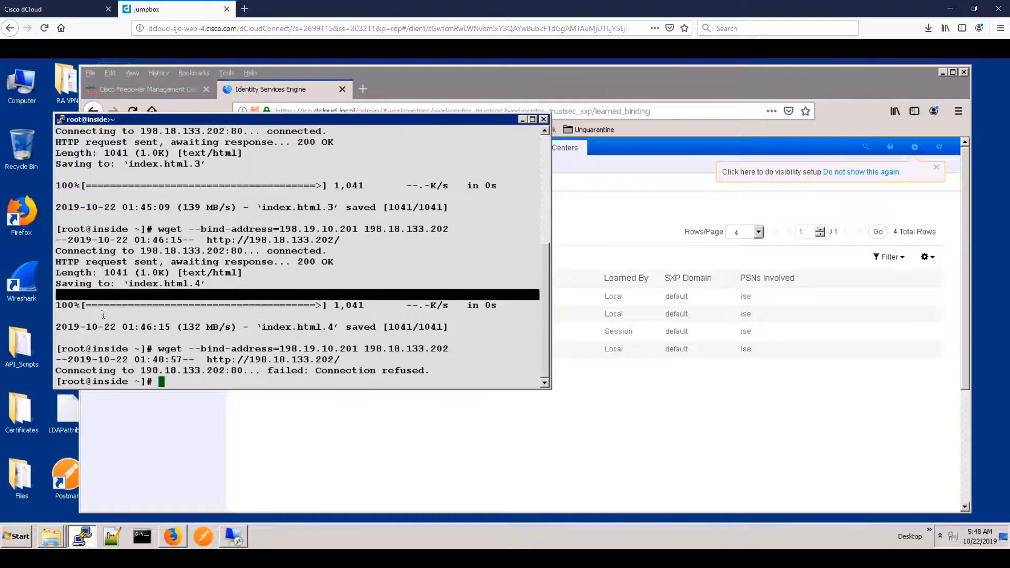
mouse_move(179, 77)
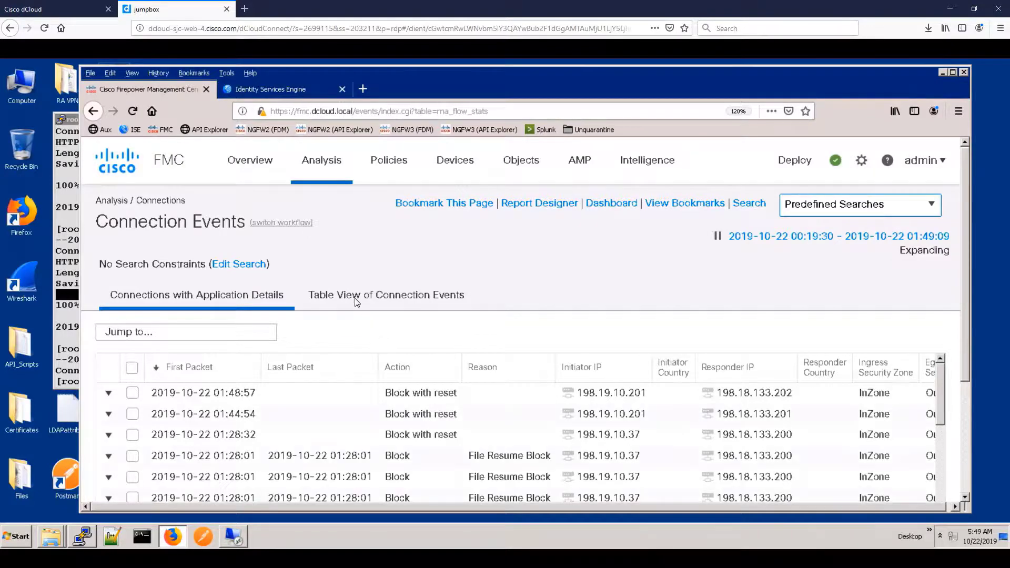
Step: Show the Table View of Connection Events and reveal the Source SGT and Destination SGT columns for the blocked connections
left_click(385, 294)
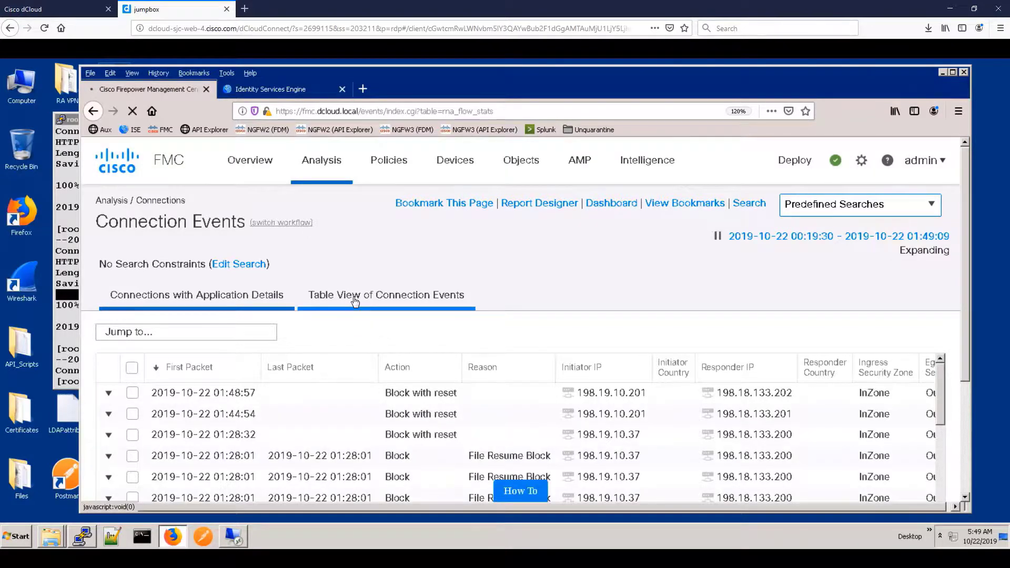
left_click(387, 294)
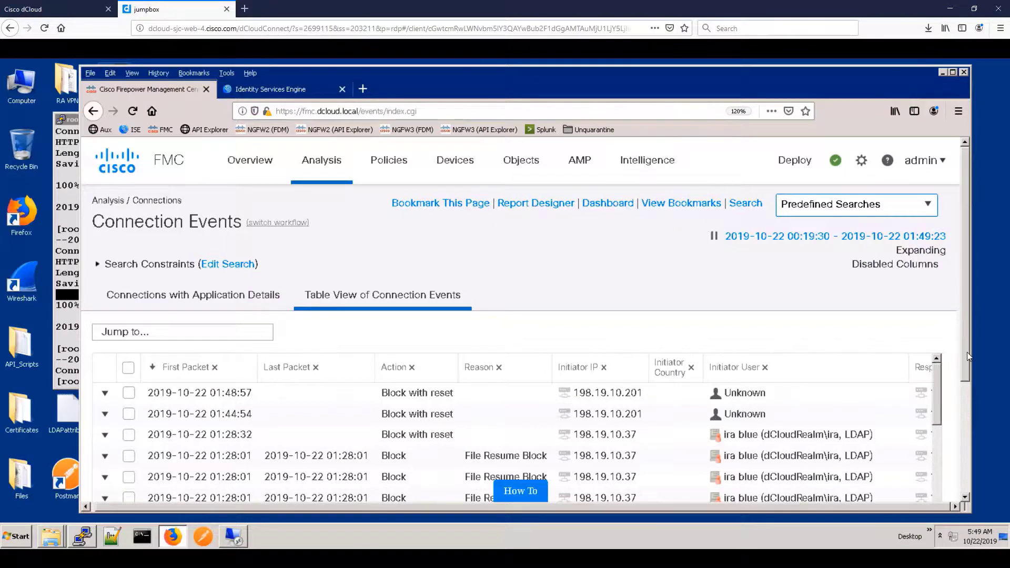
scroll("down", 3)
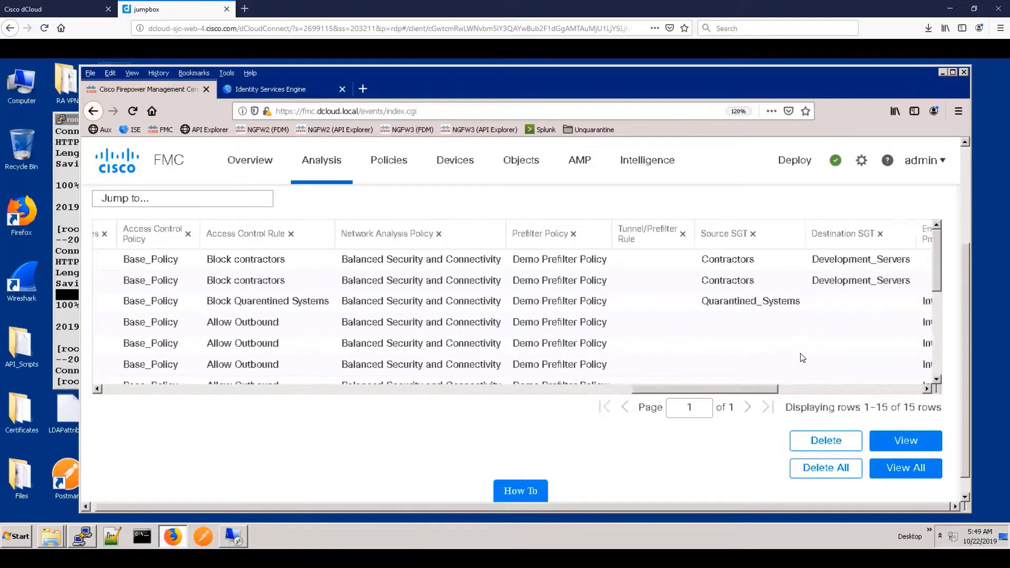
scroll("right", 3)
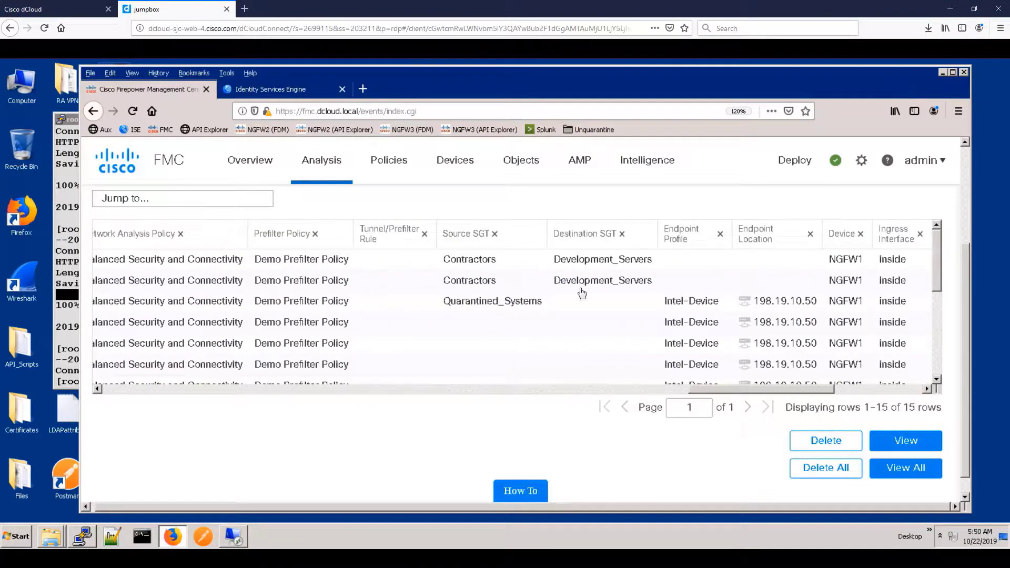
mouse_move(504, 283)
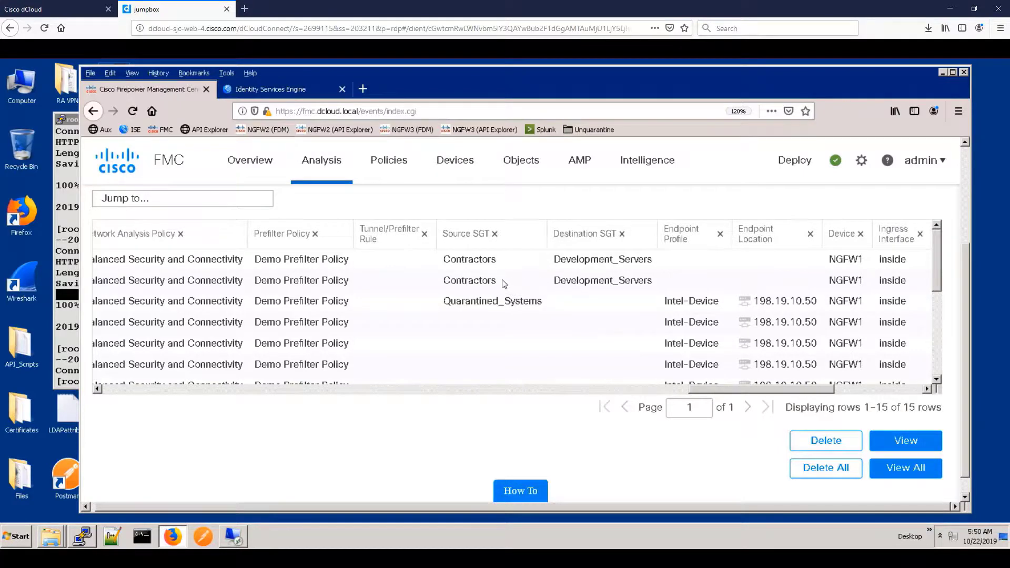